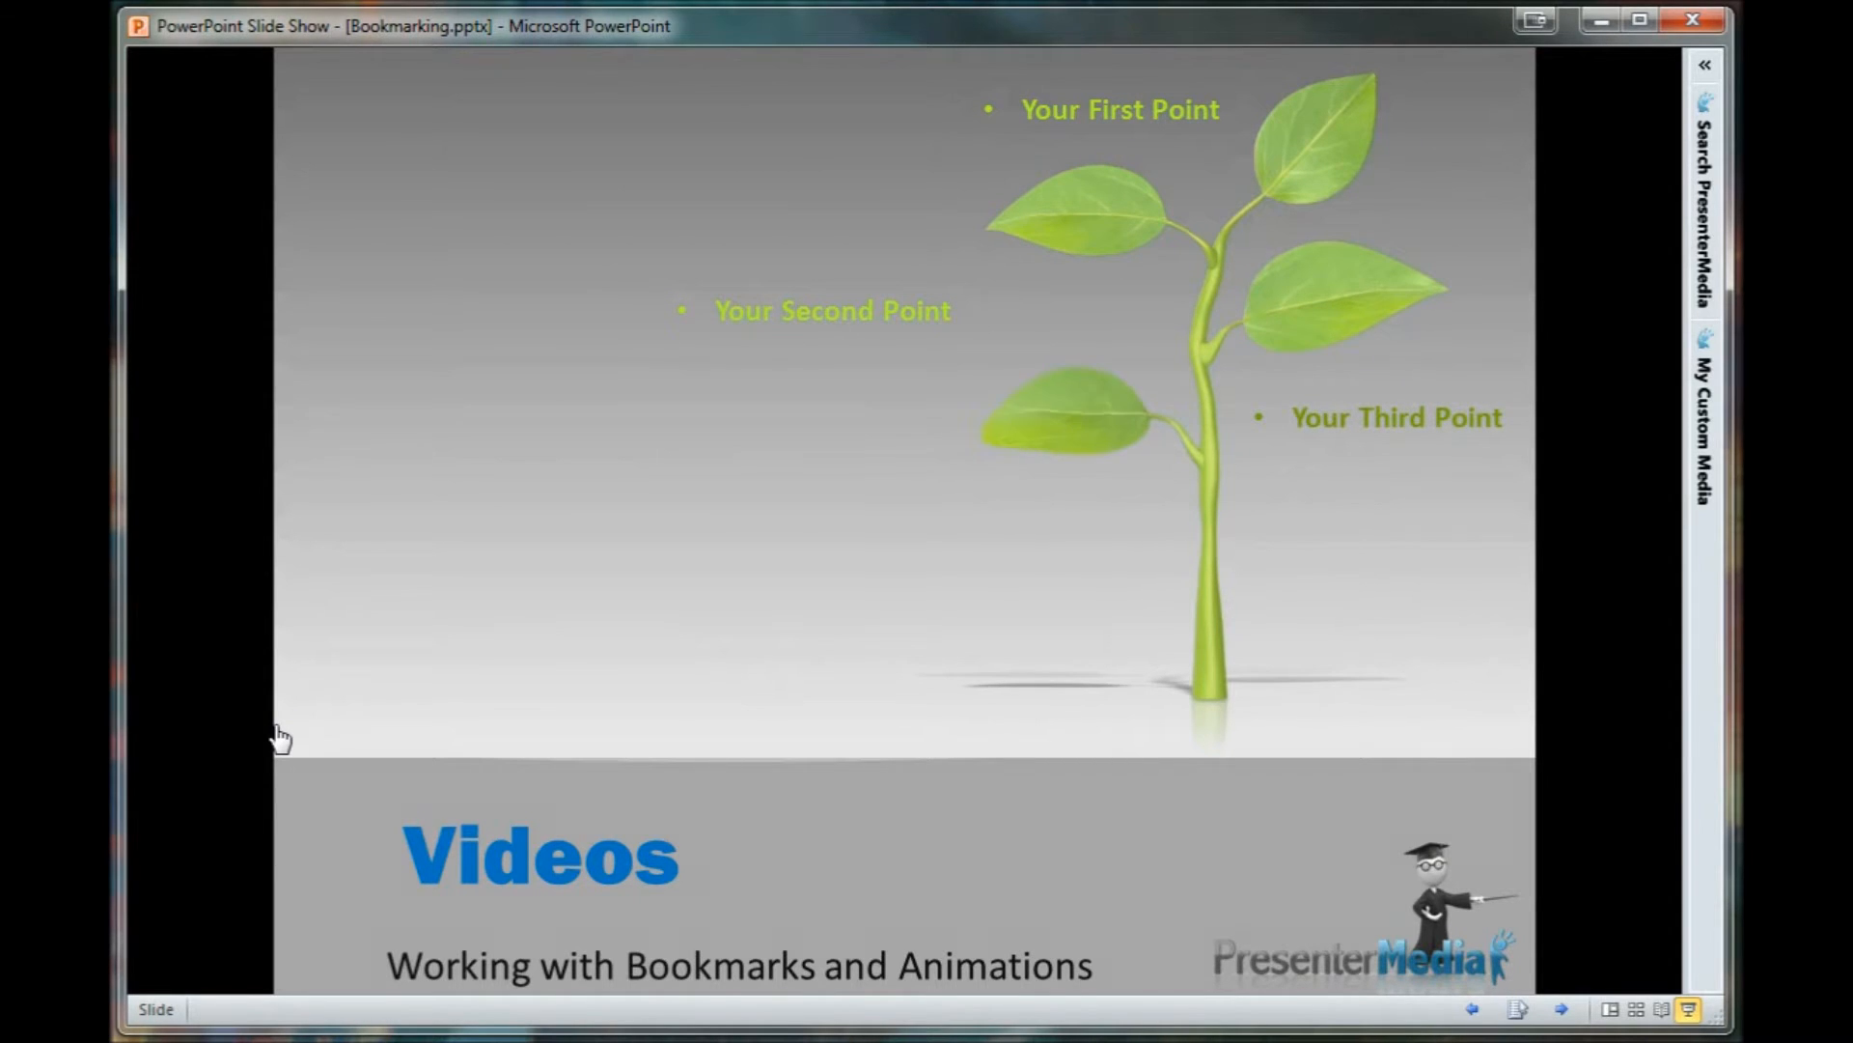
Step: Play the plant-growth video in the show so the four points appear
click(708, 613)
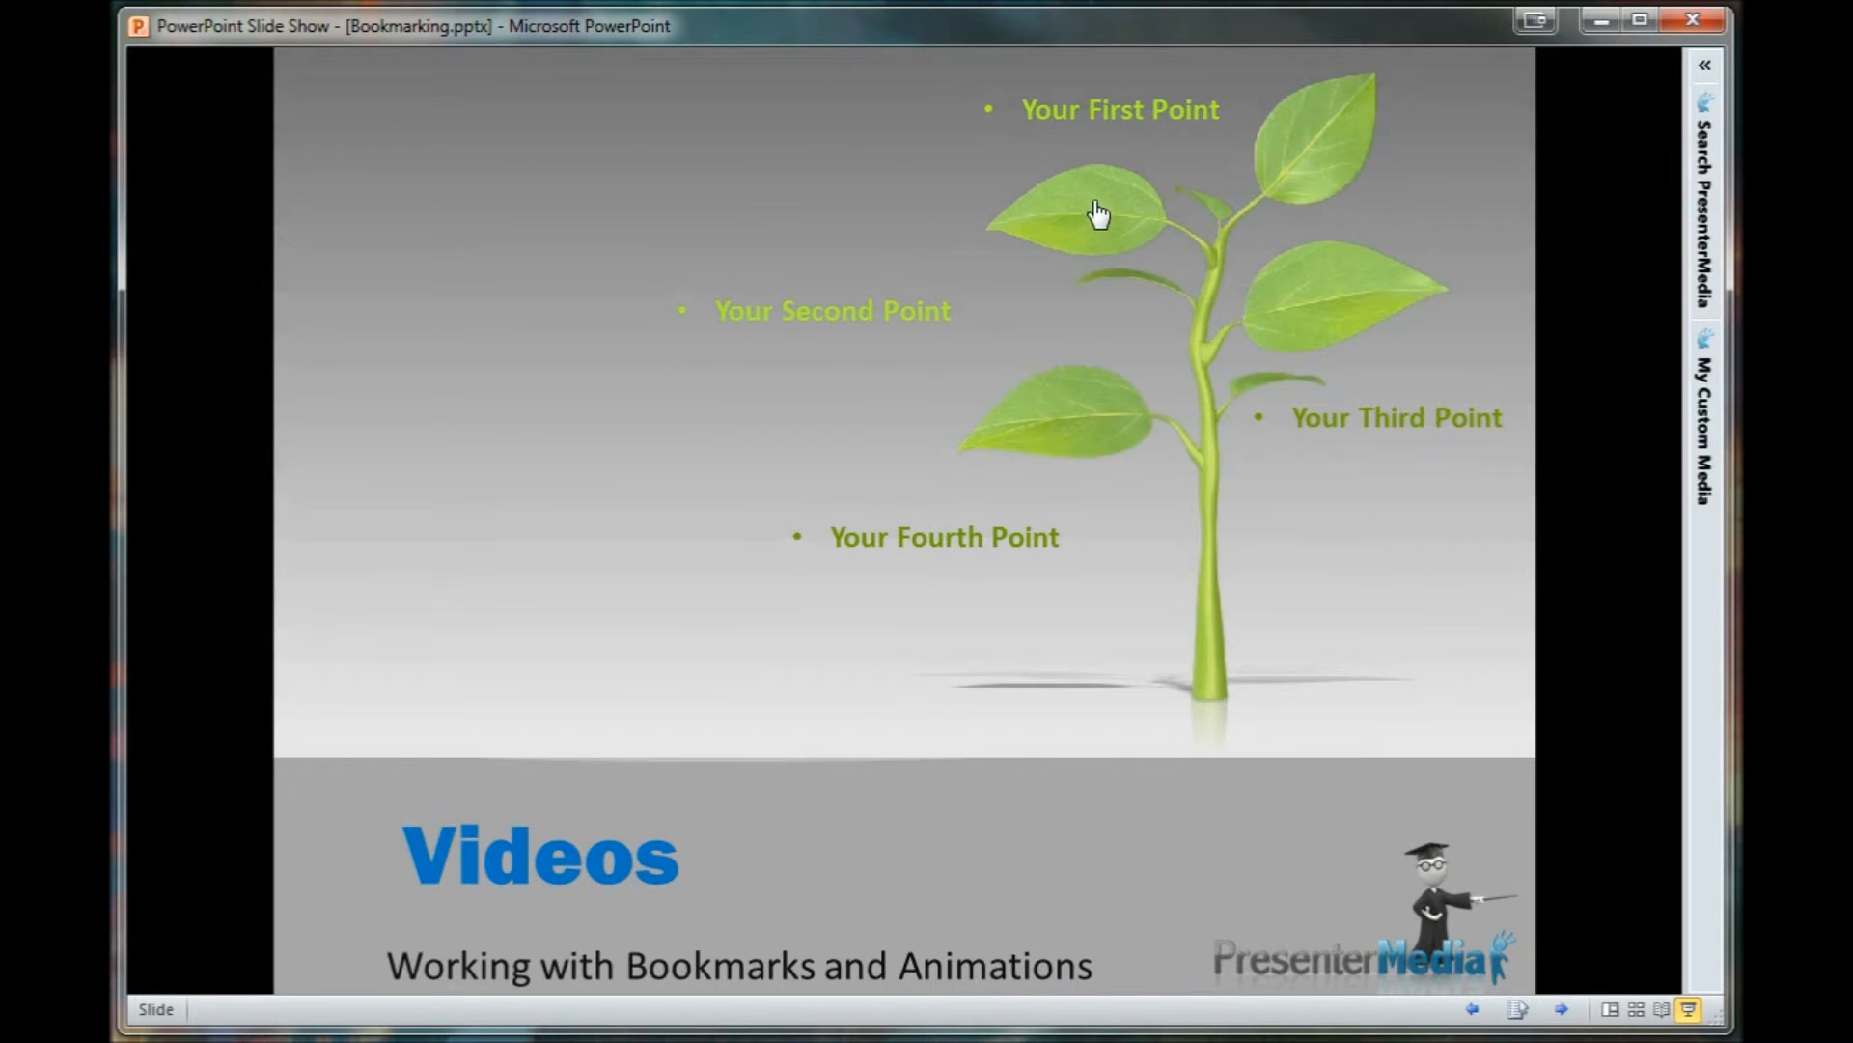
mouse_move(1118, 485)
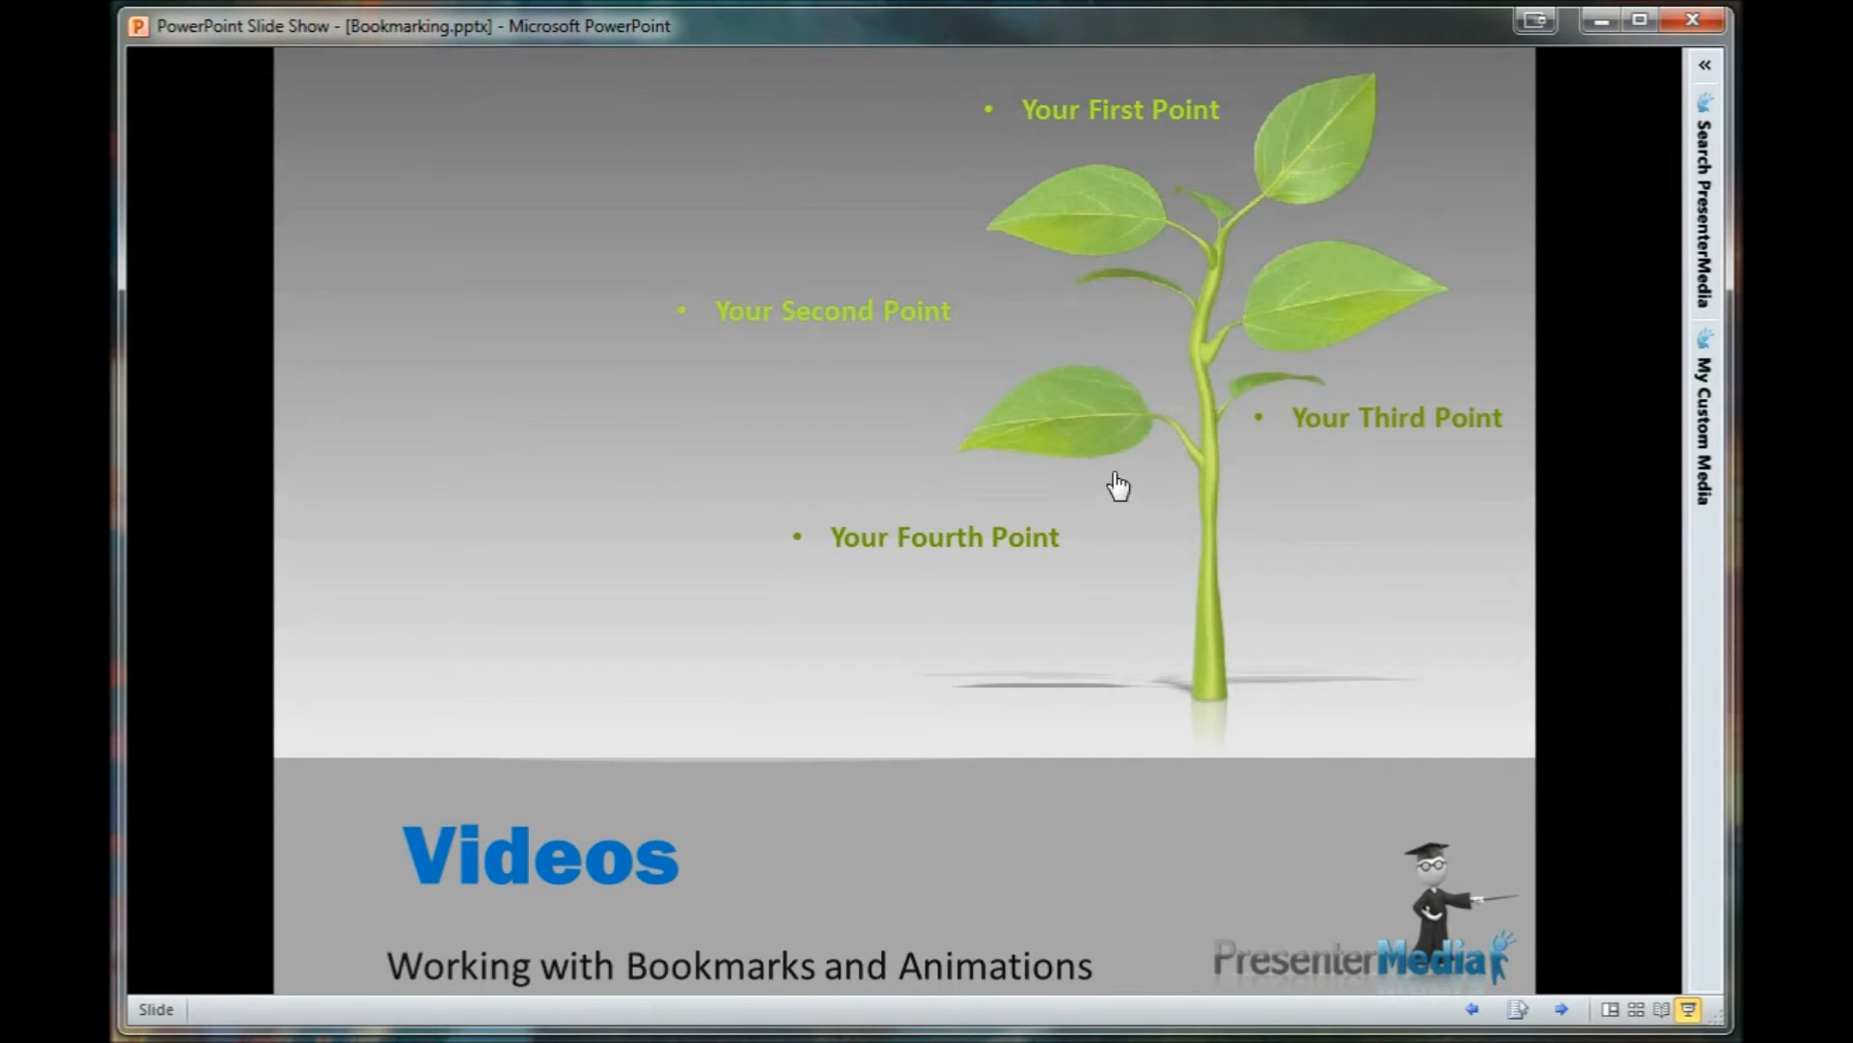
mouse_move(1280, 556)
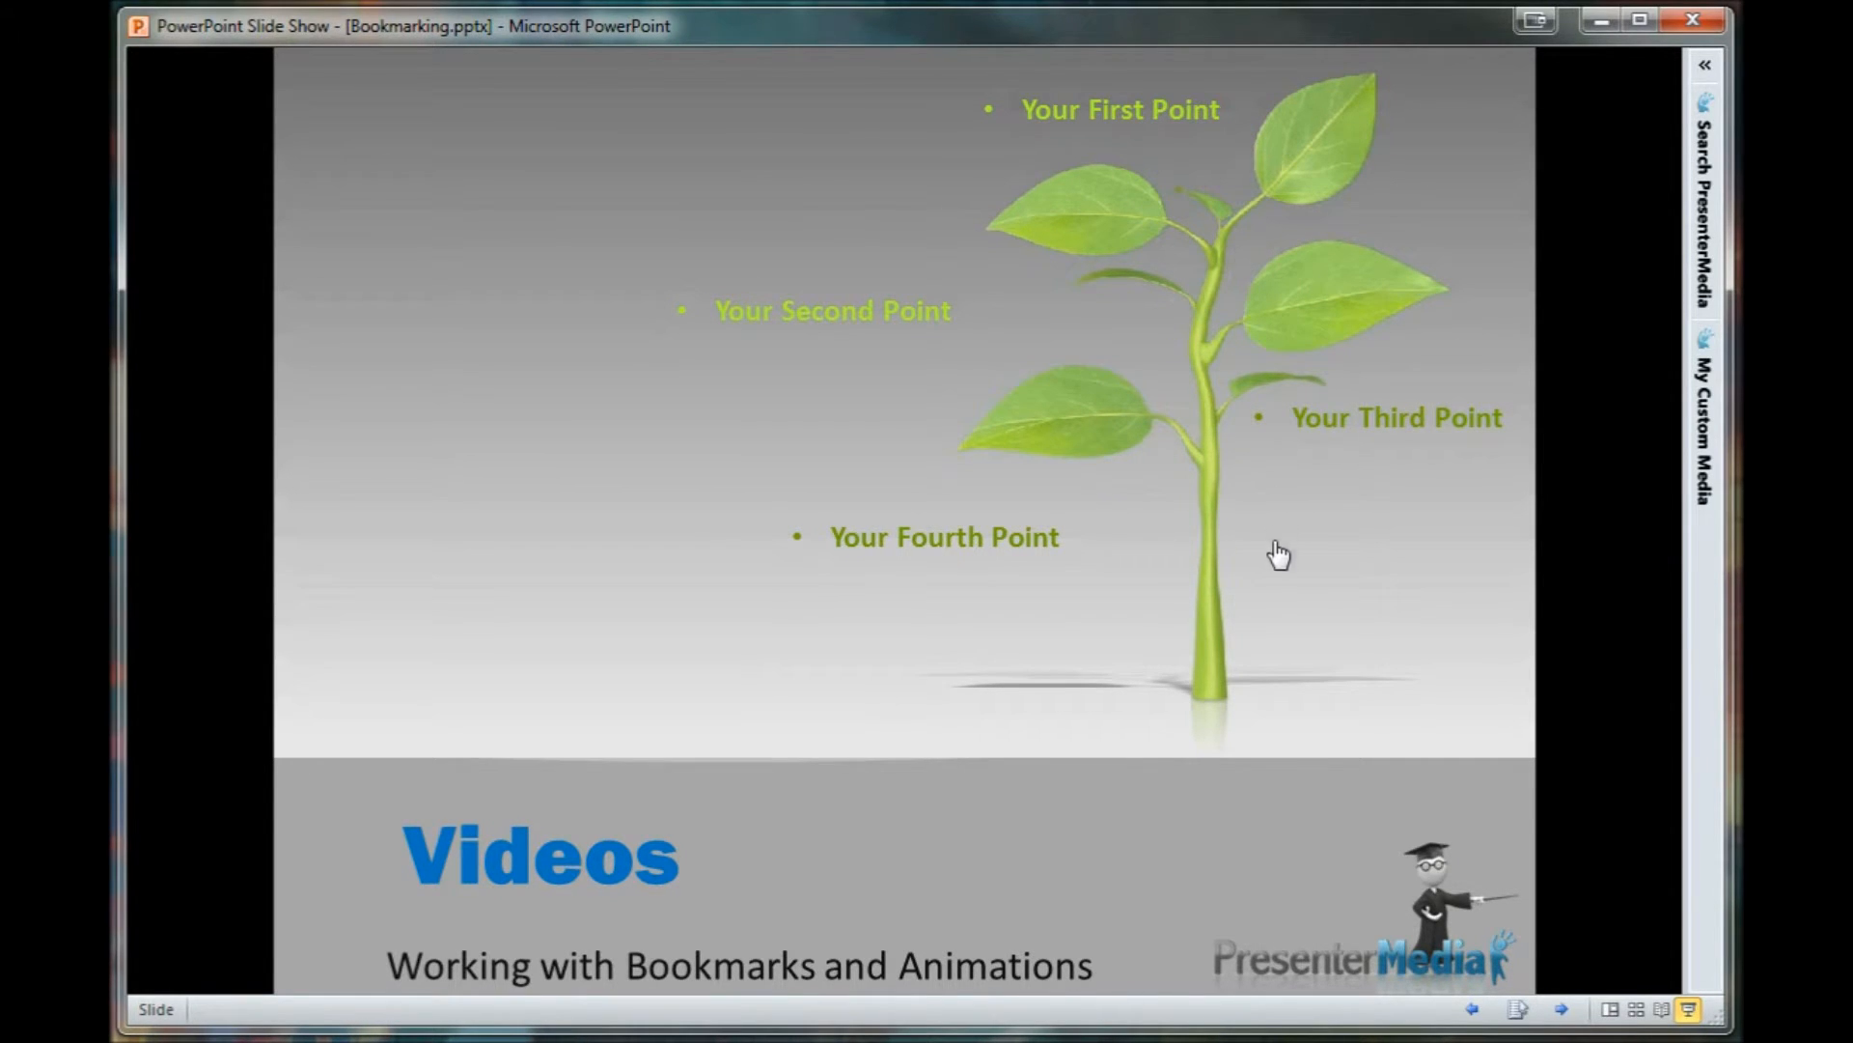
mouse_move(1326, 573)
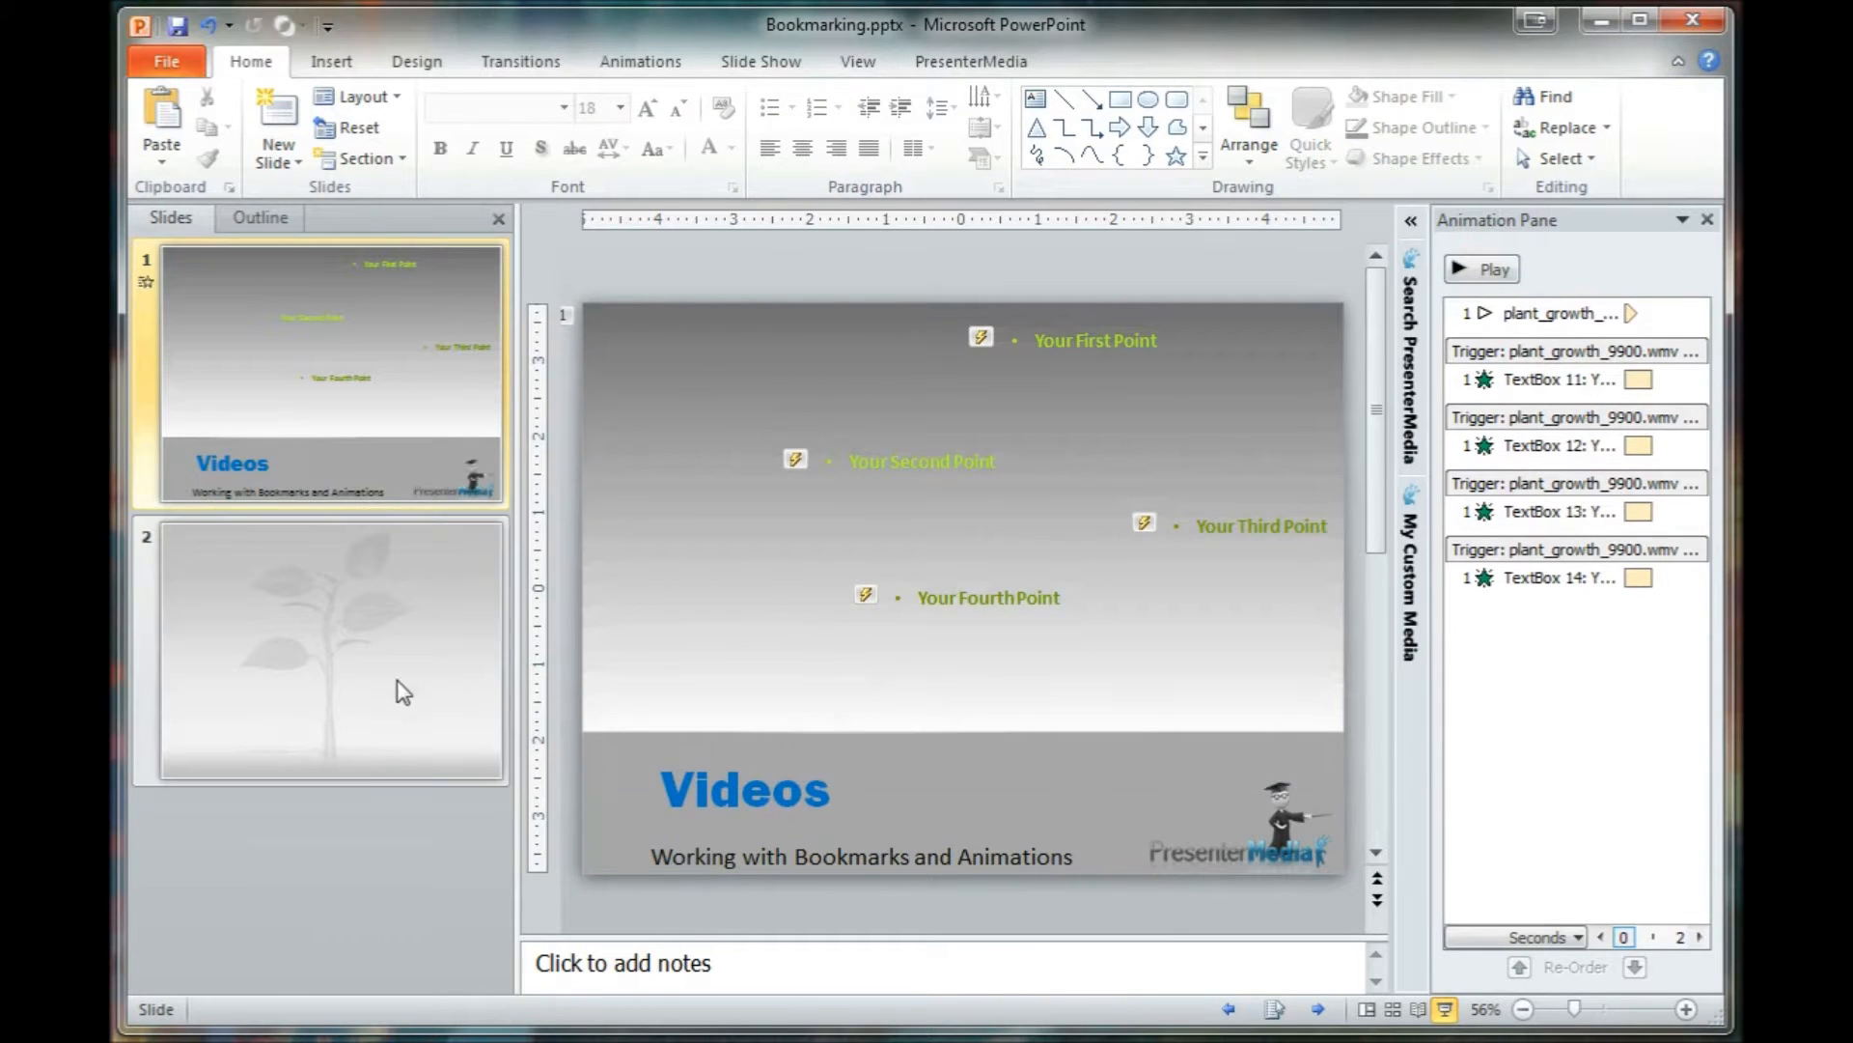
mouse_move(429, 649)
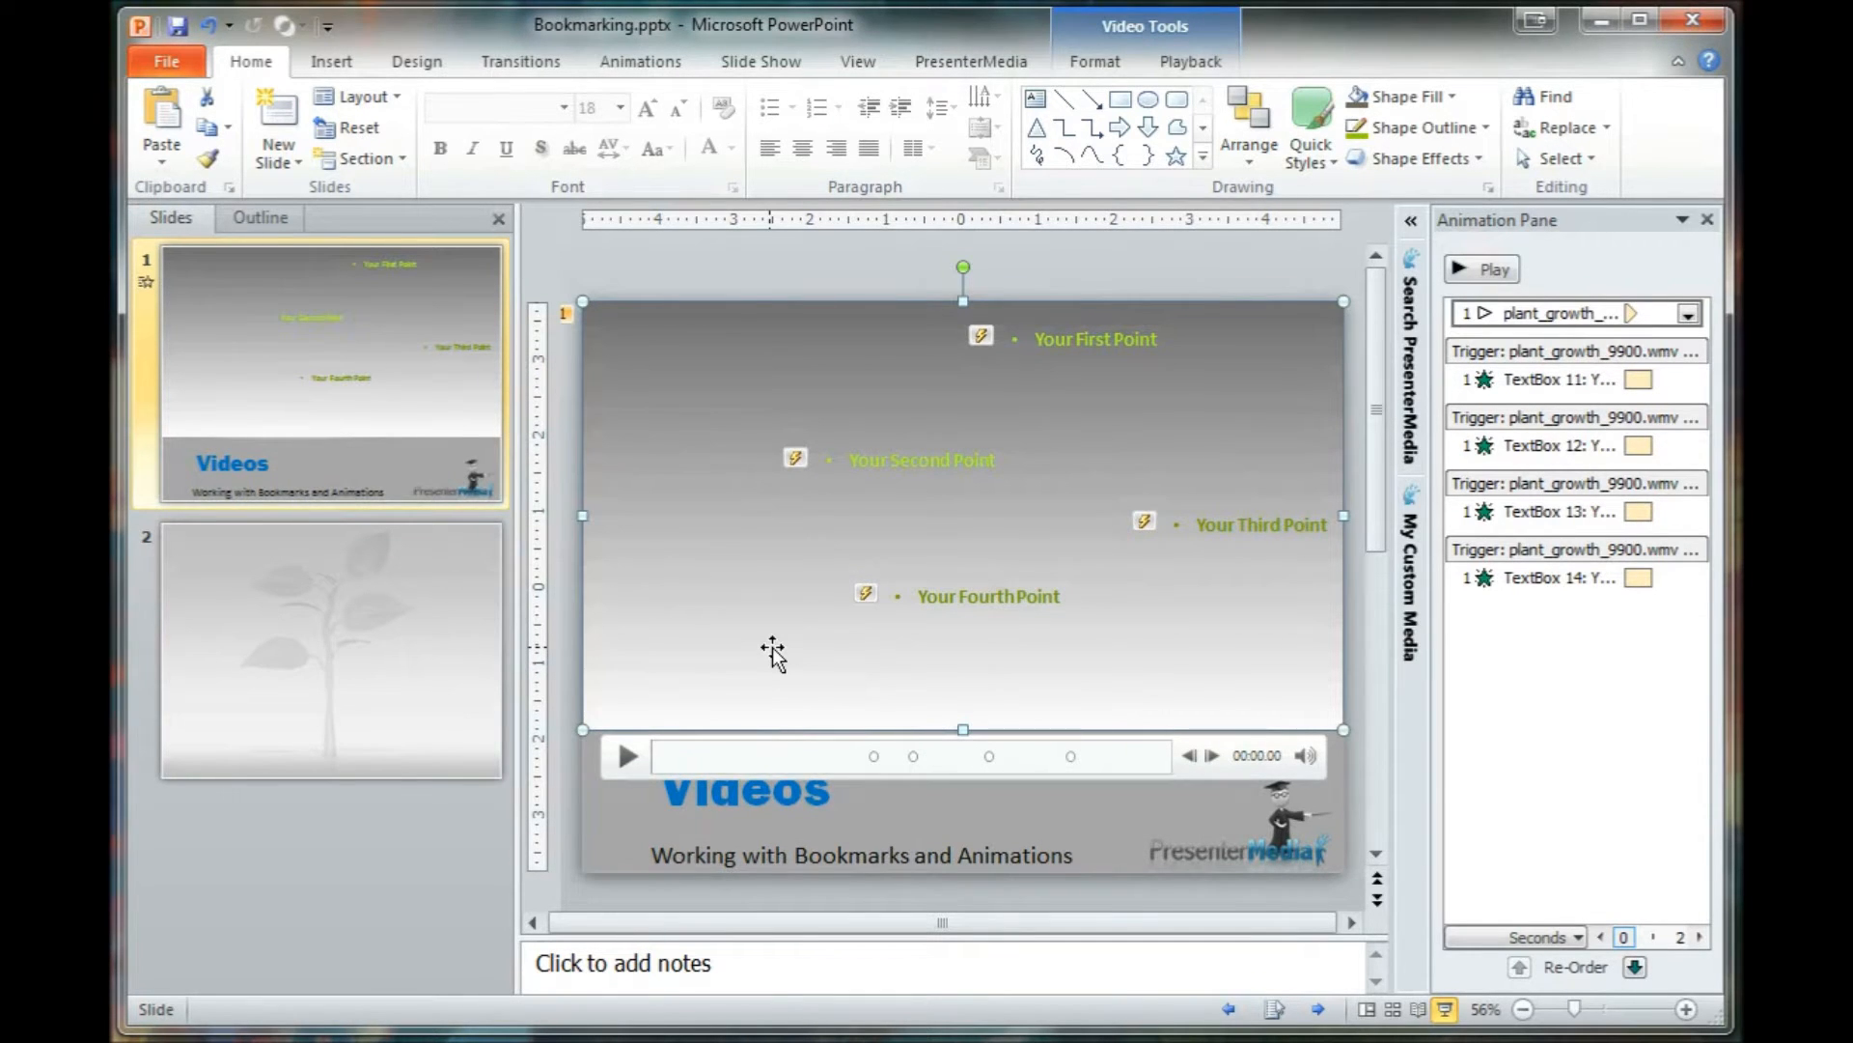
mouse_move(594, 456)
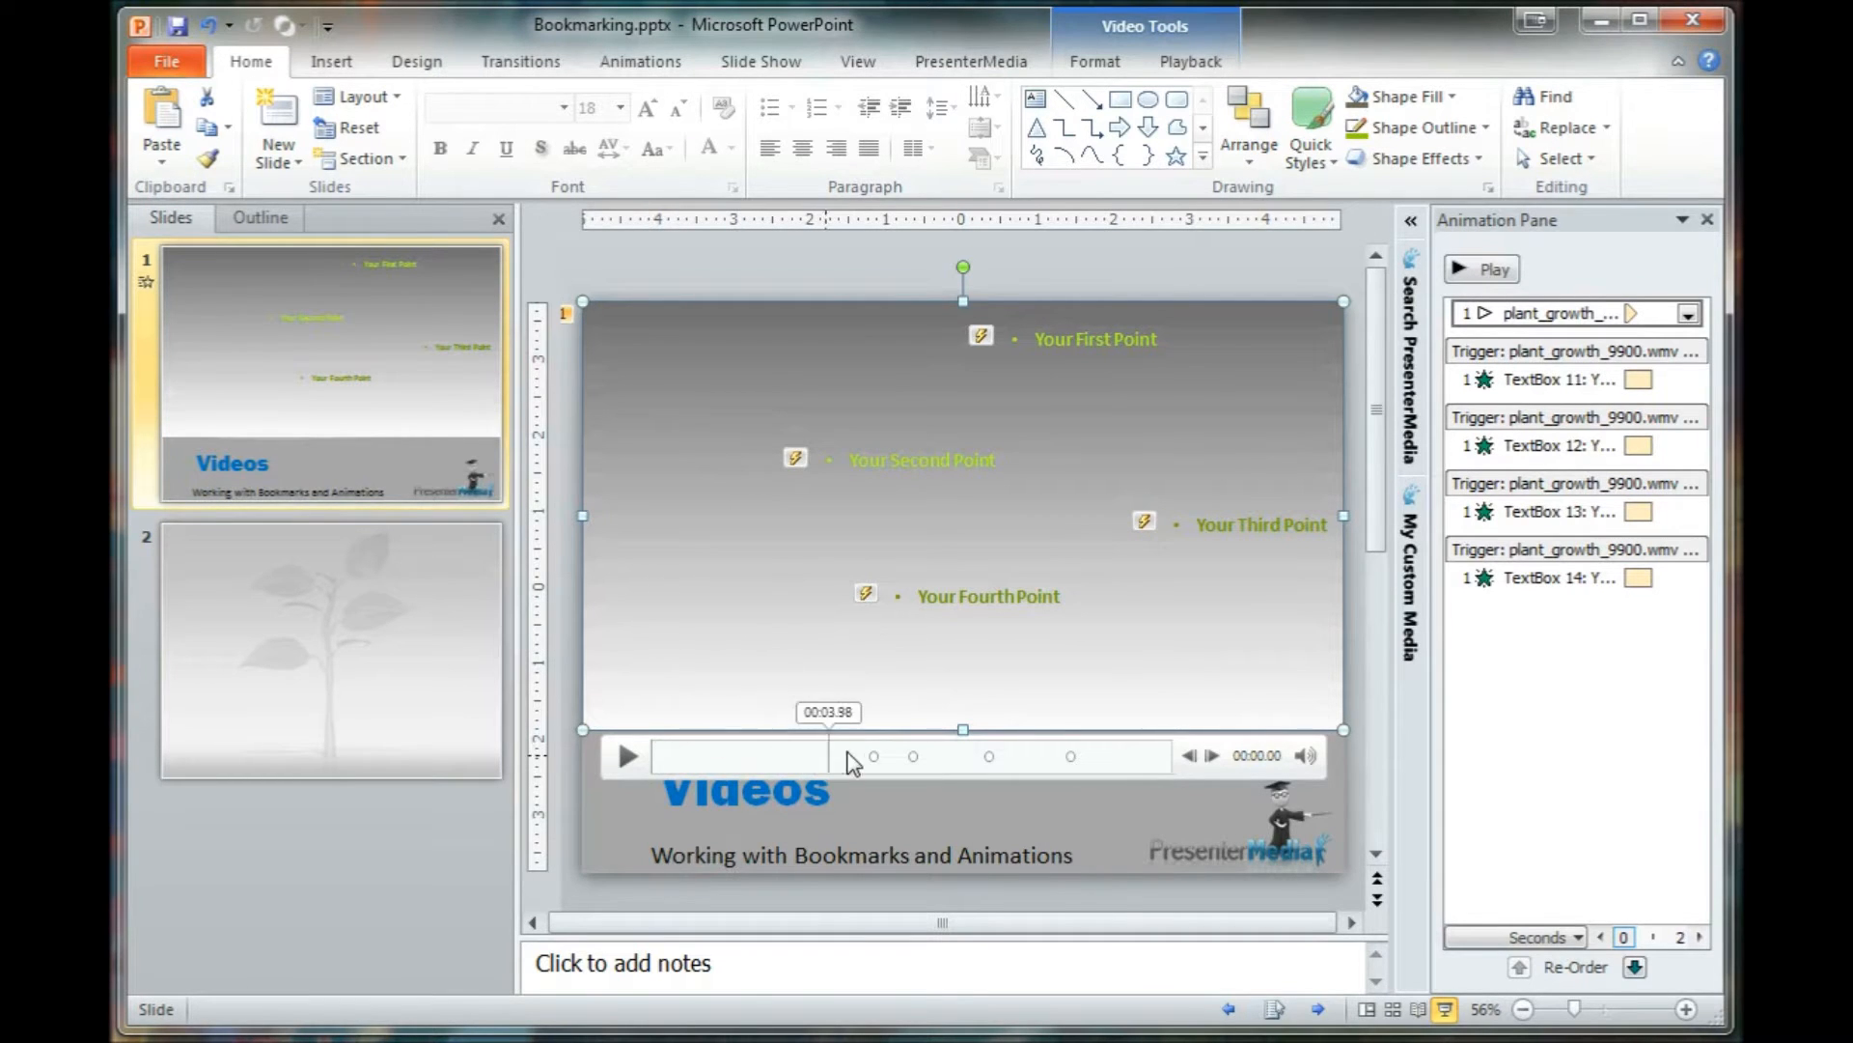
mouse_move(913, 755)
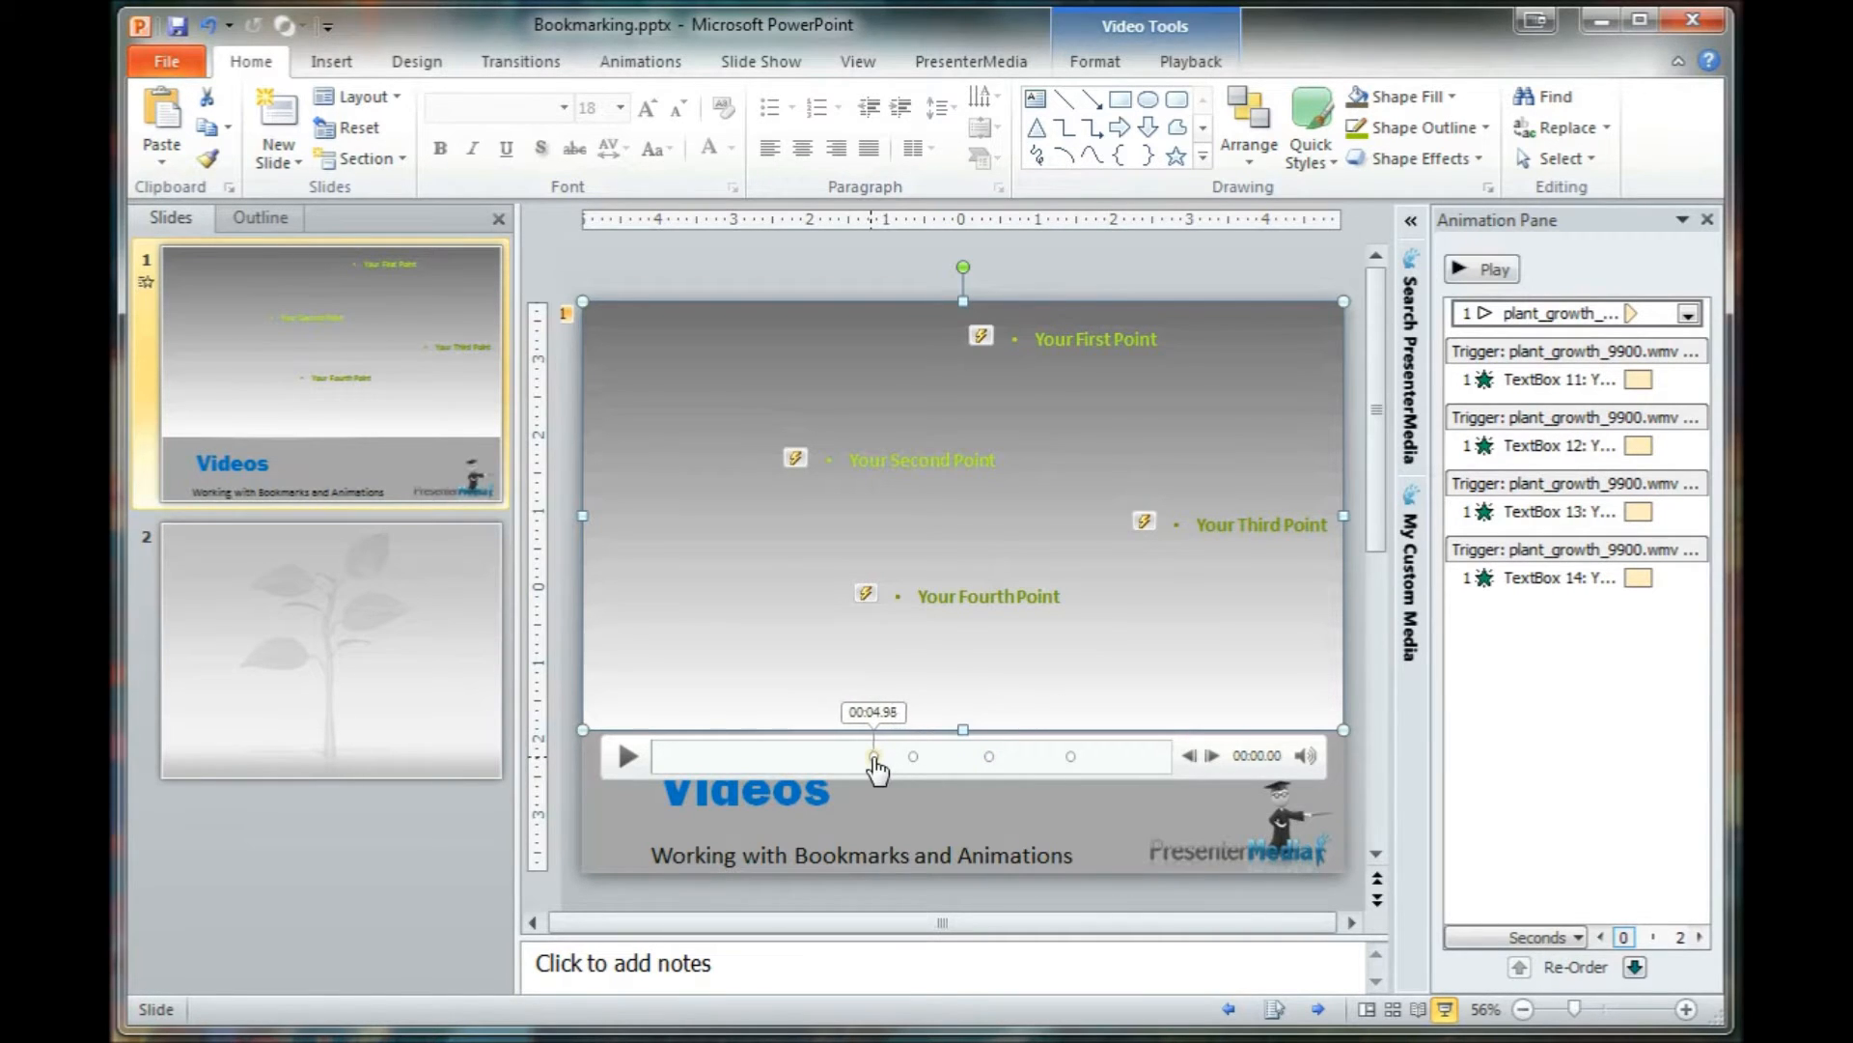
mouse_move(874, 756)
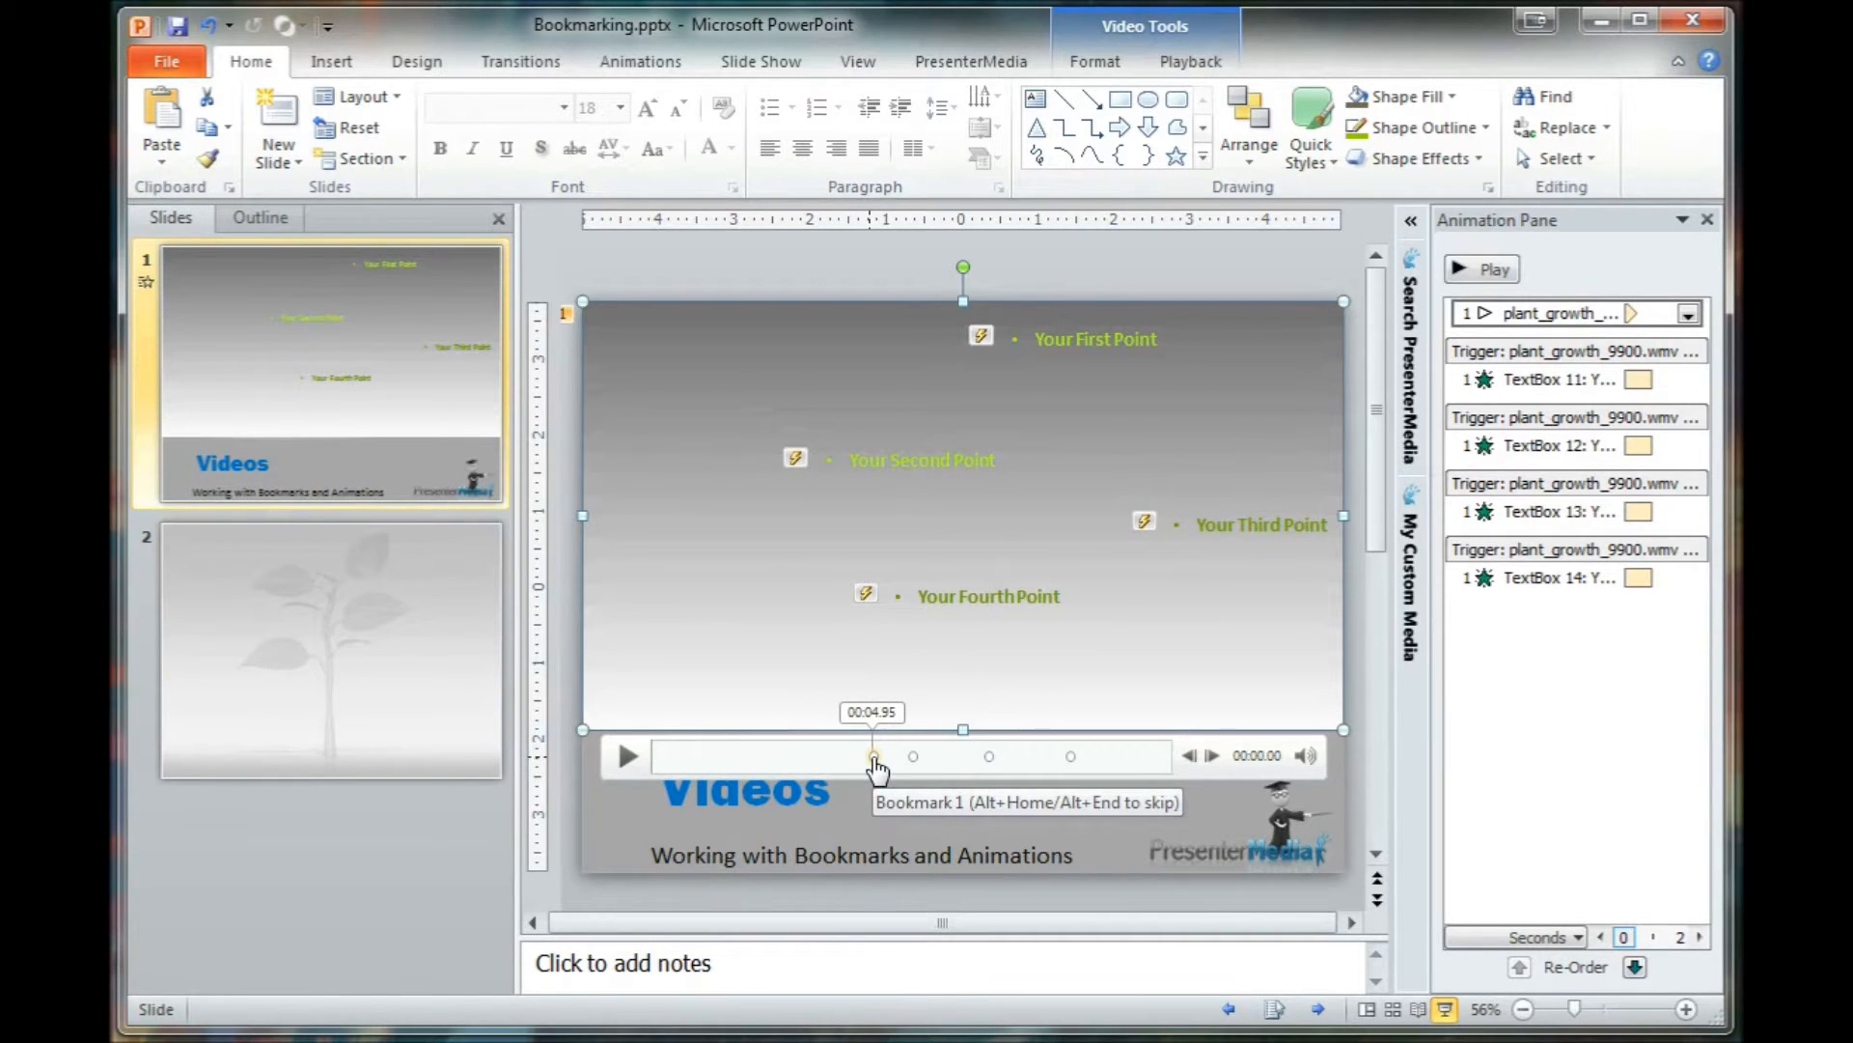
Step: Scrub the video timeline to review its bookmark markers and text-box triggers
drag(873, 757, 975, 730)
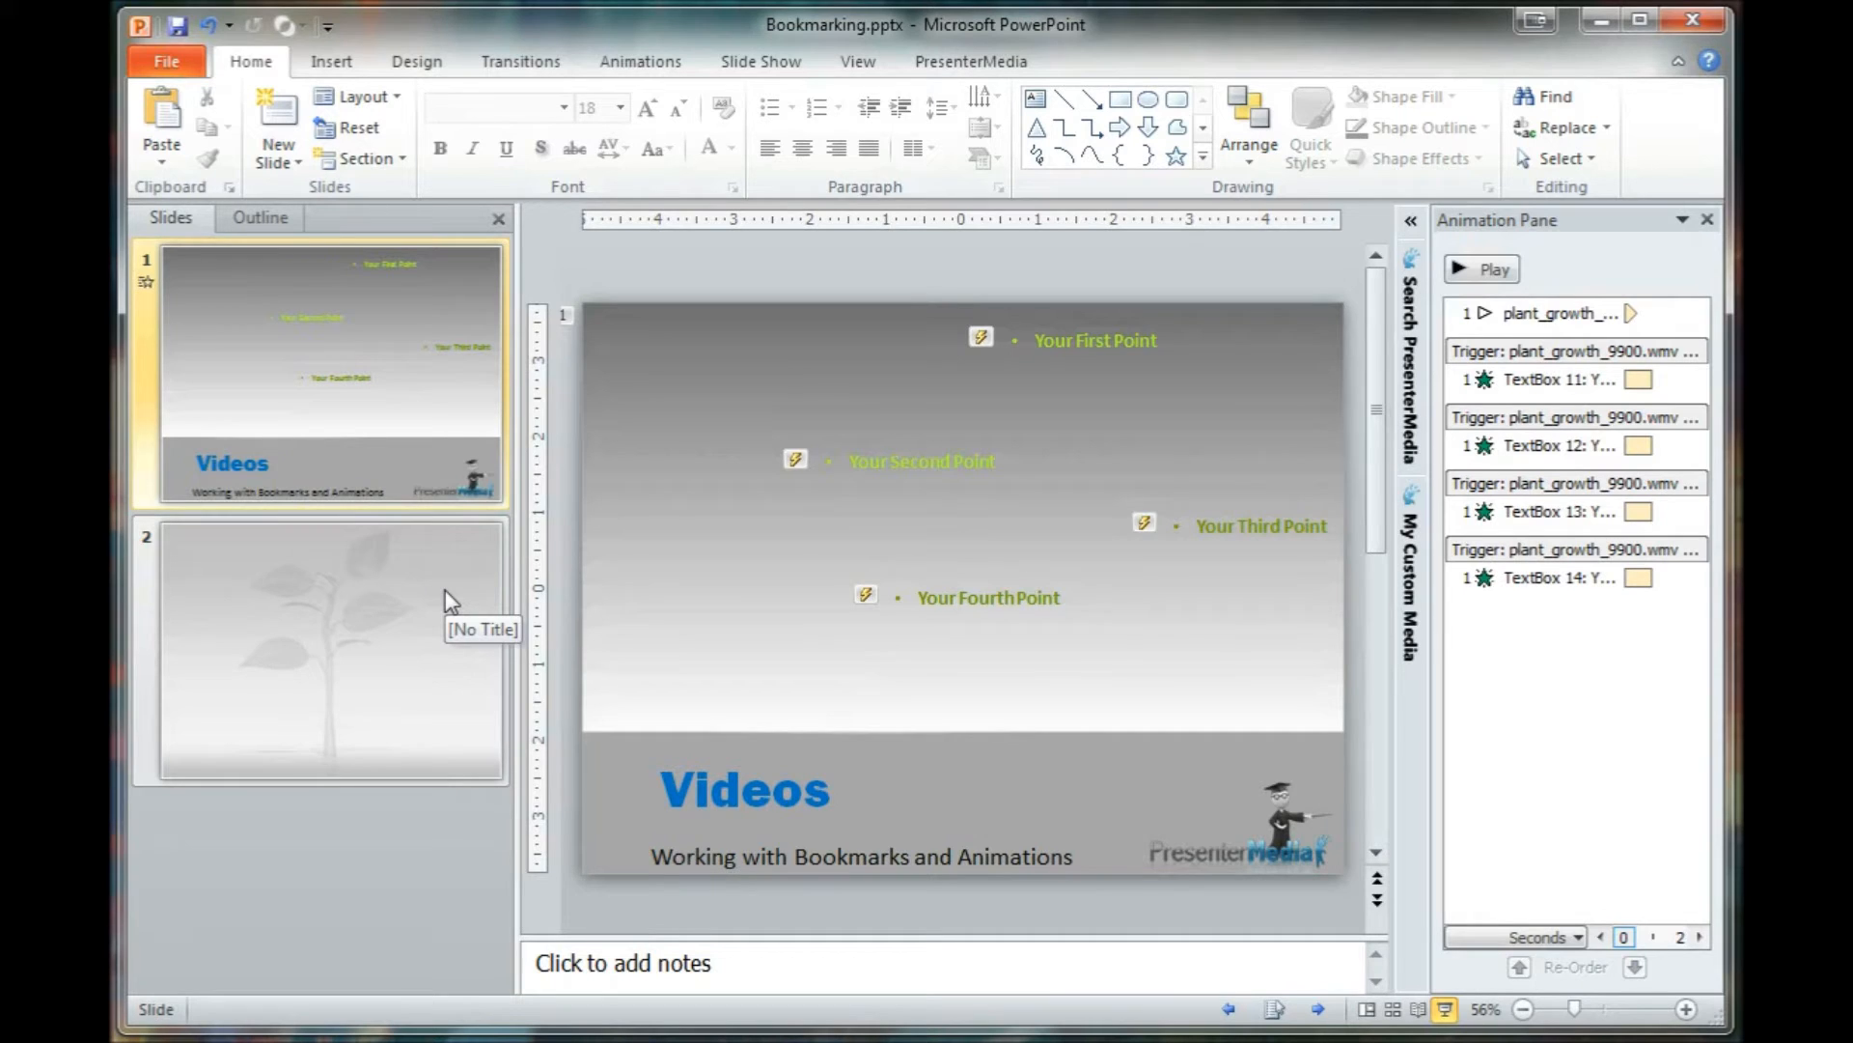
Step: Go to slide 2 and show the PresenterMedia search pane with its content loaded
click(330, 650)
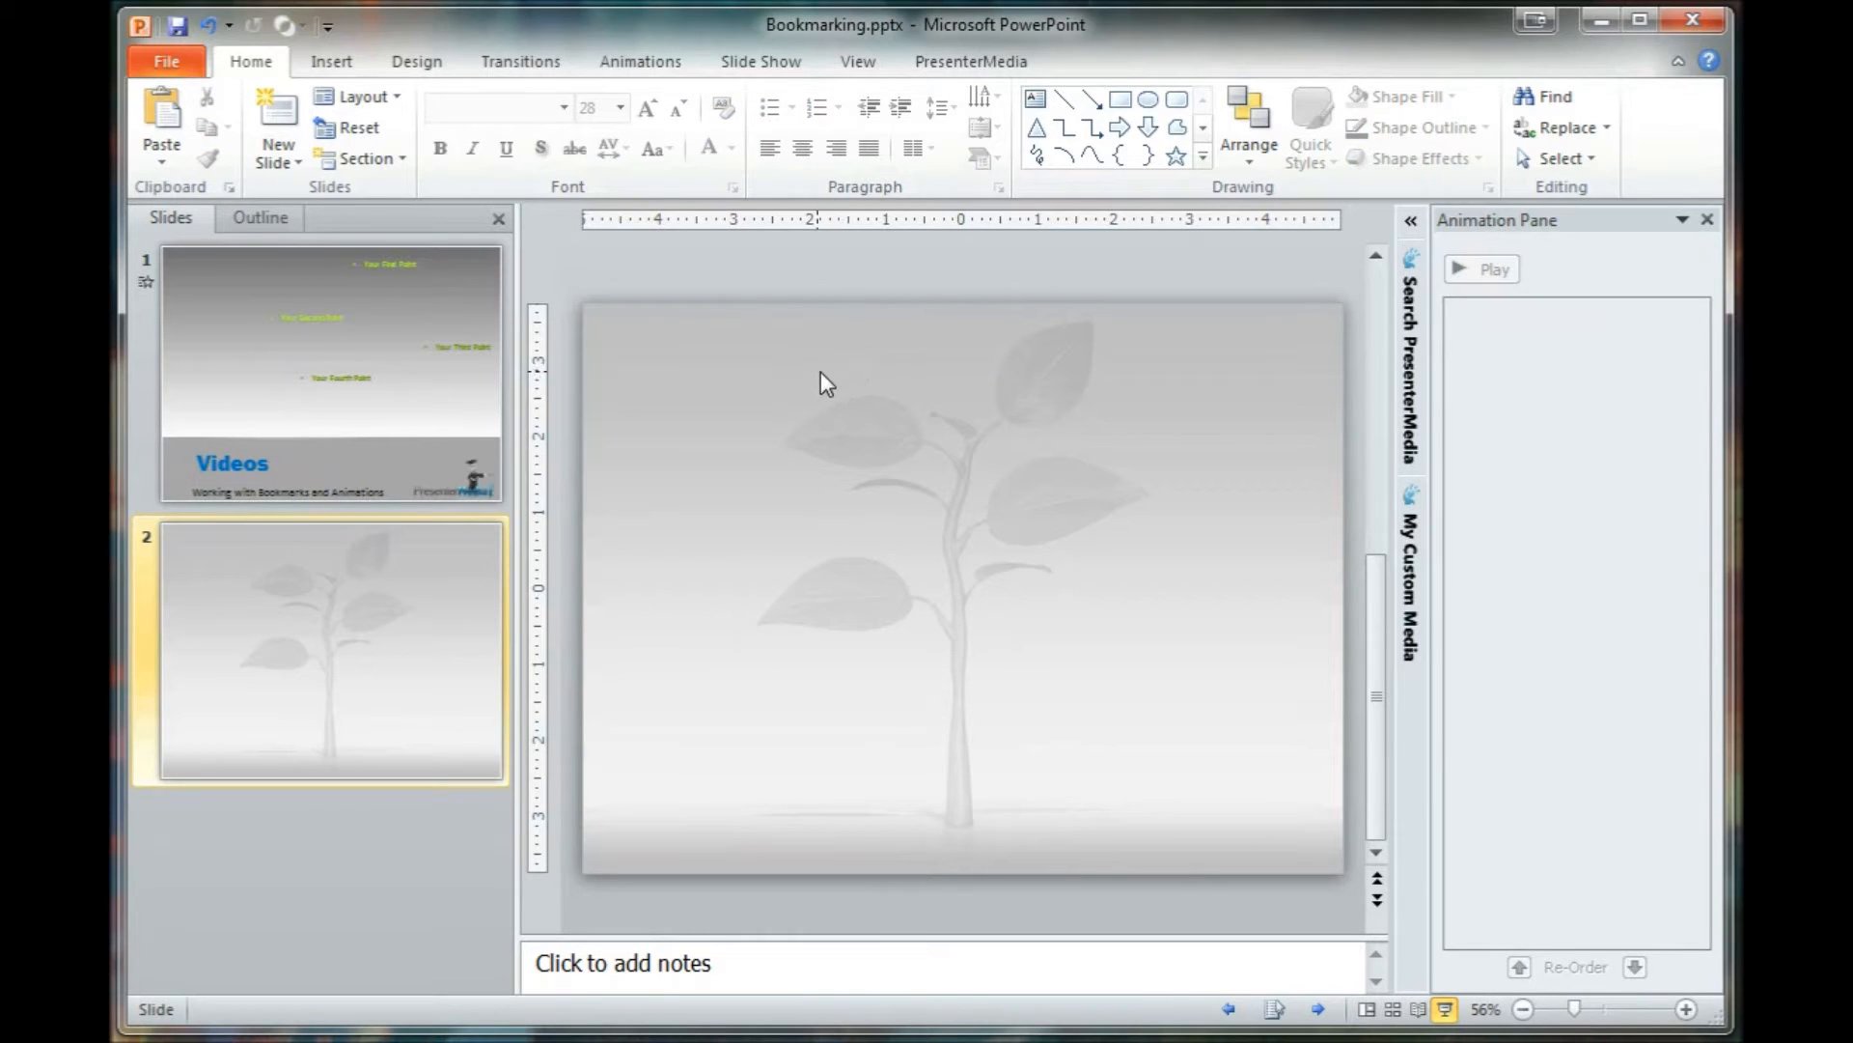
click(1707, 220)
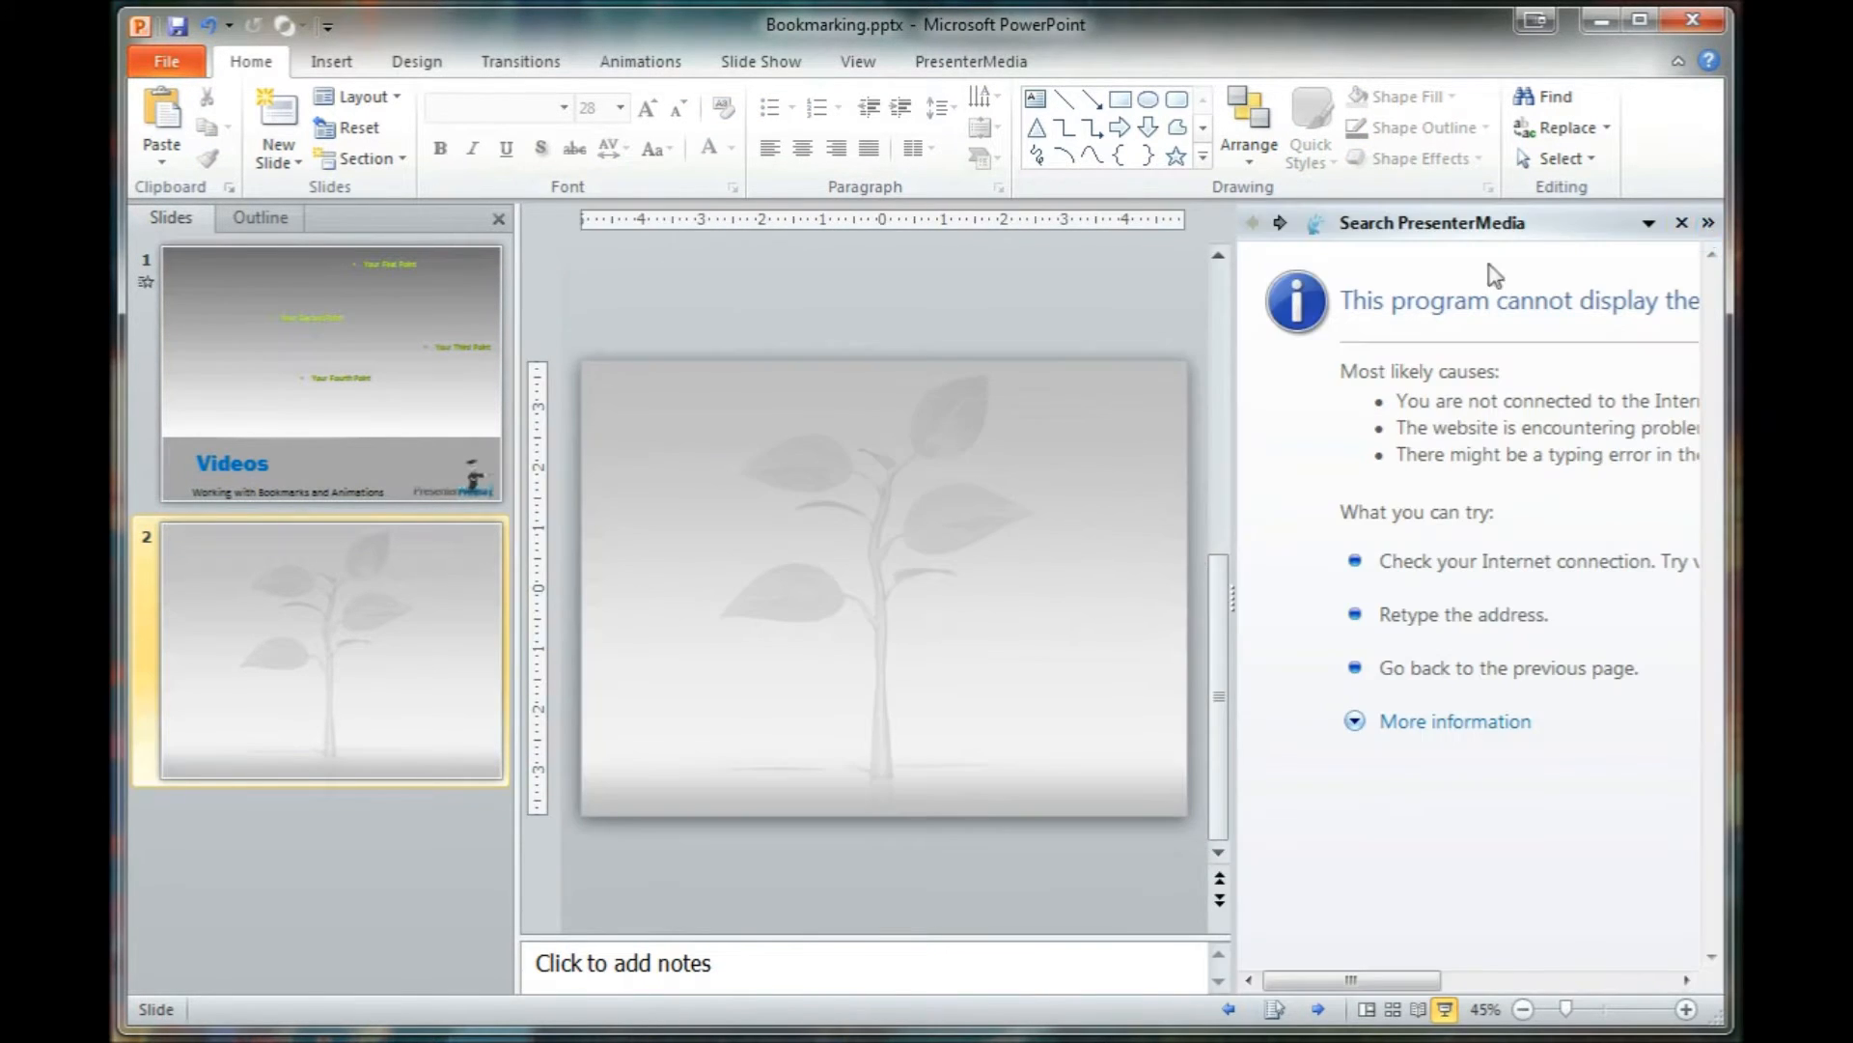
click(971, 59)
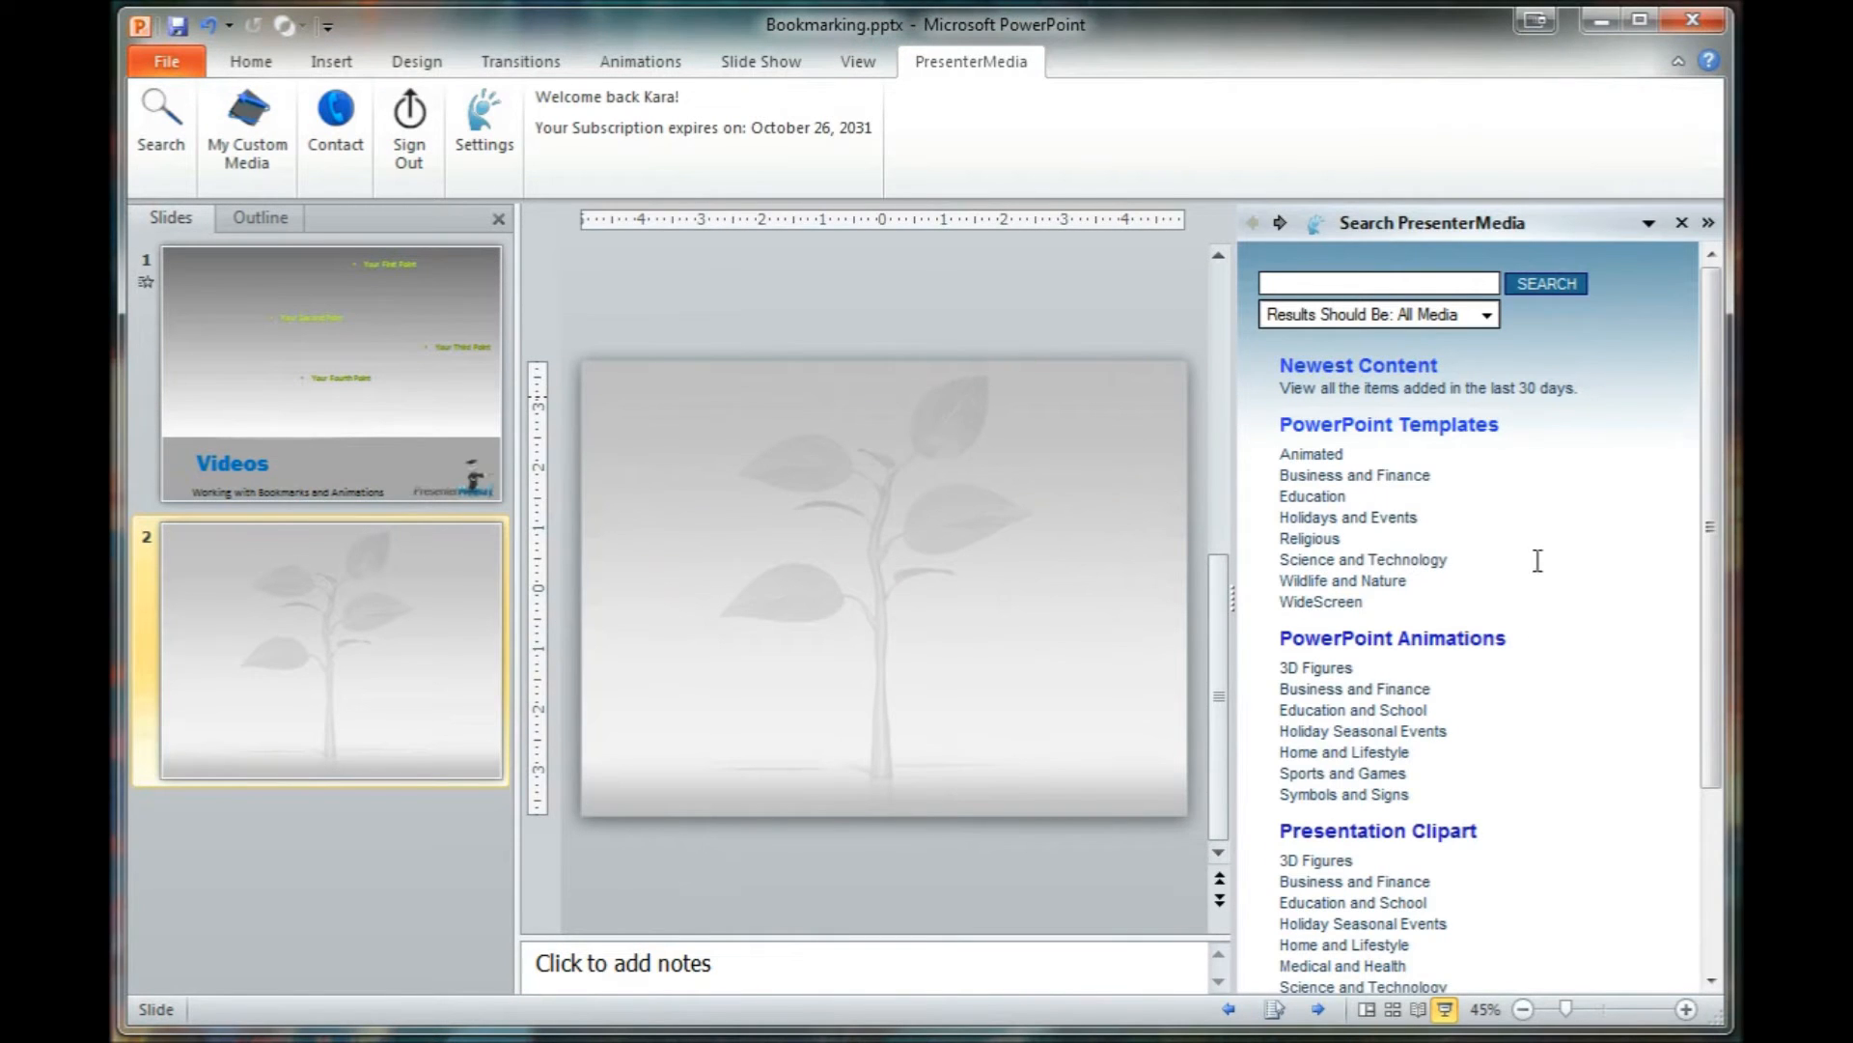
Step: Find the purple Domino Effect video background in the results and show its details
scroll(down, 3)
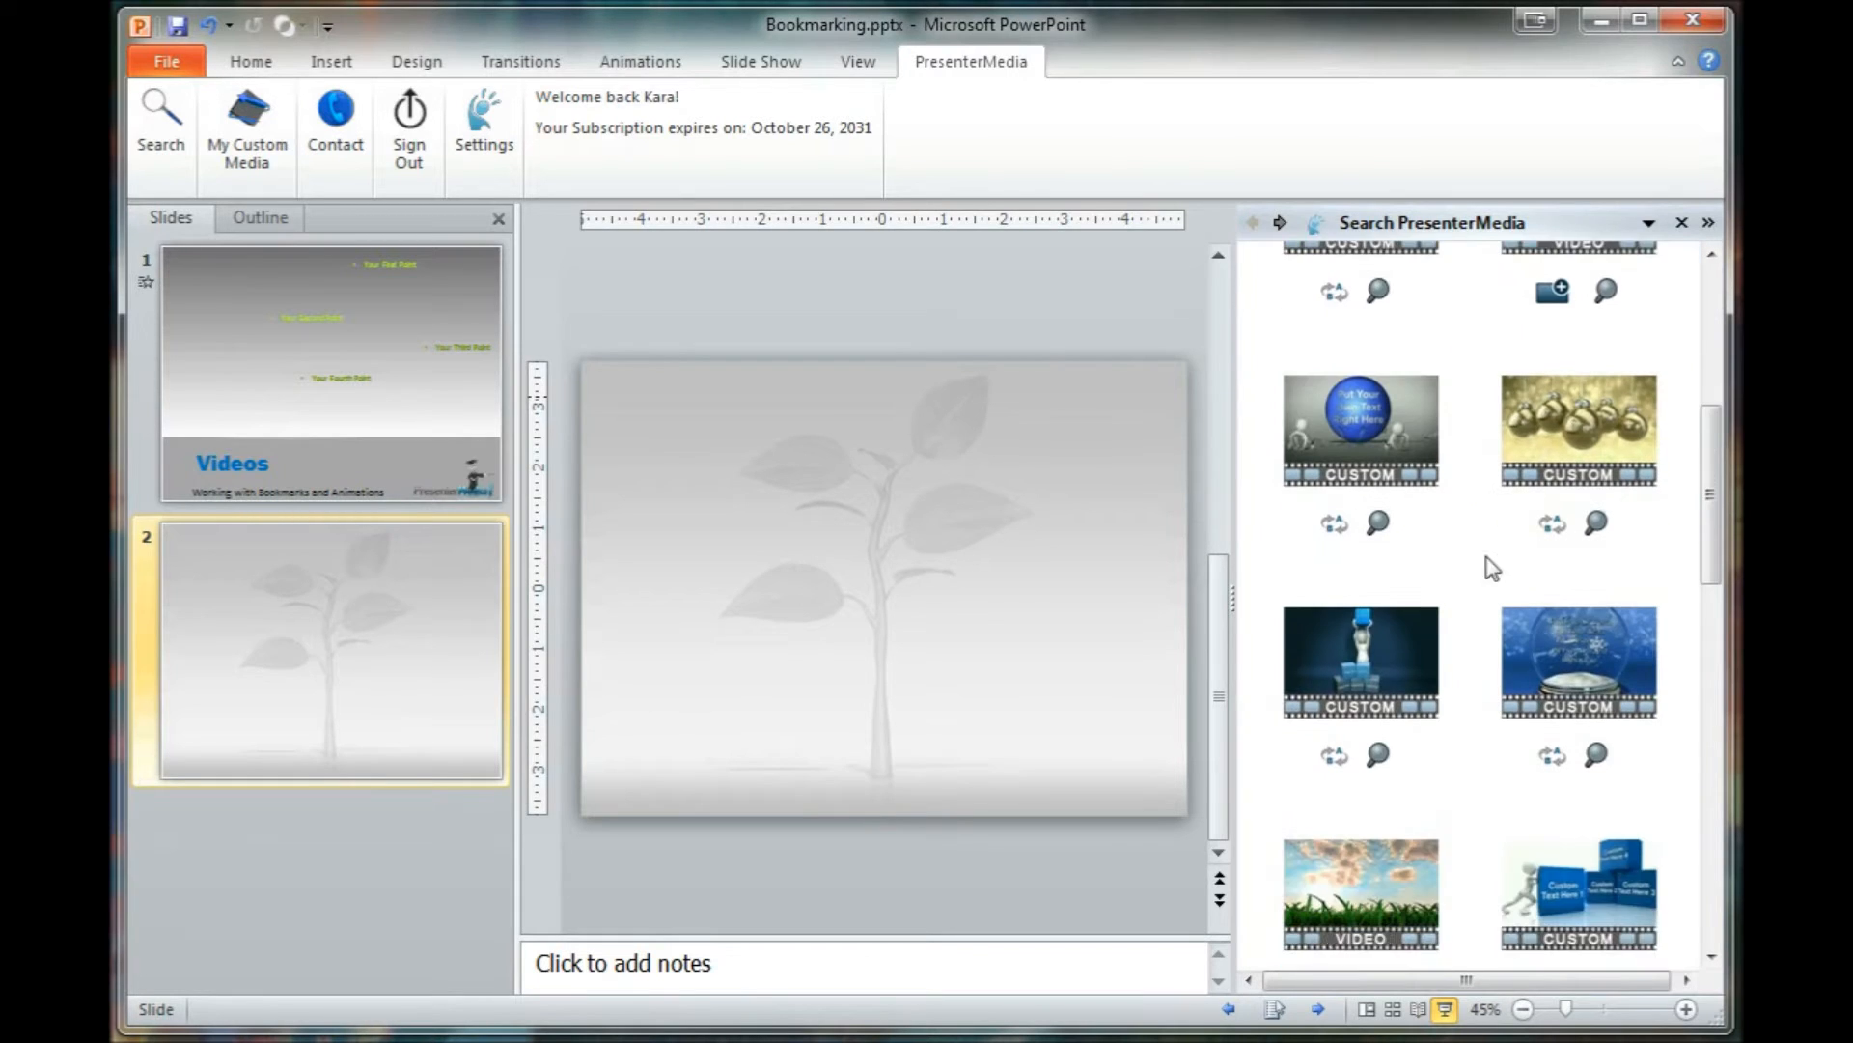
scroll(down, 3)
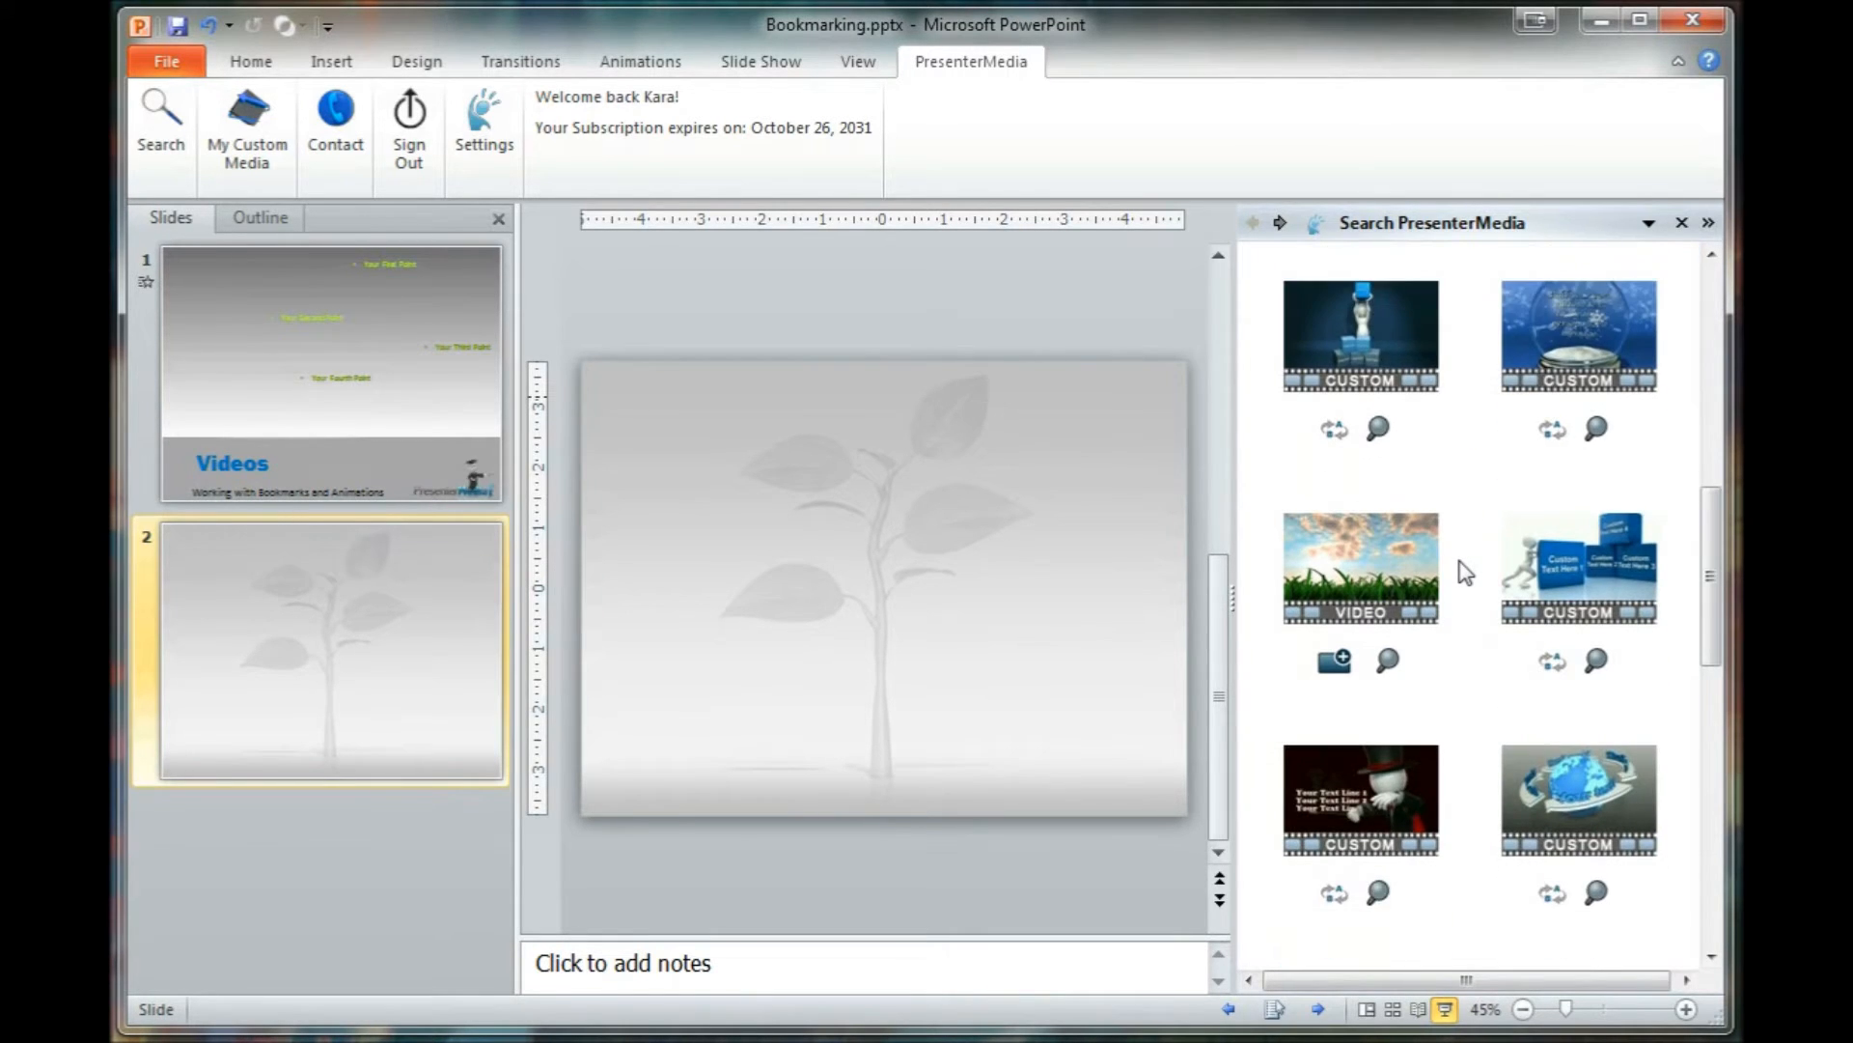
scroll(down, 3)
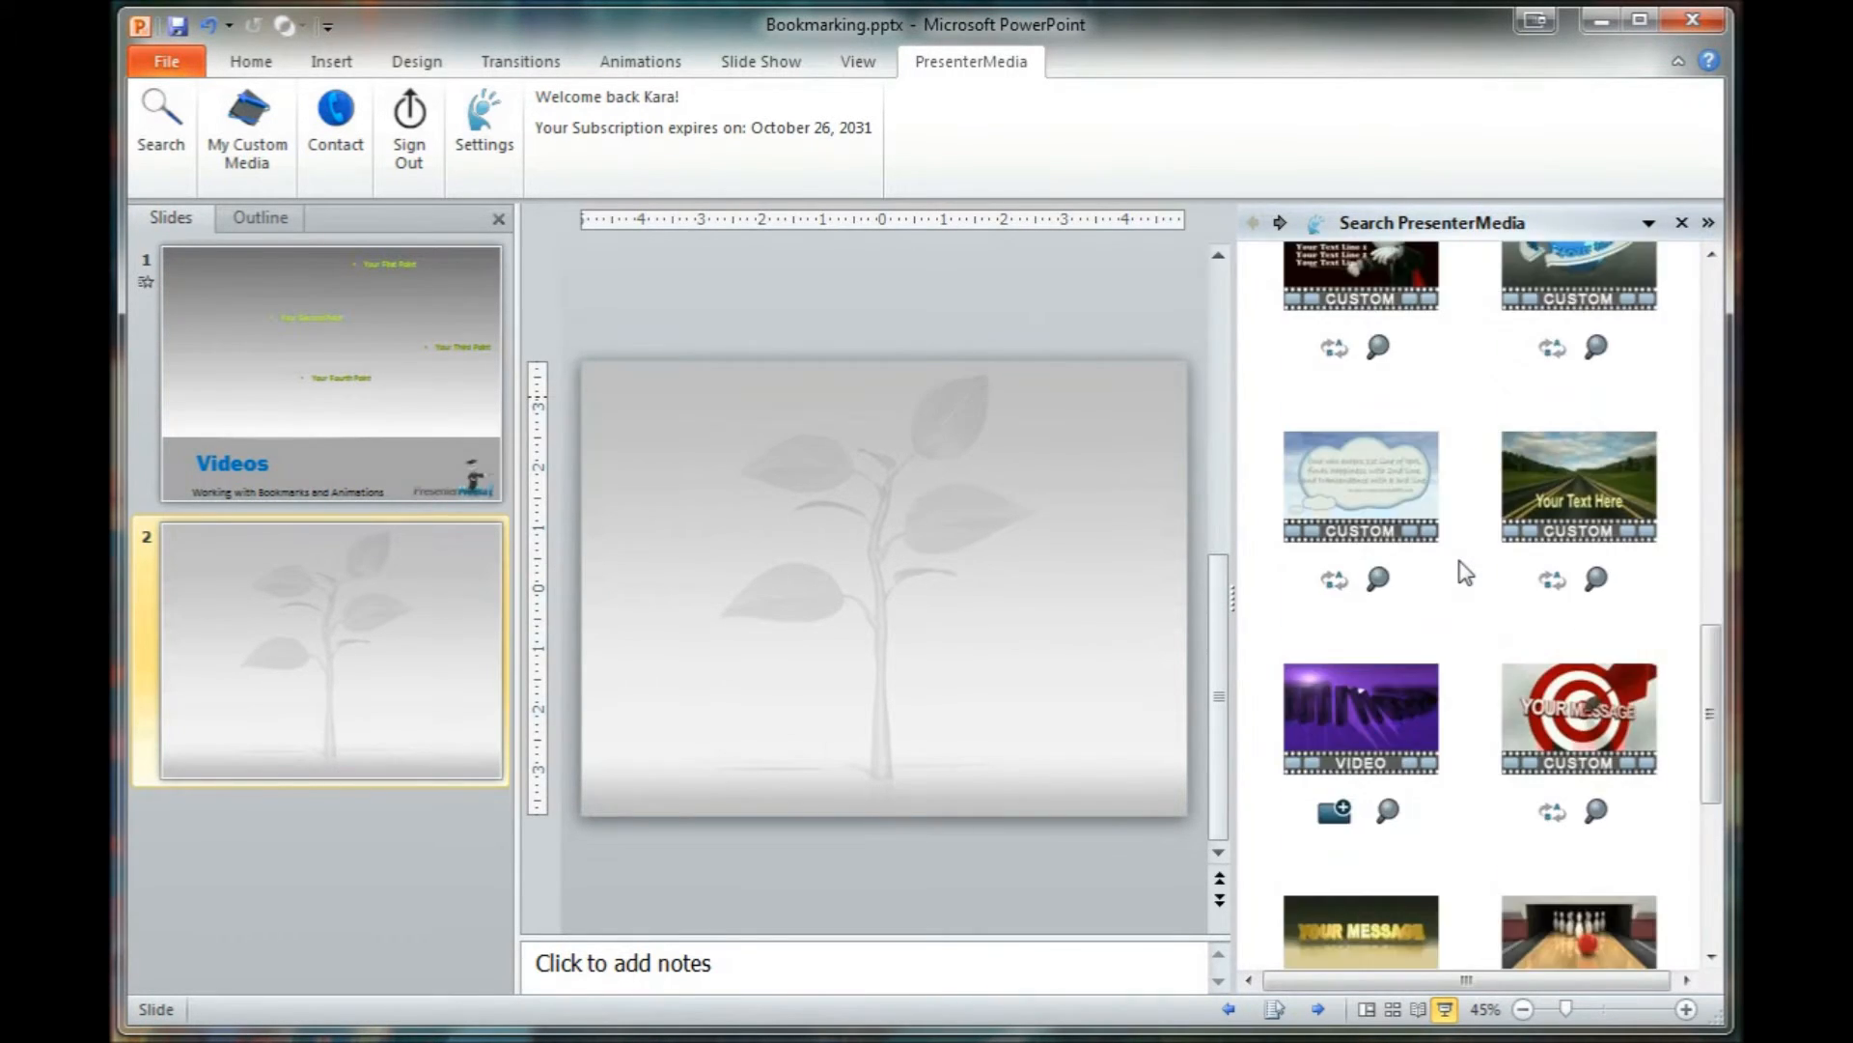
scroll(down, 3)
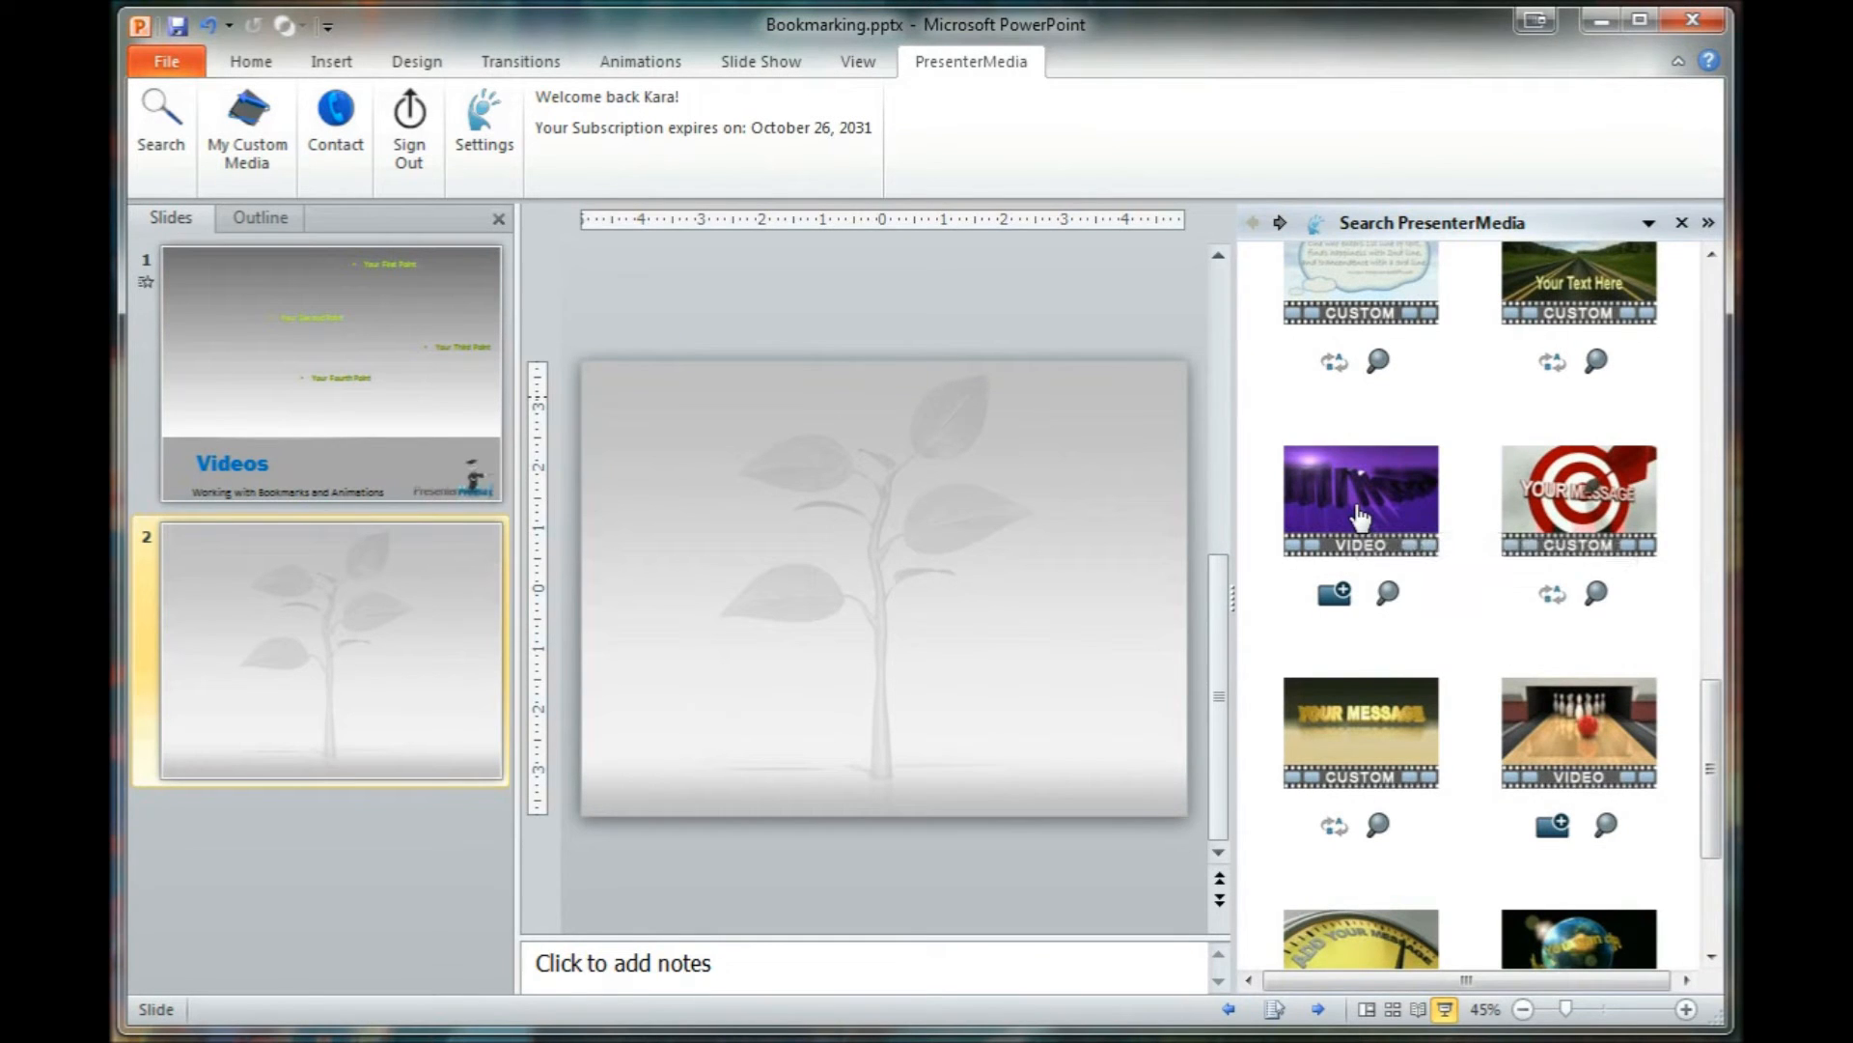
click(1359, 498)
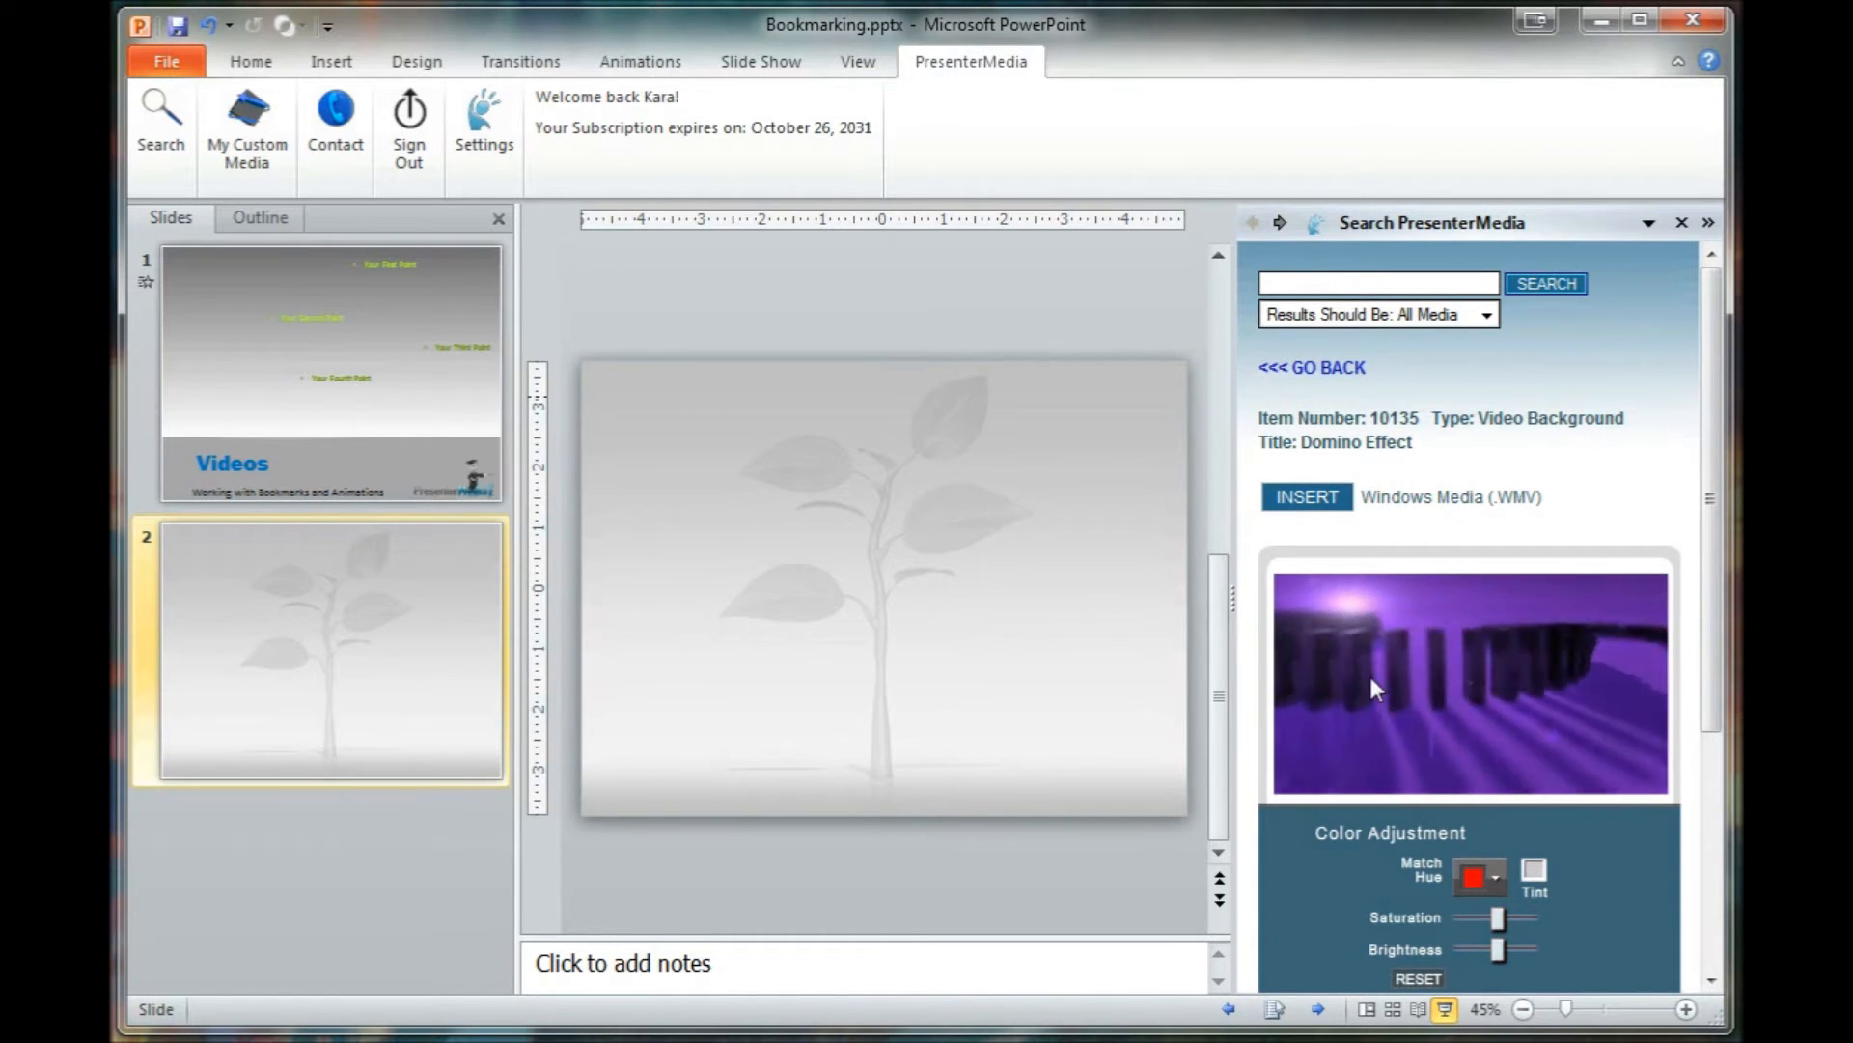
Step: Insert the Domino Effect video as slide 2's background and collapse the PresenterMedia pane
click(1305, 496)
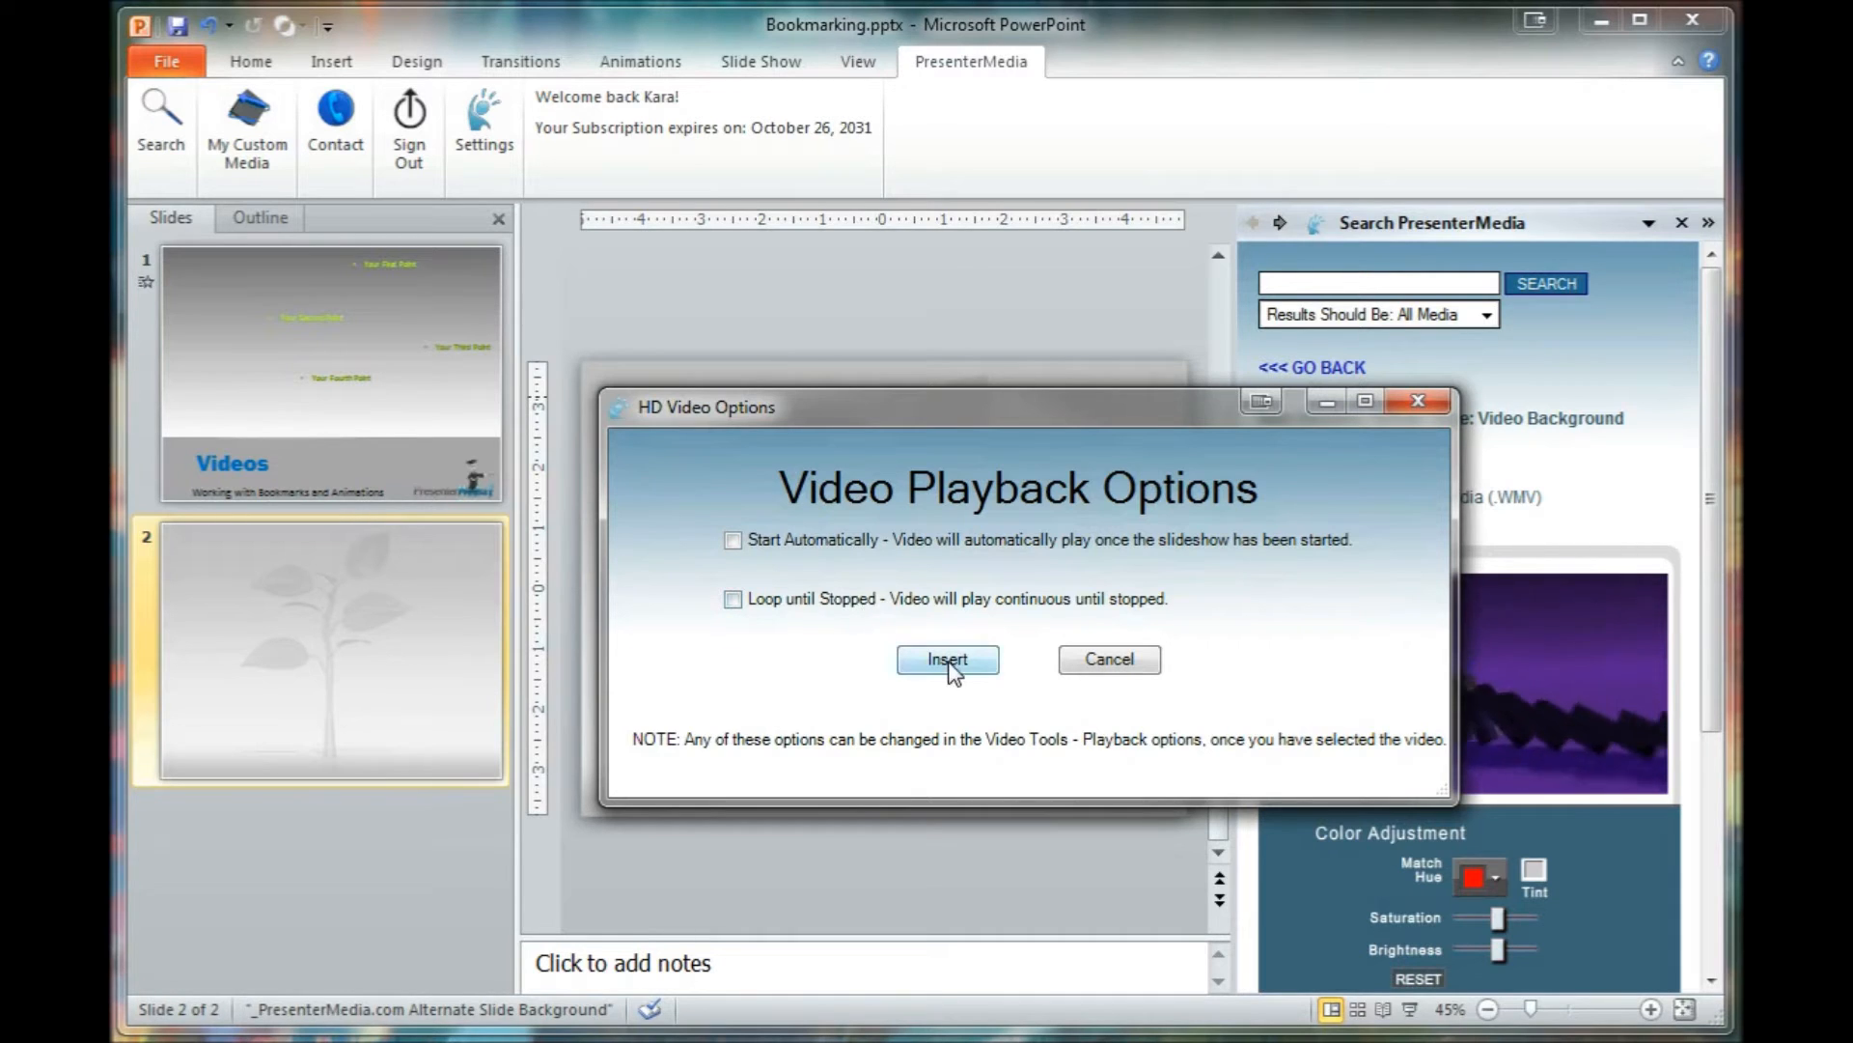
click(946, 658)
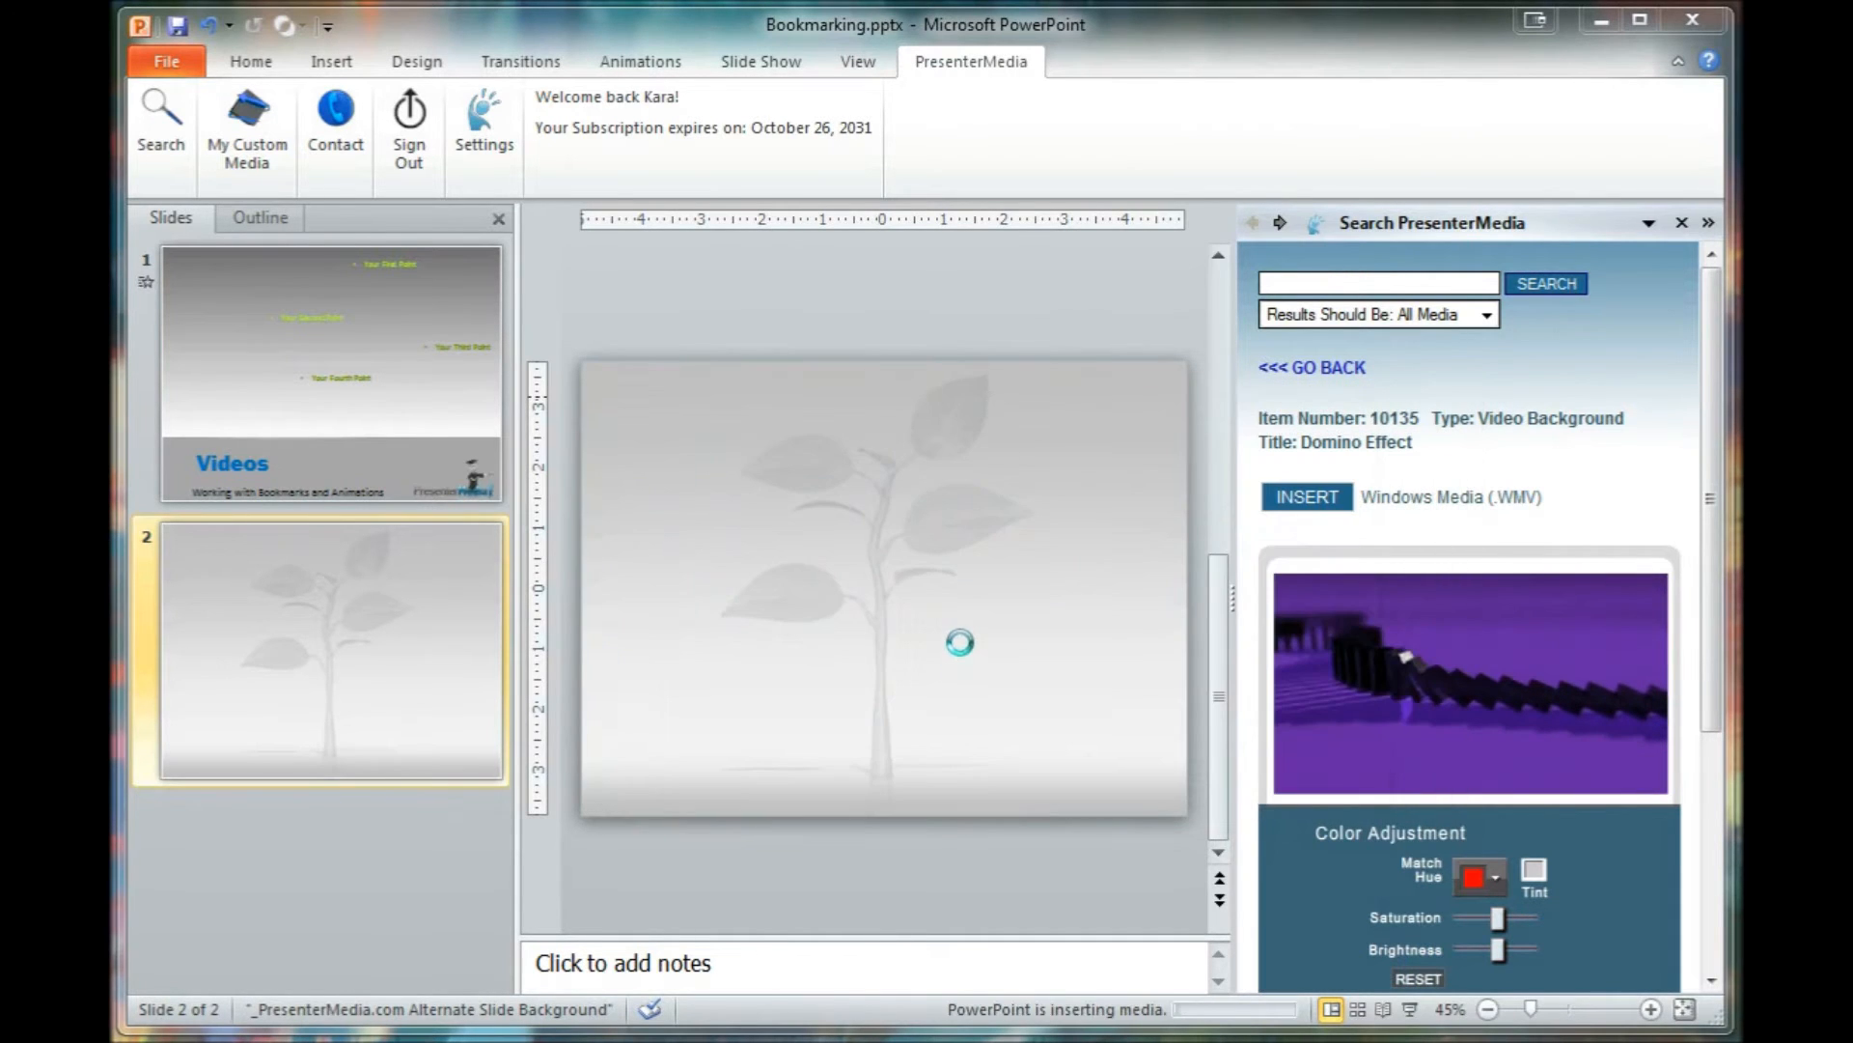
click(1305, 496)
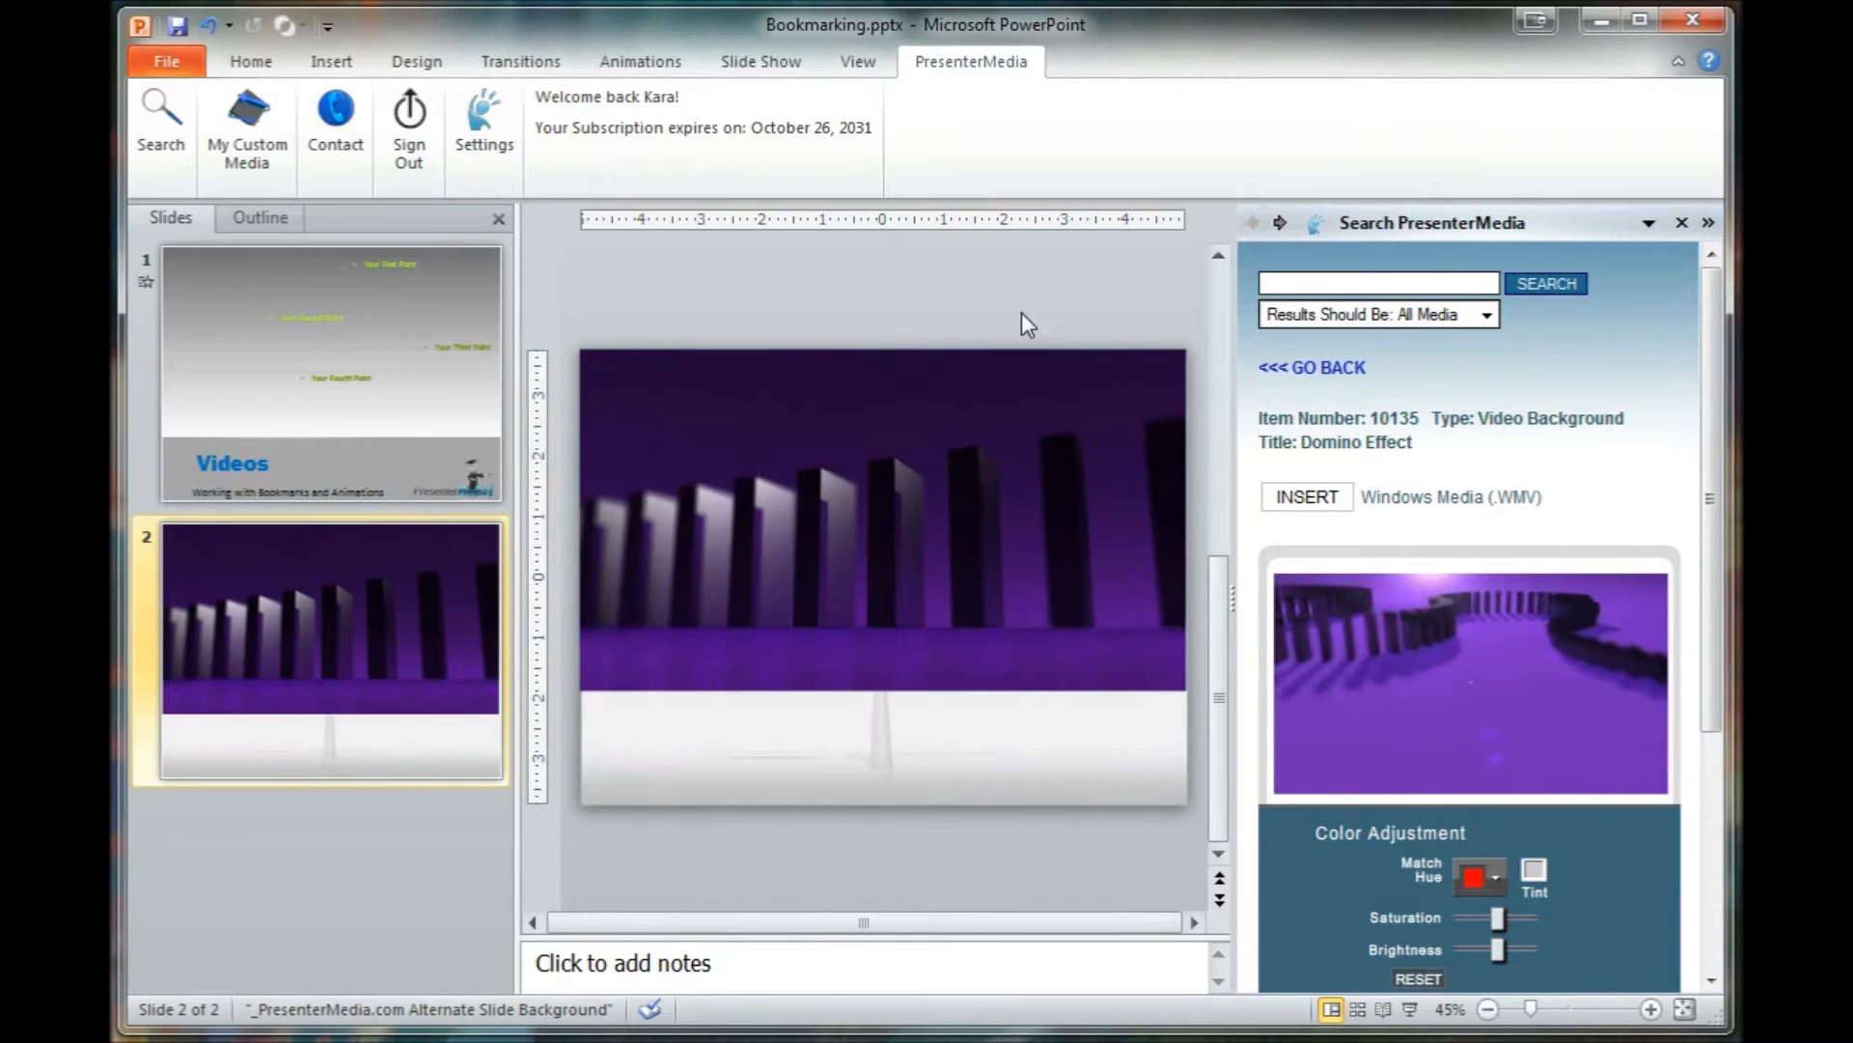
click(1706, 226)
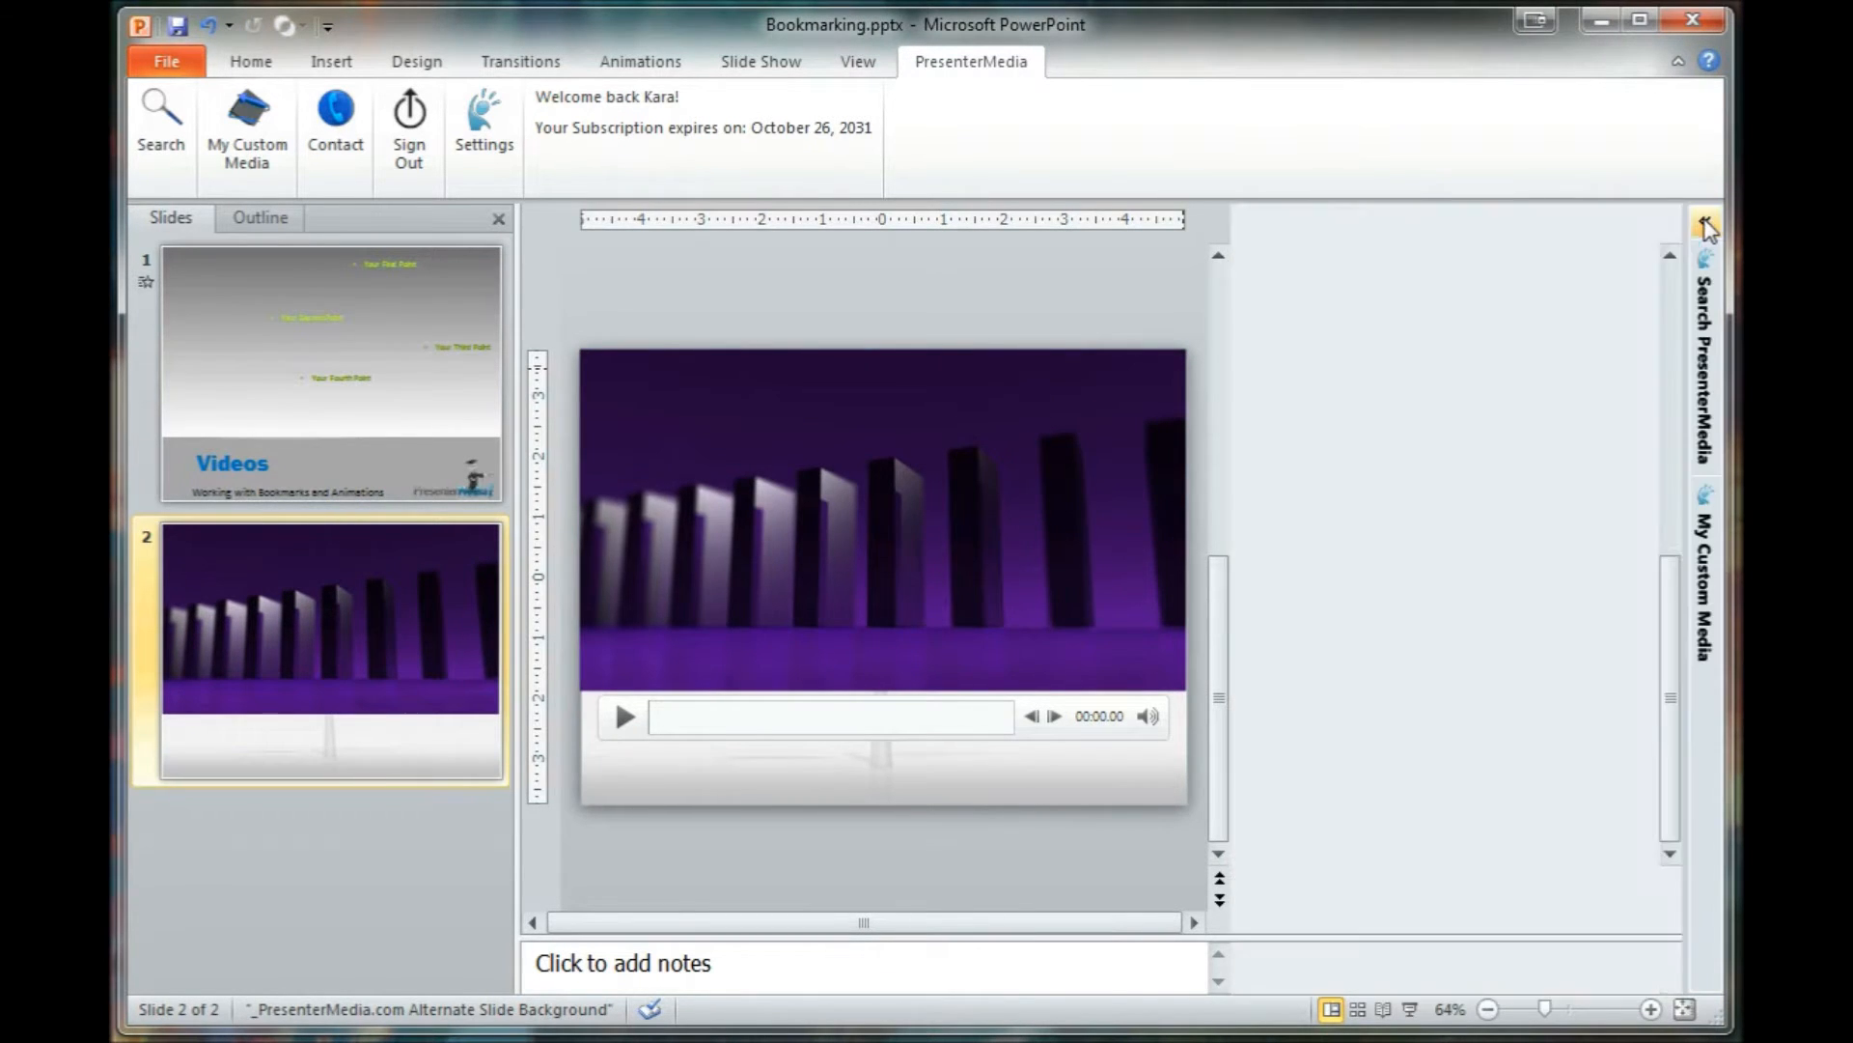
Step: Add a text box reading 'Text Box 1' at the slide's top-left and select it for formatting
click(1705, 228)
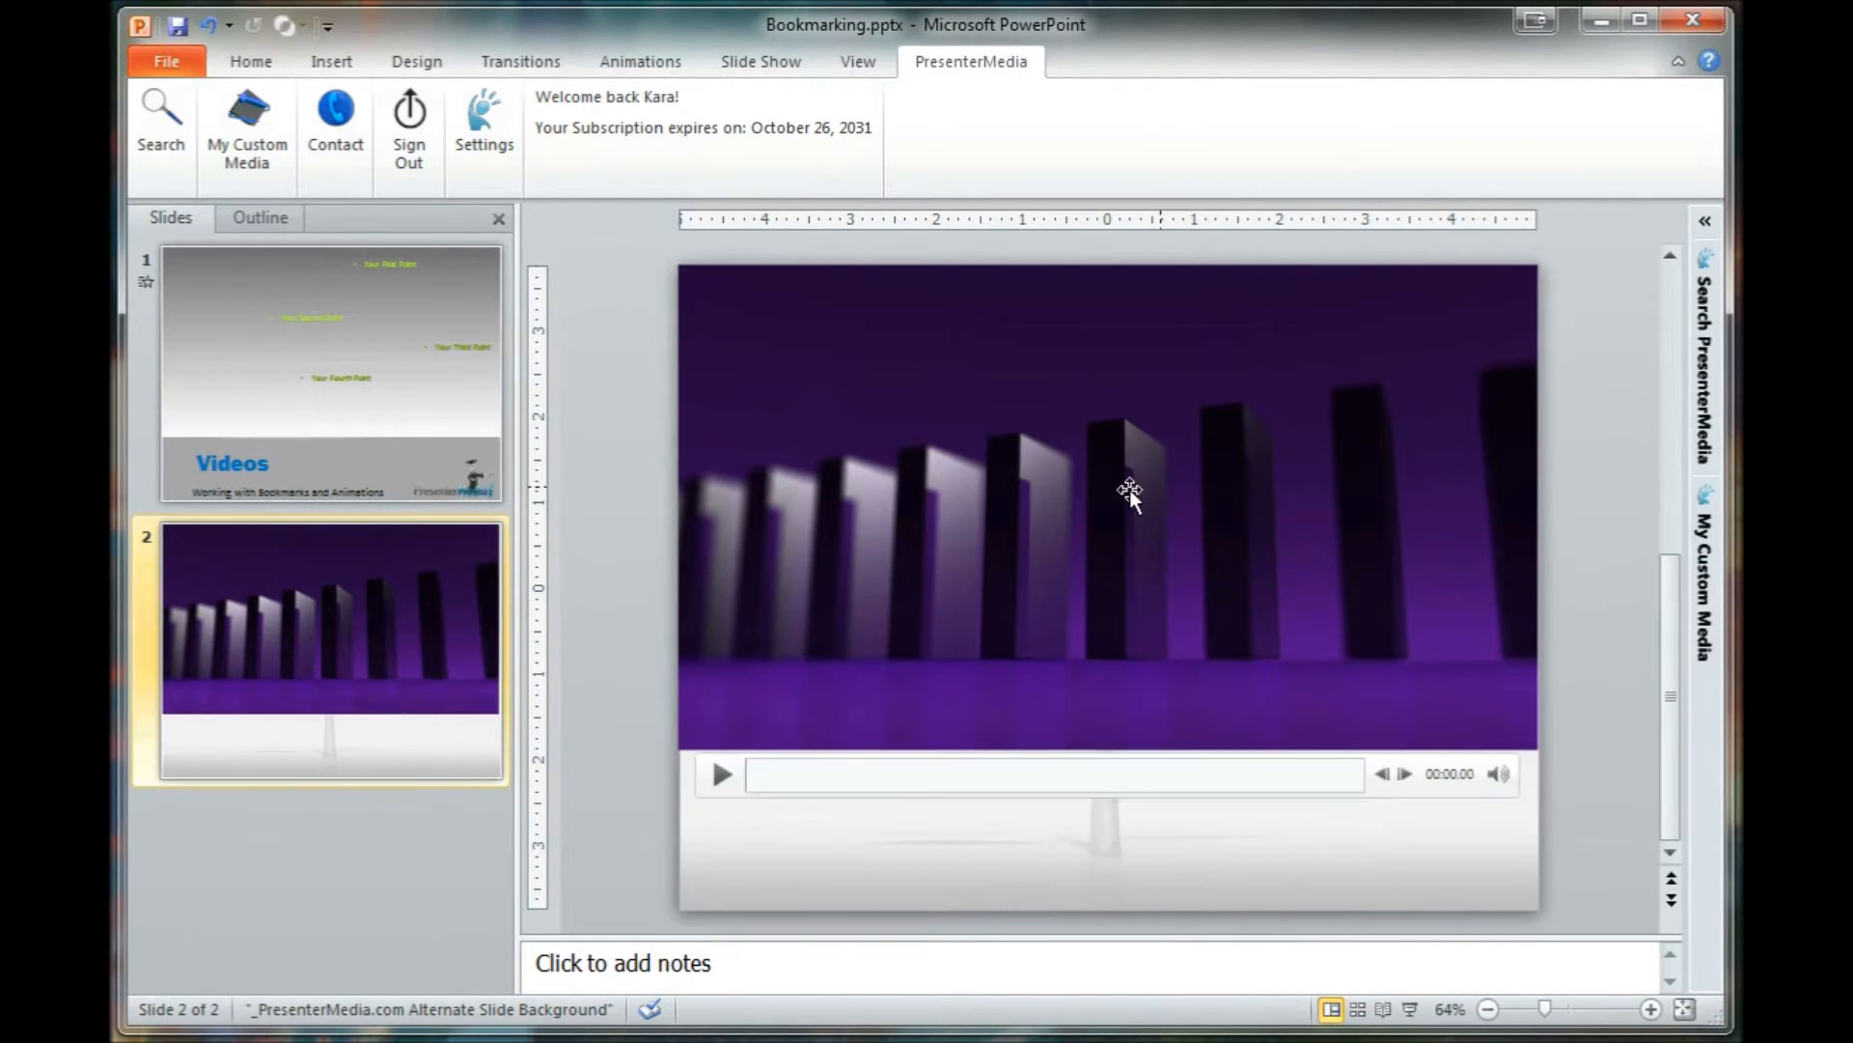
mouse_move(751, 301)
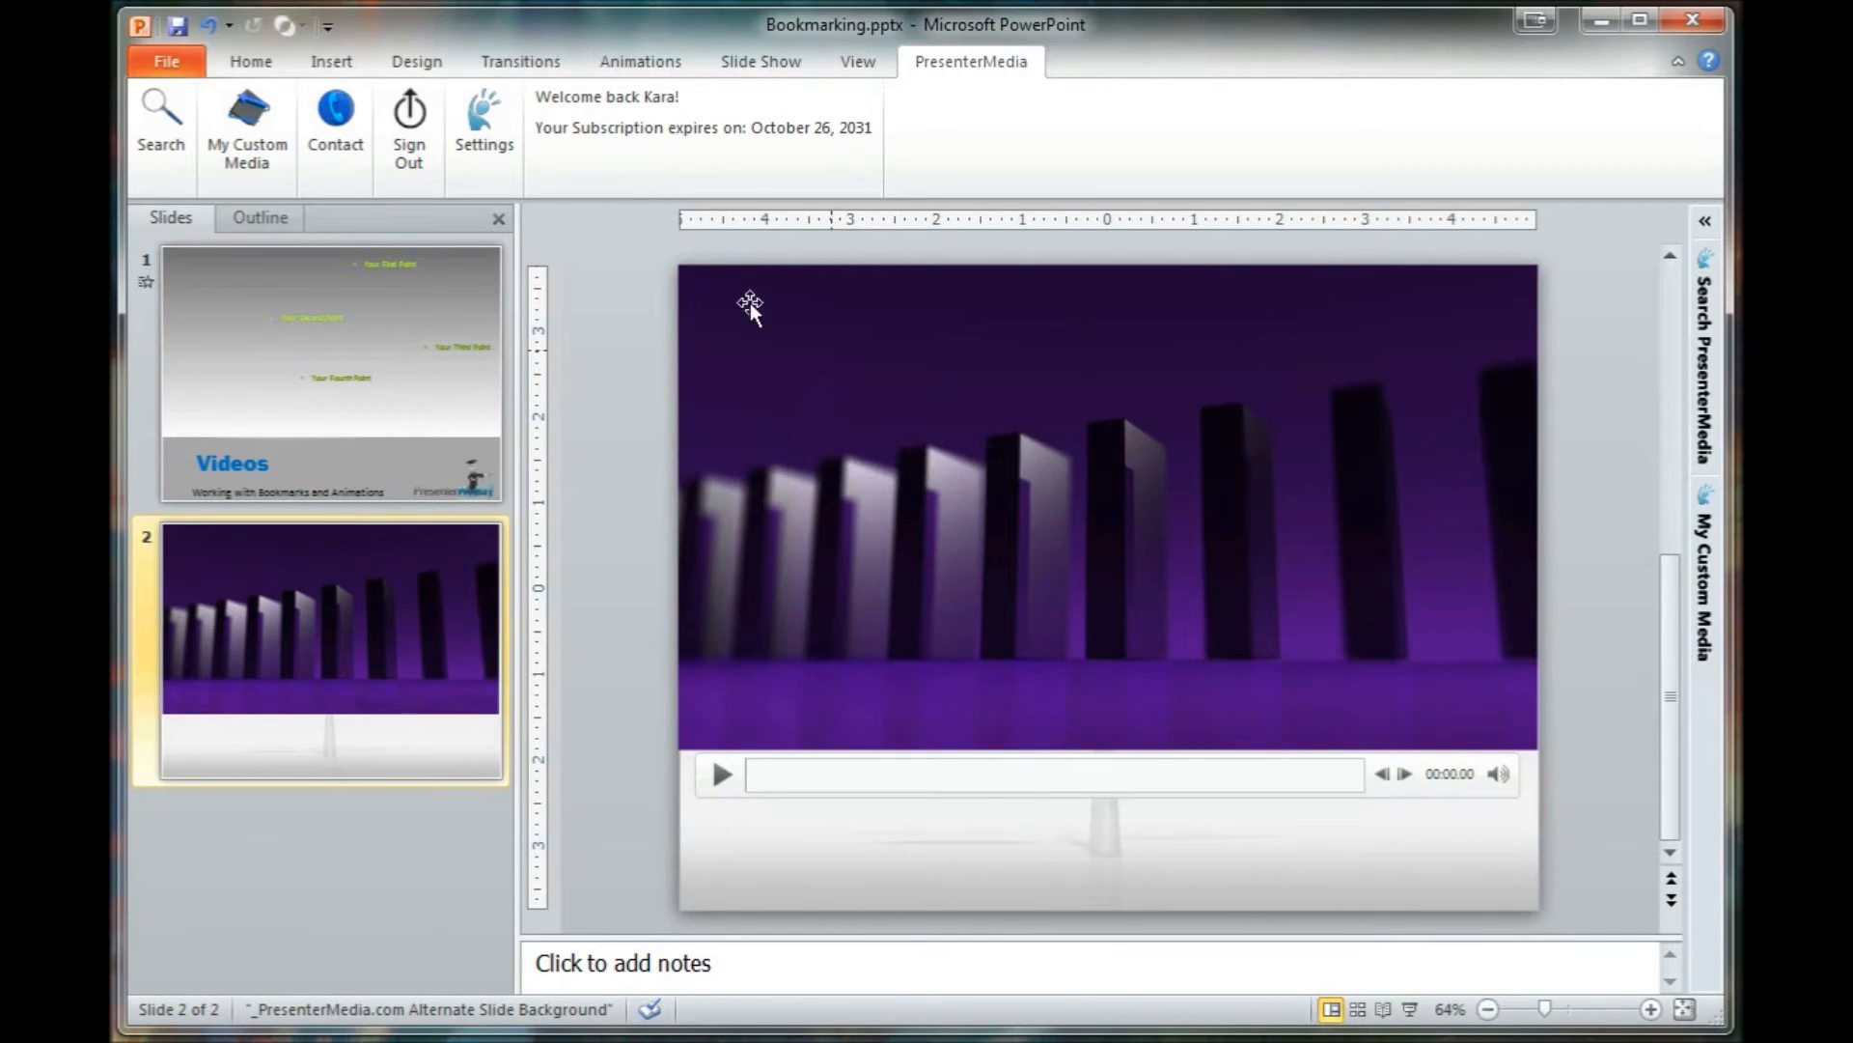
click(330, 62)
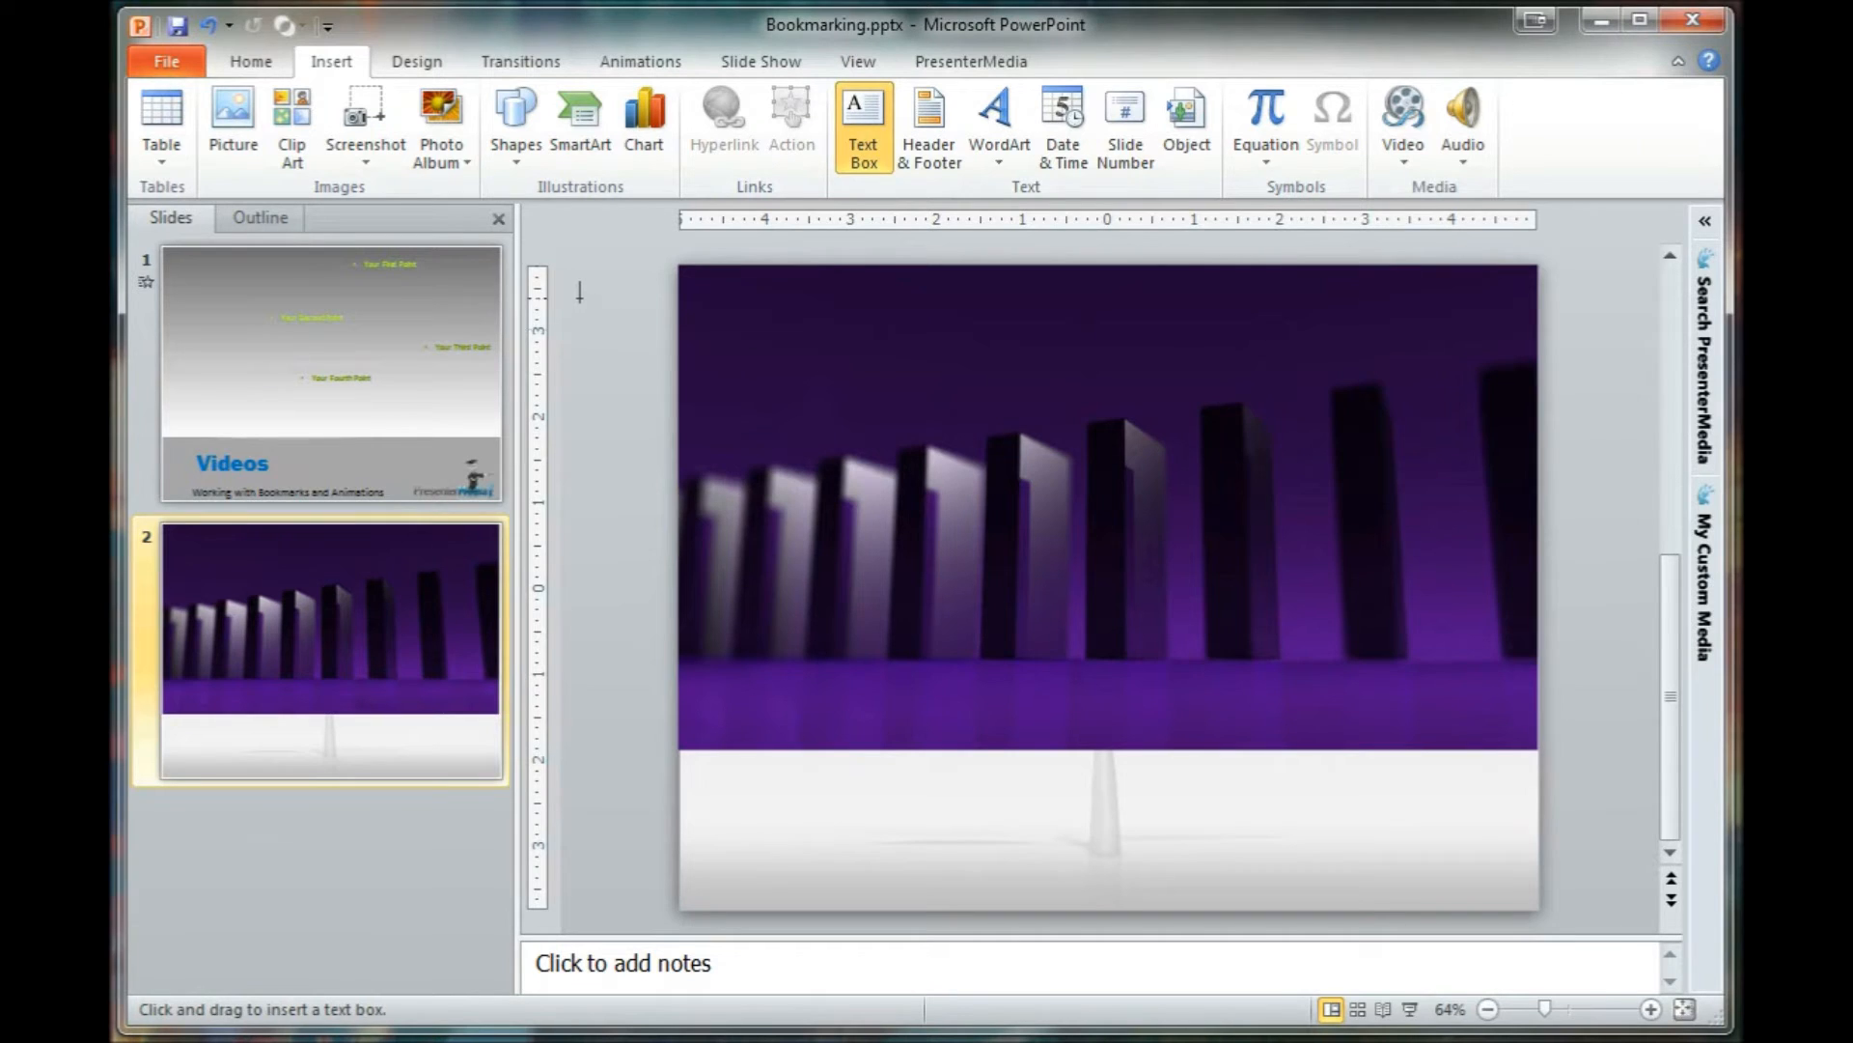
drag(579, 301, 762, 340)
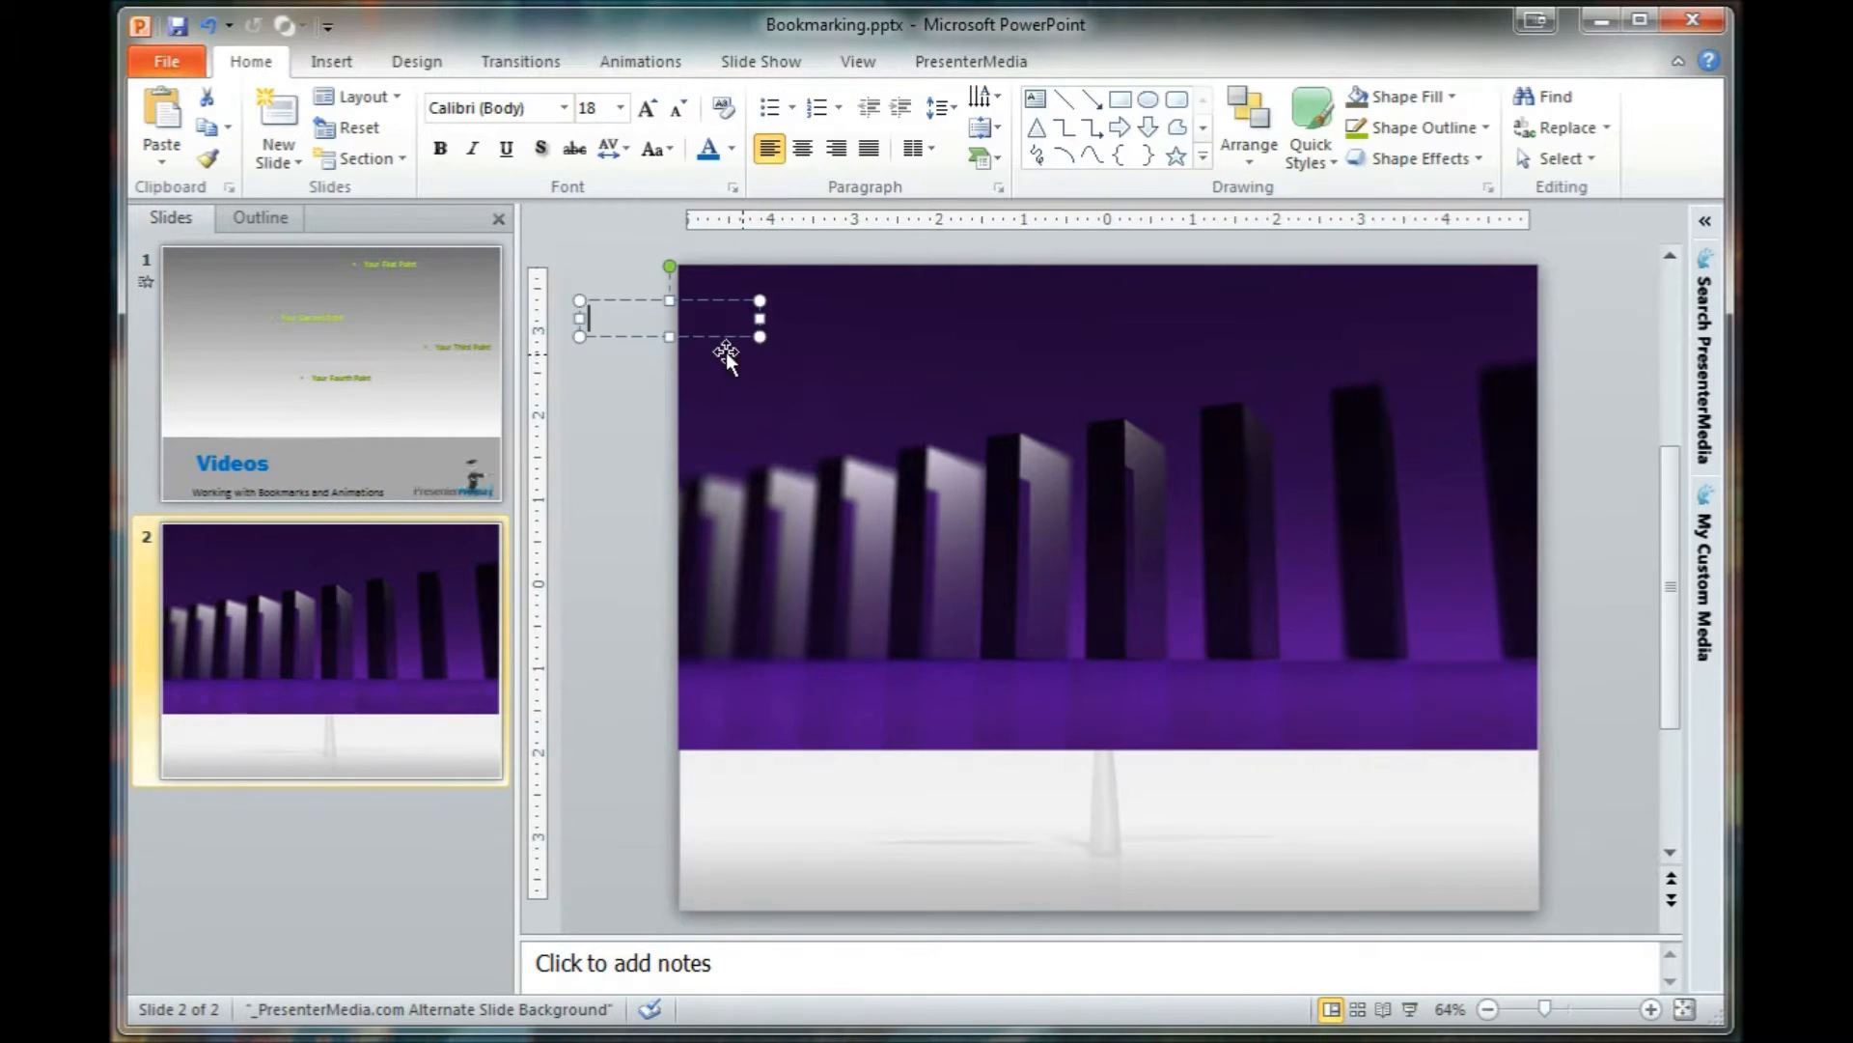
text(Text Box 1)
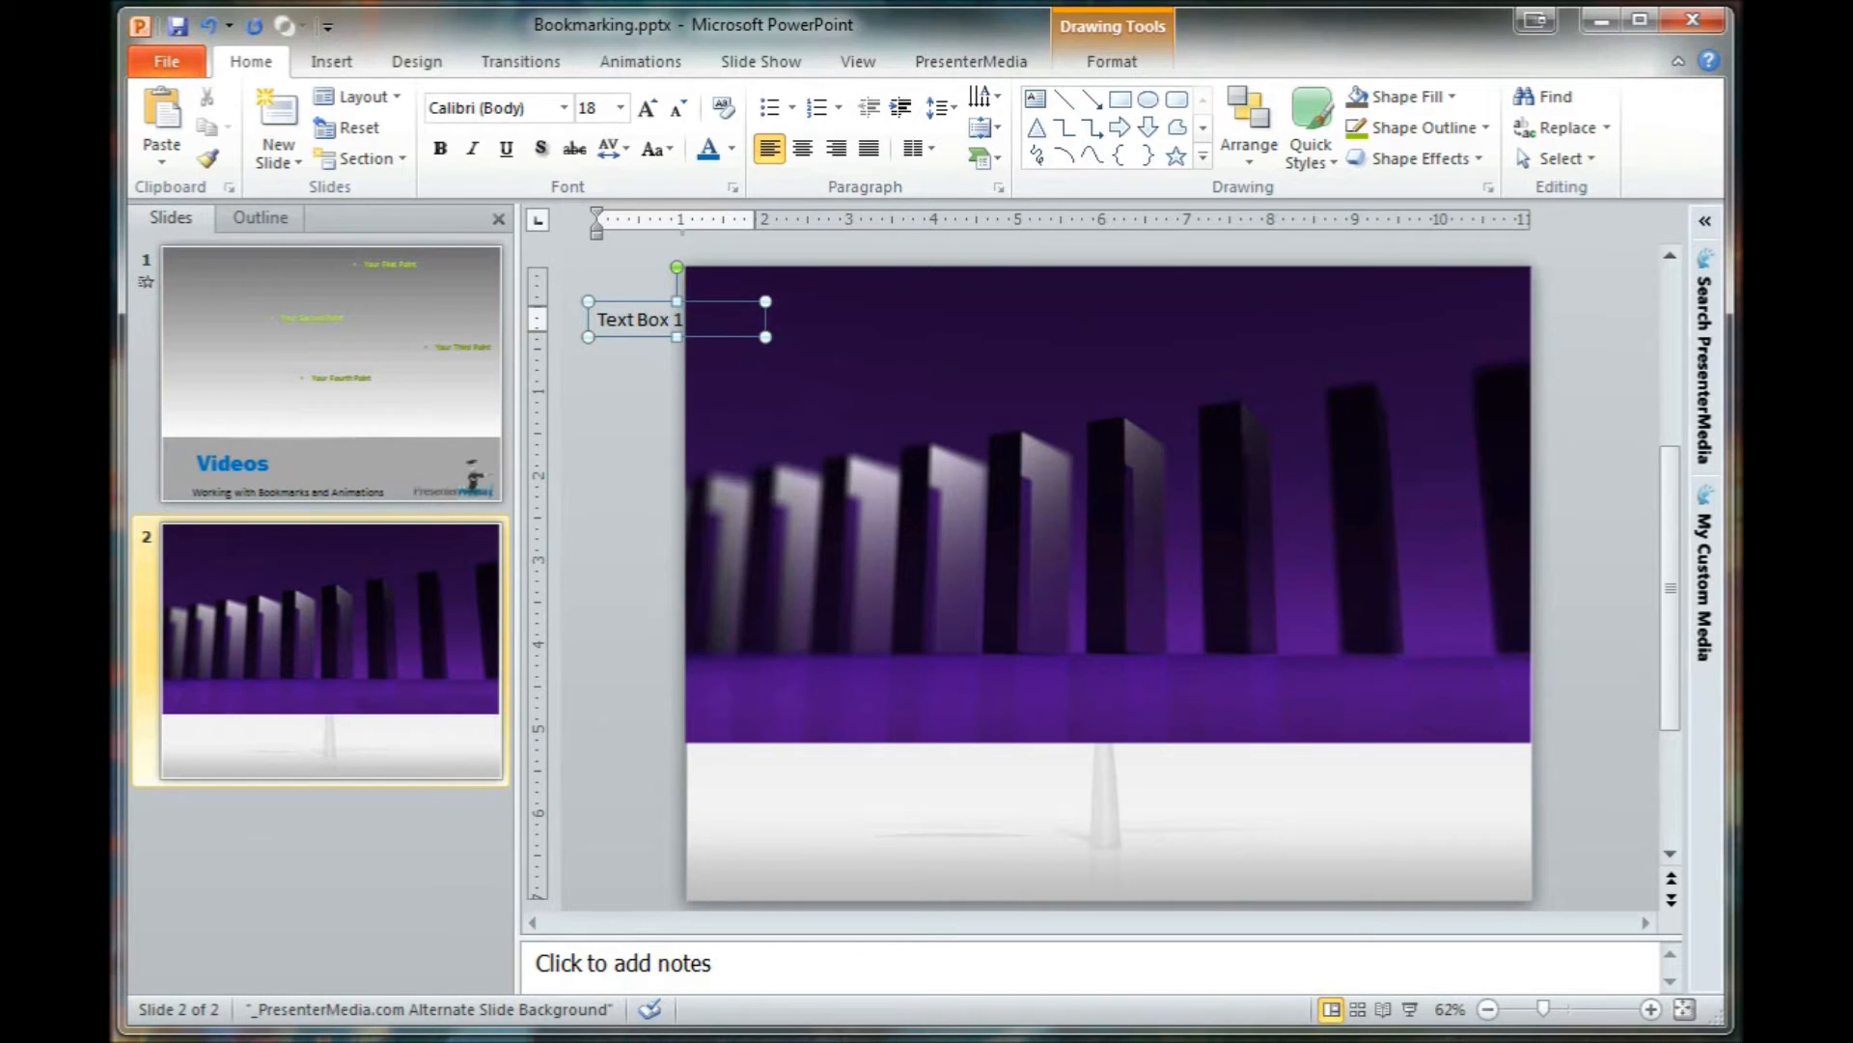
click(441, 149)
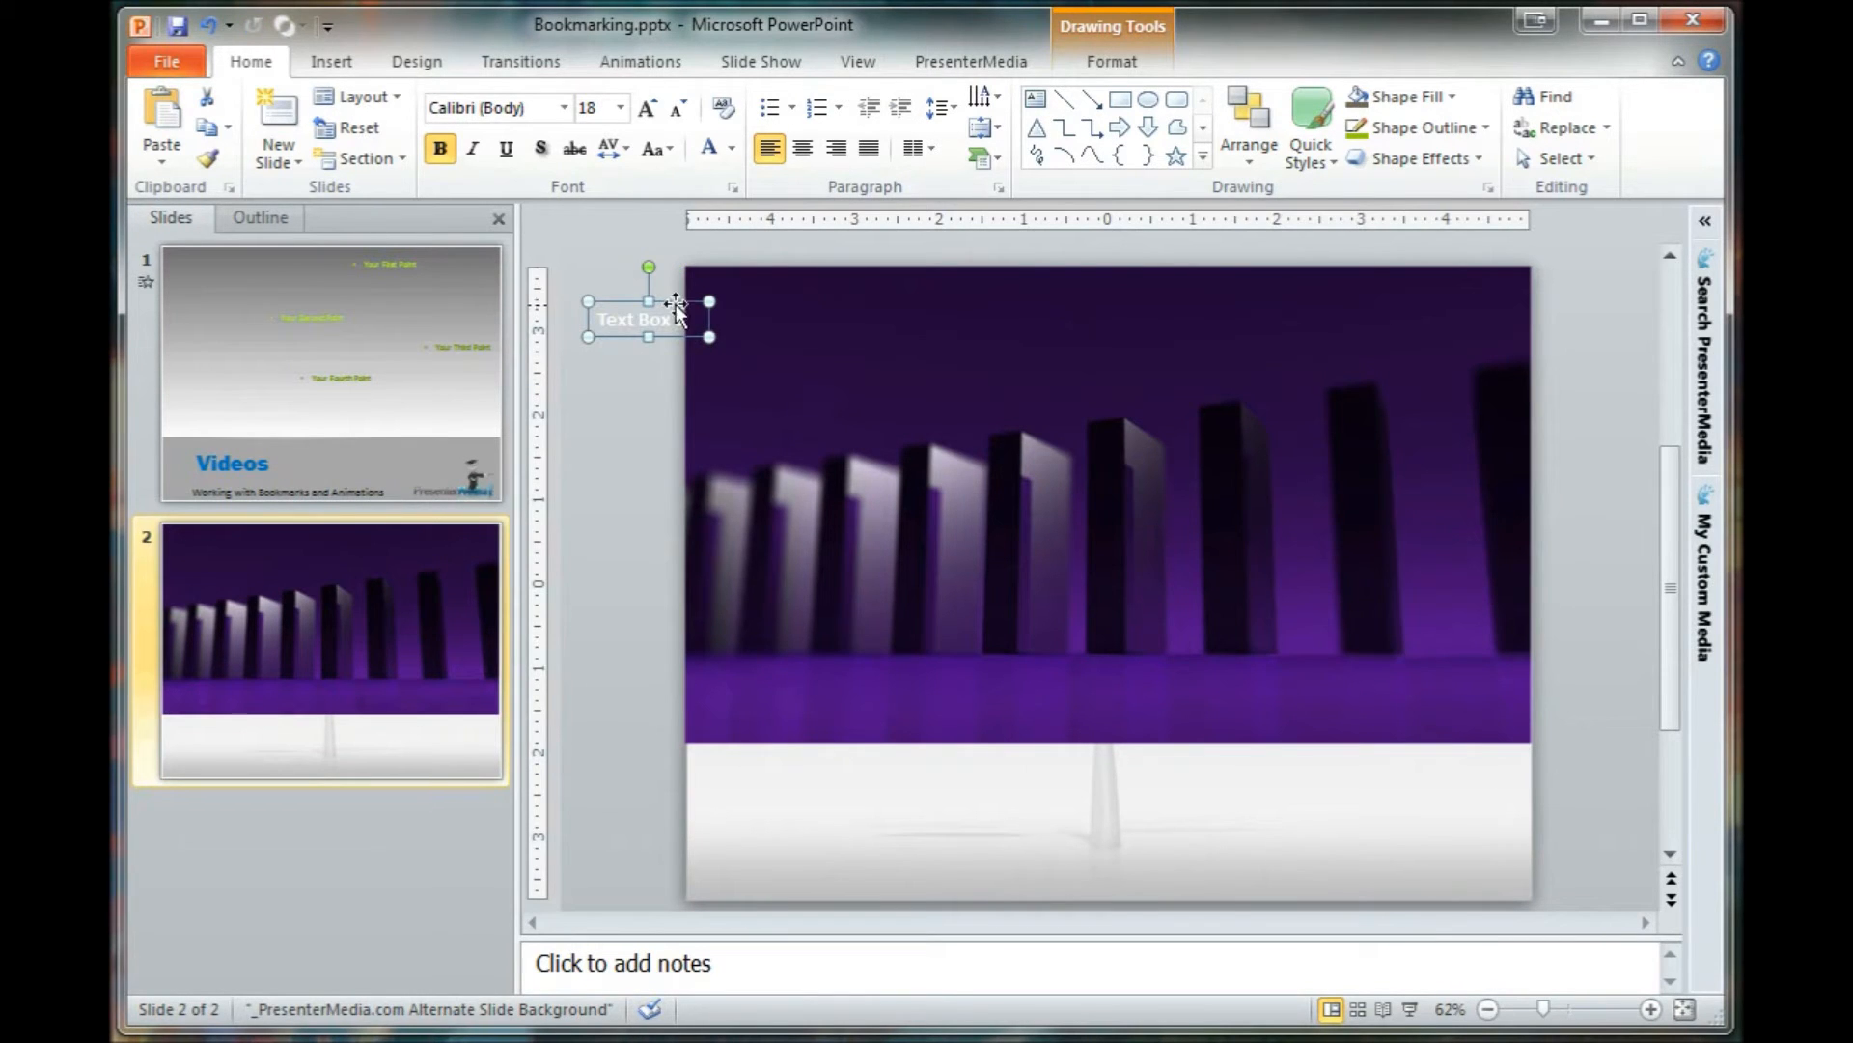
Step: Set slide 2's background to the purple domino picture fill and close Format Background
right_click(809, 856)
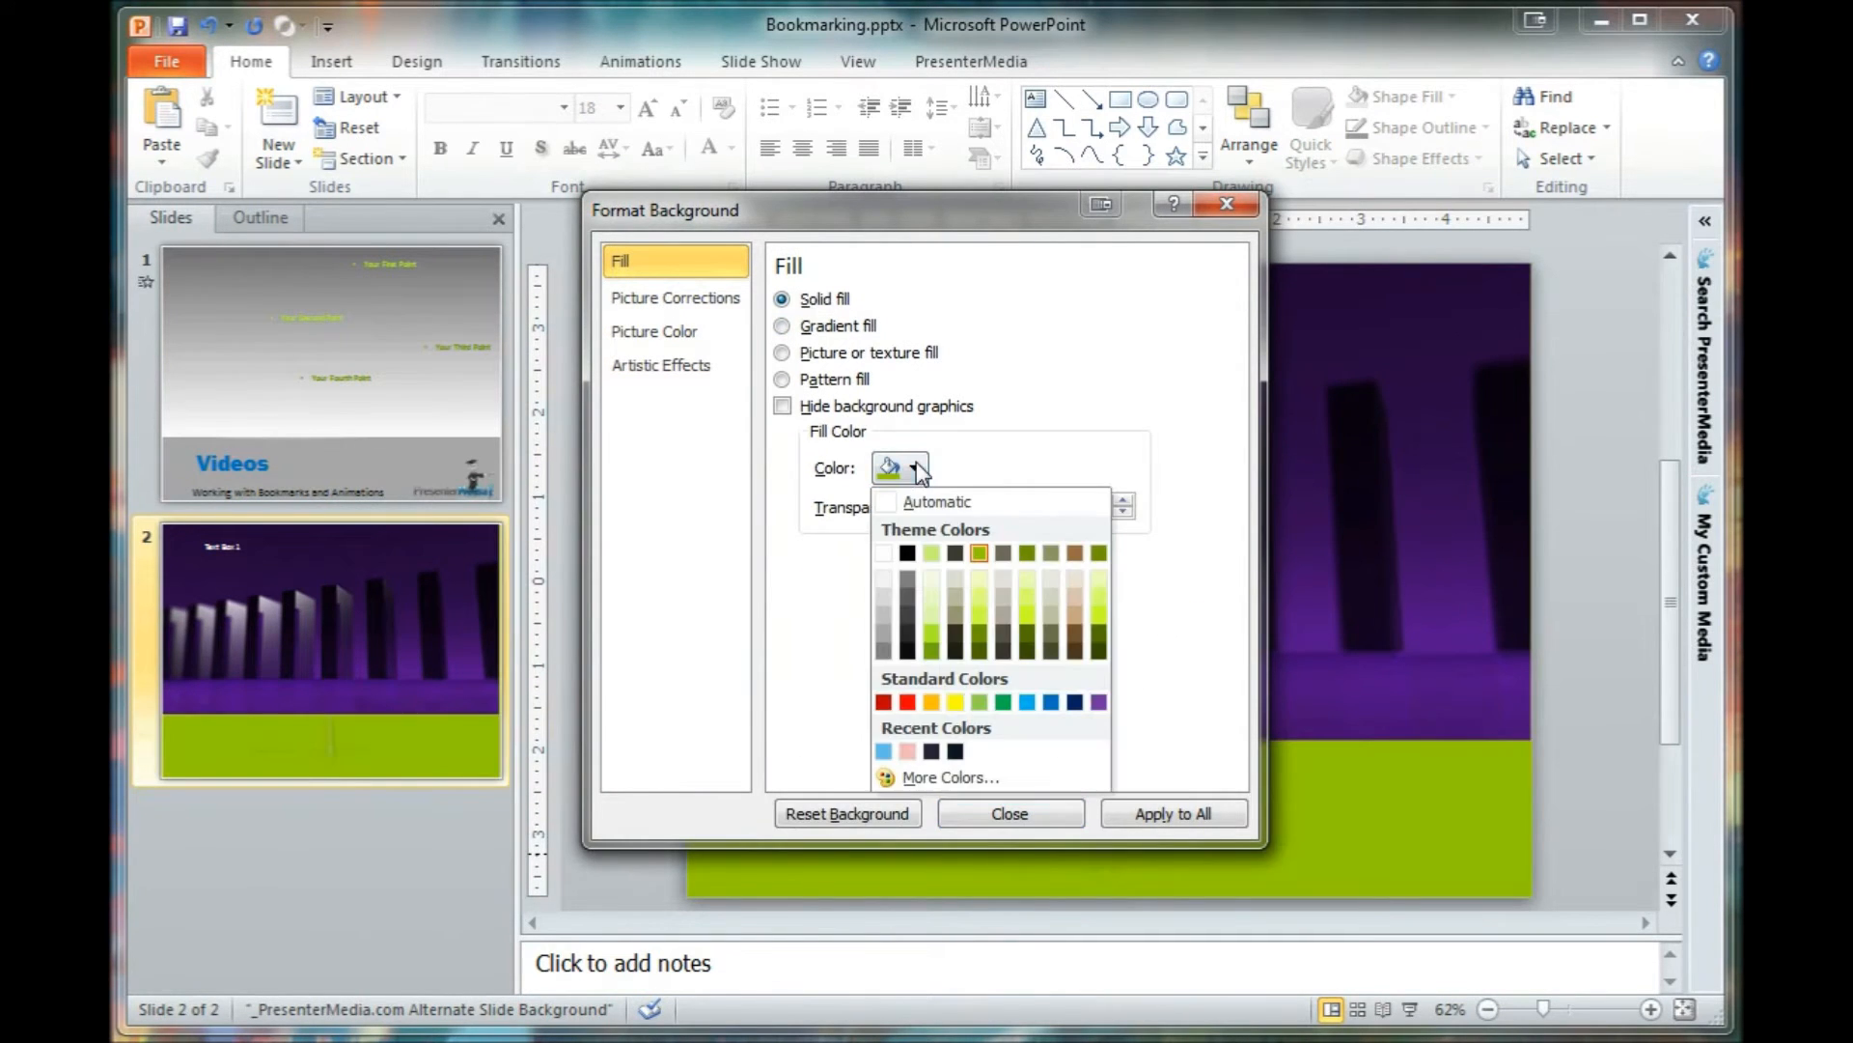
click(946, 554)
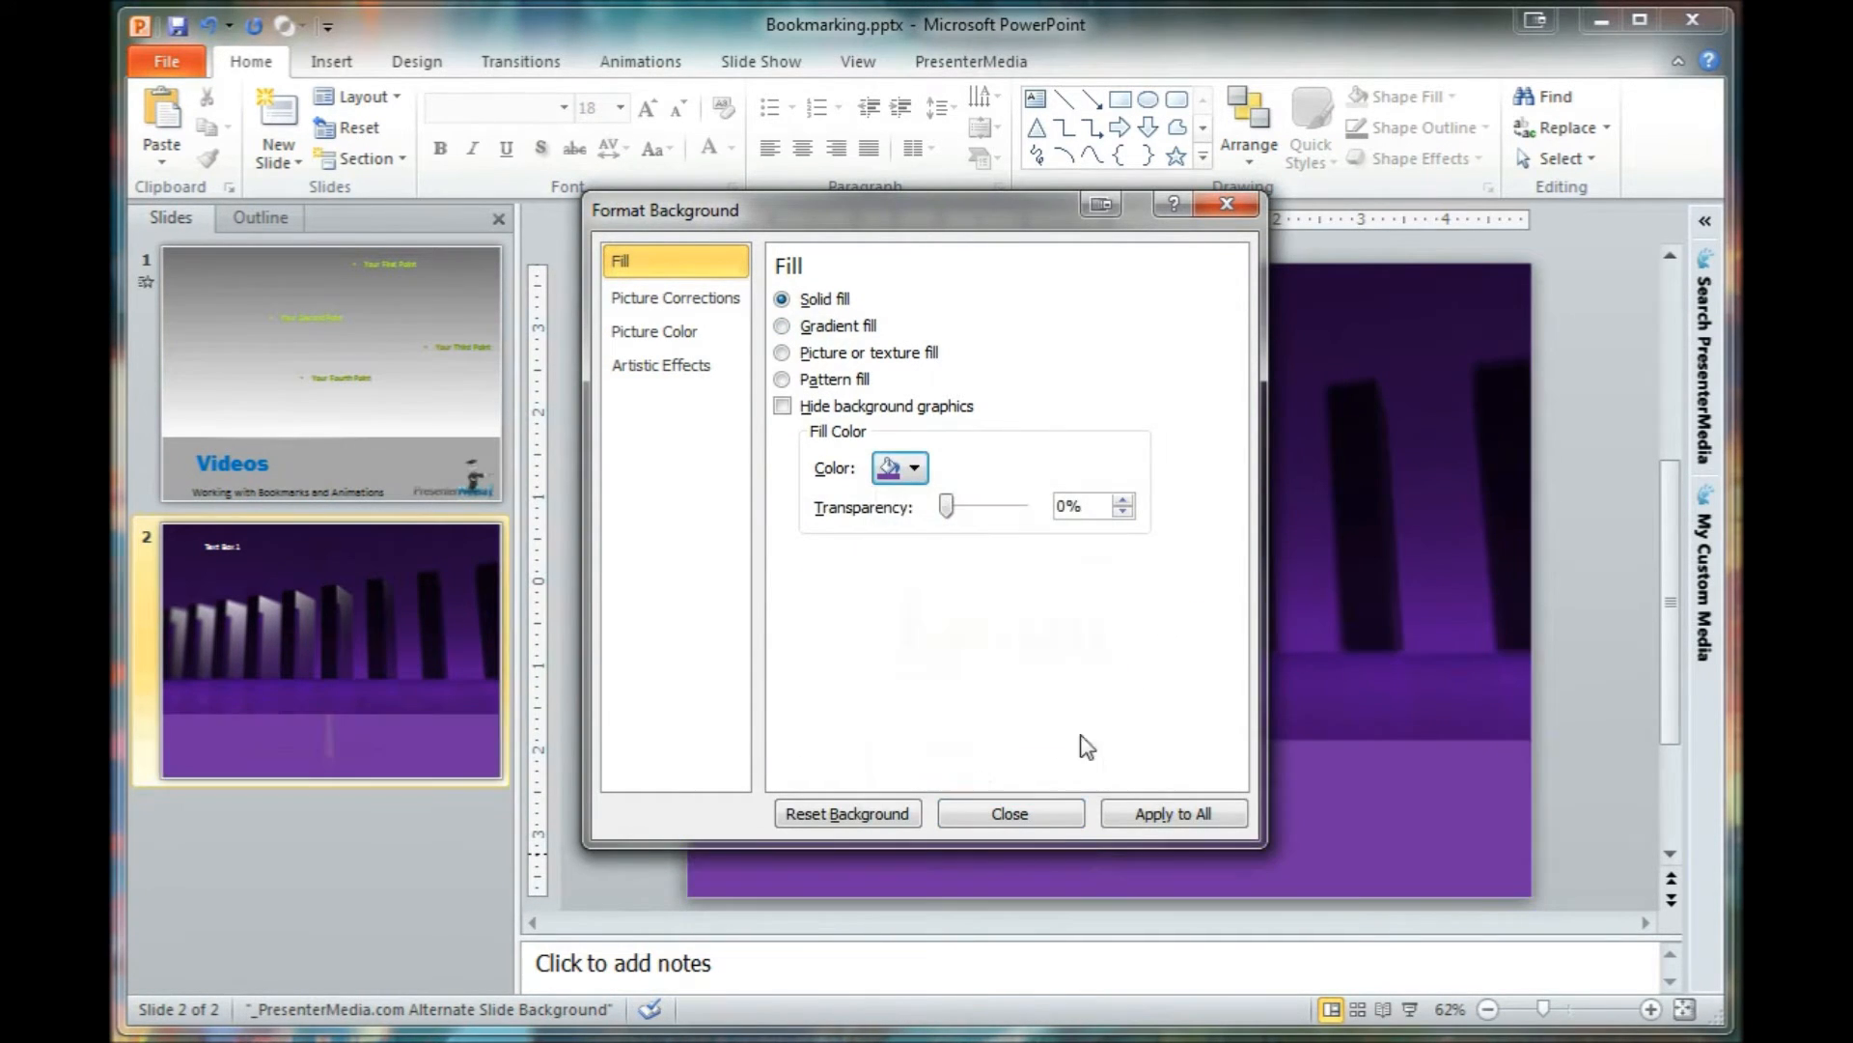
click(1008, 813)
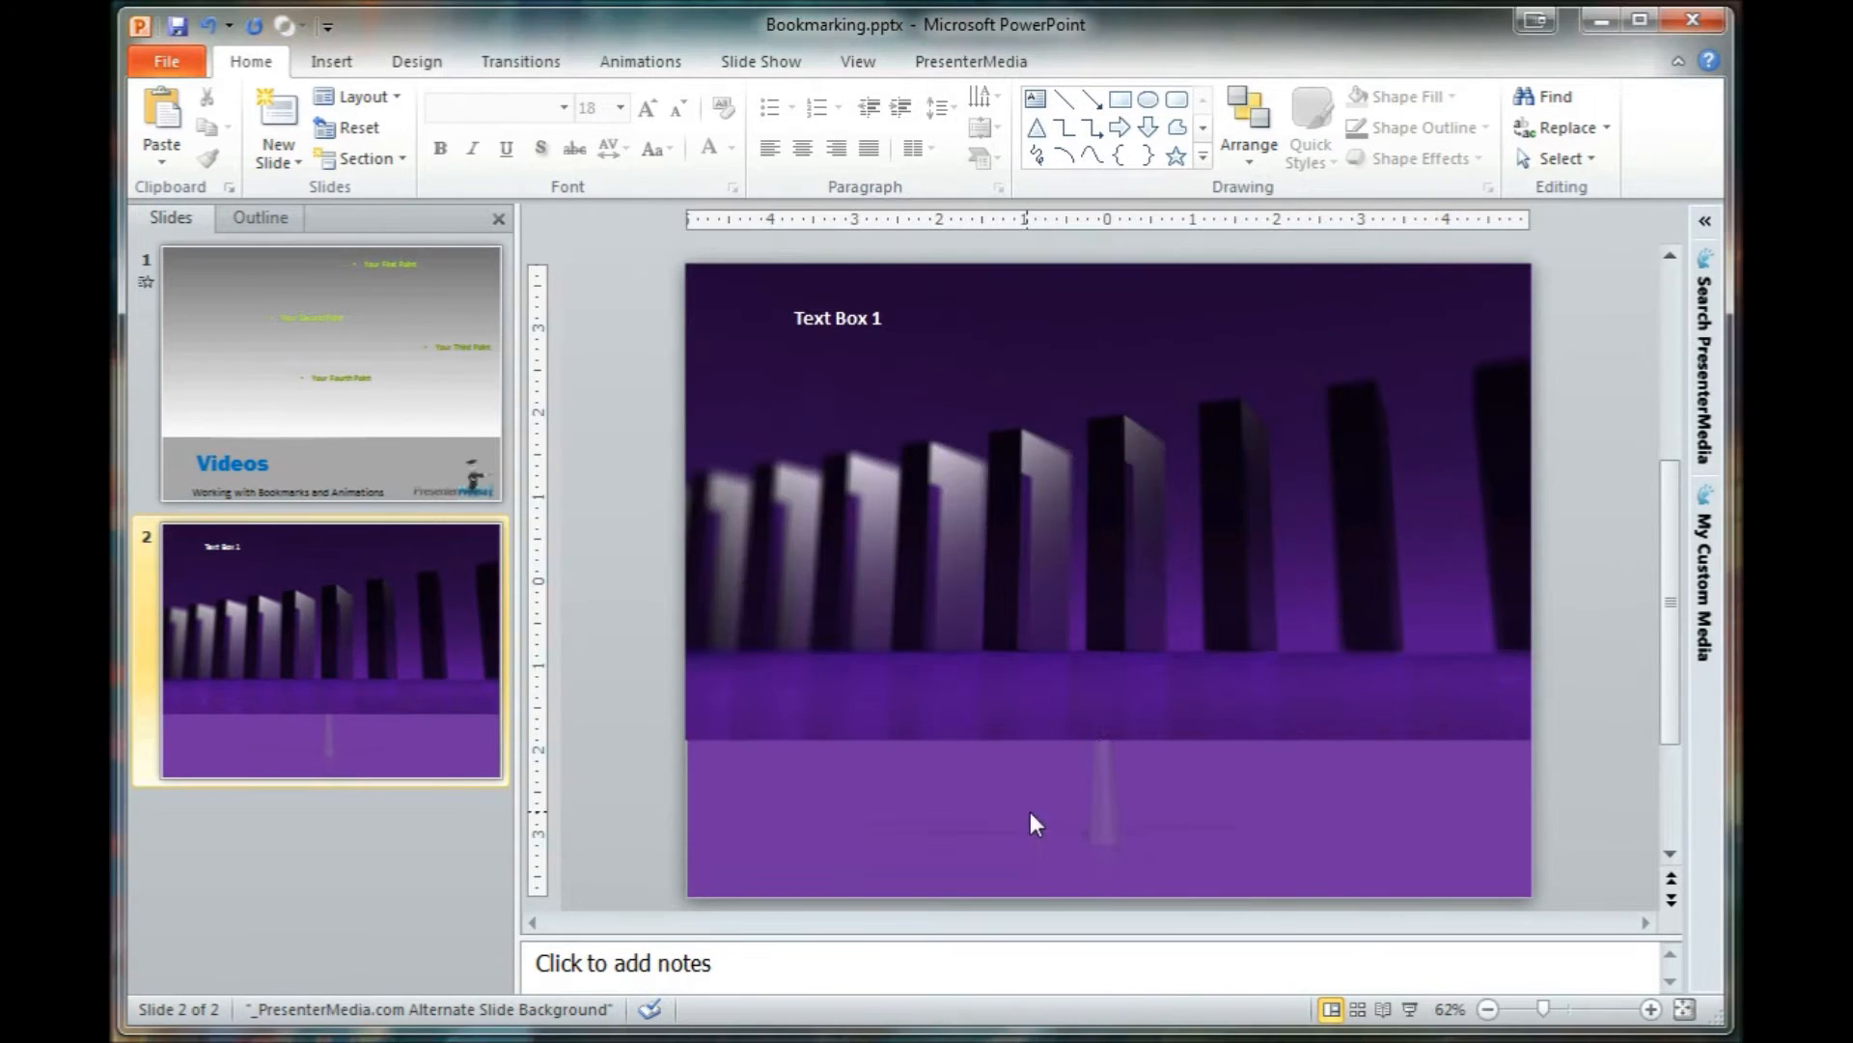
click(1104, 533)
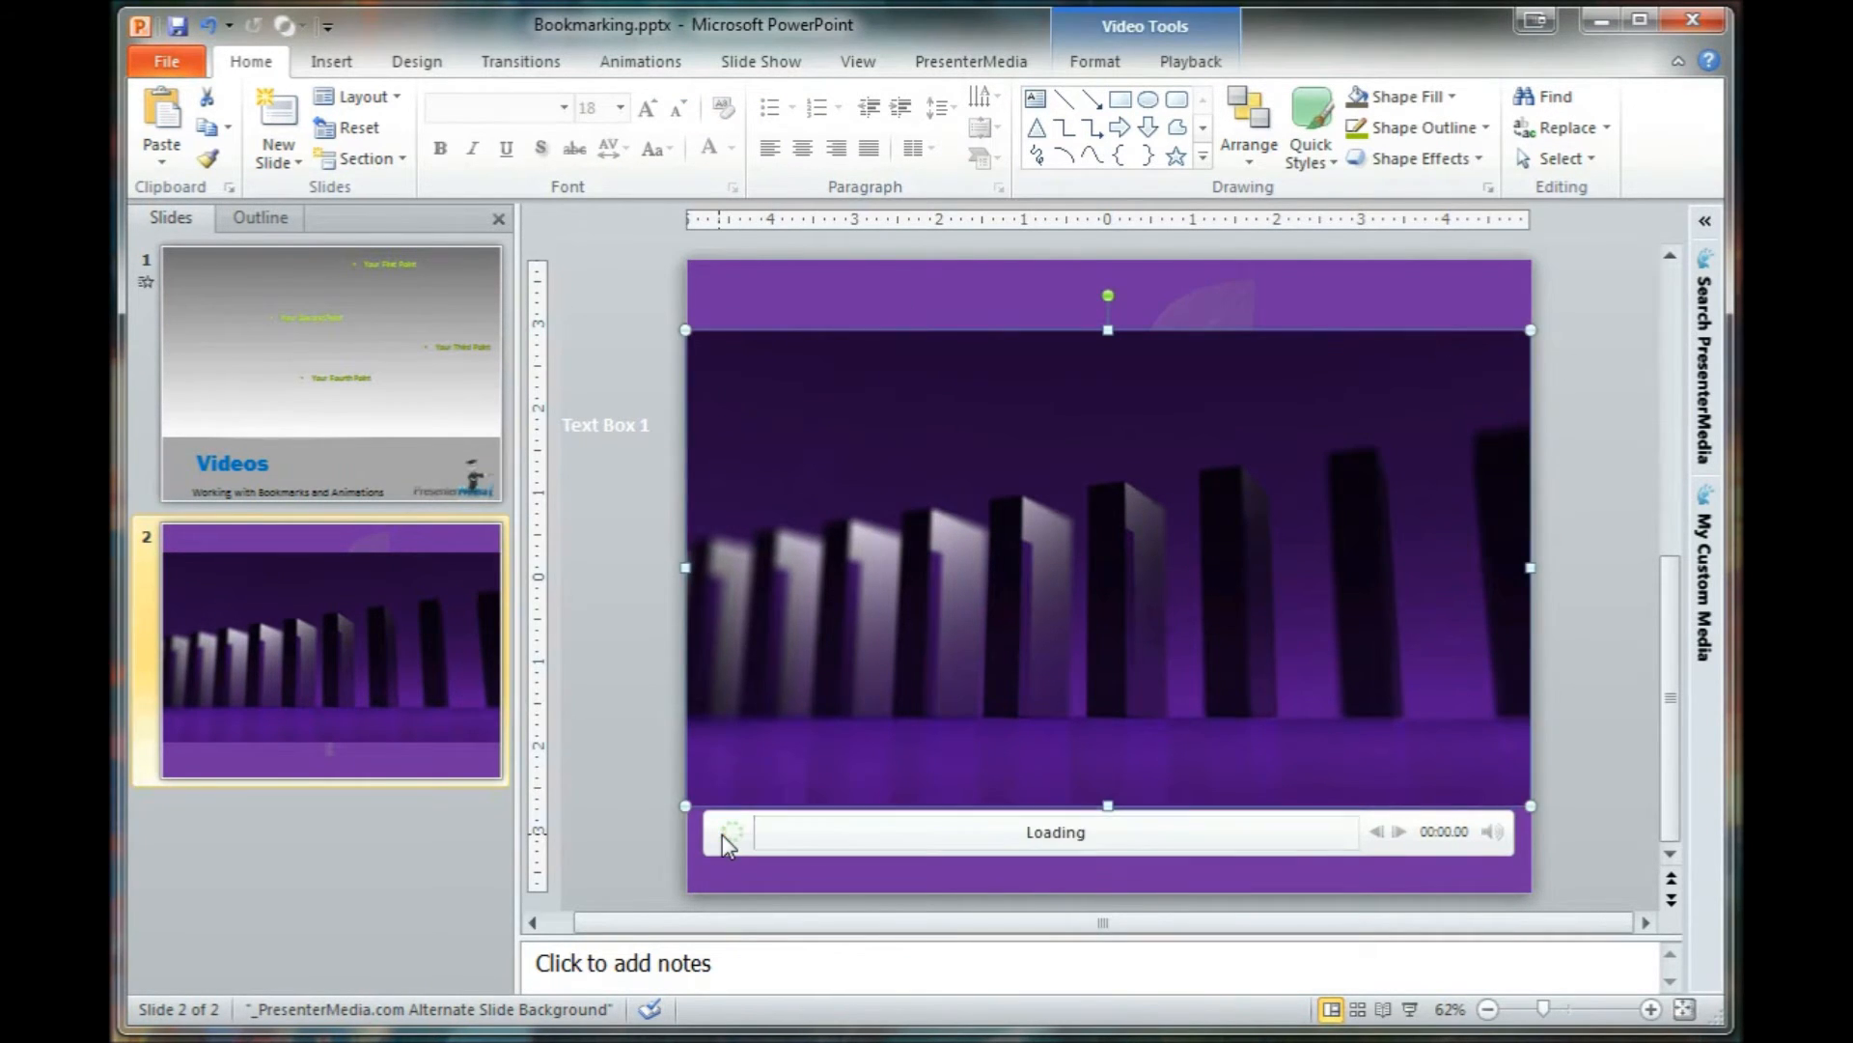
Step: Pause the domino video about 2.8 seconds in and add Bookmark 1 there
click(728, 830)
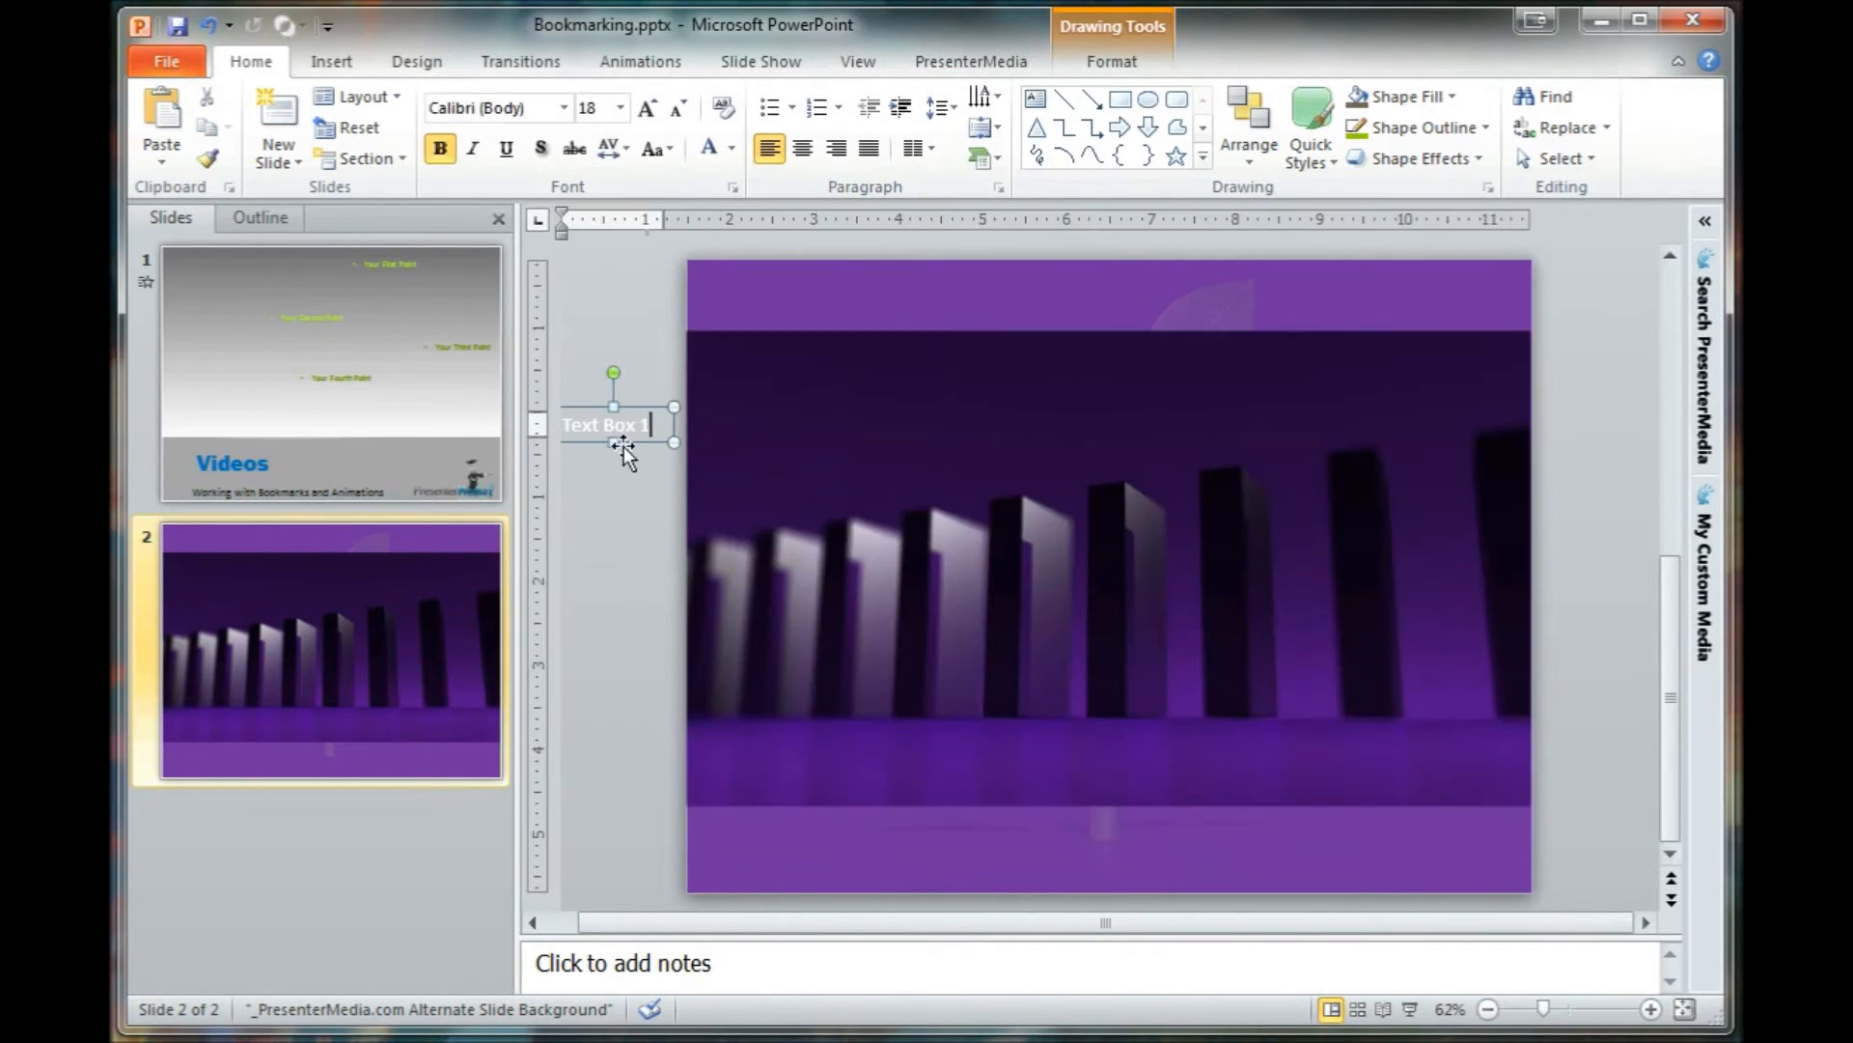
click(1106, 567)
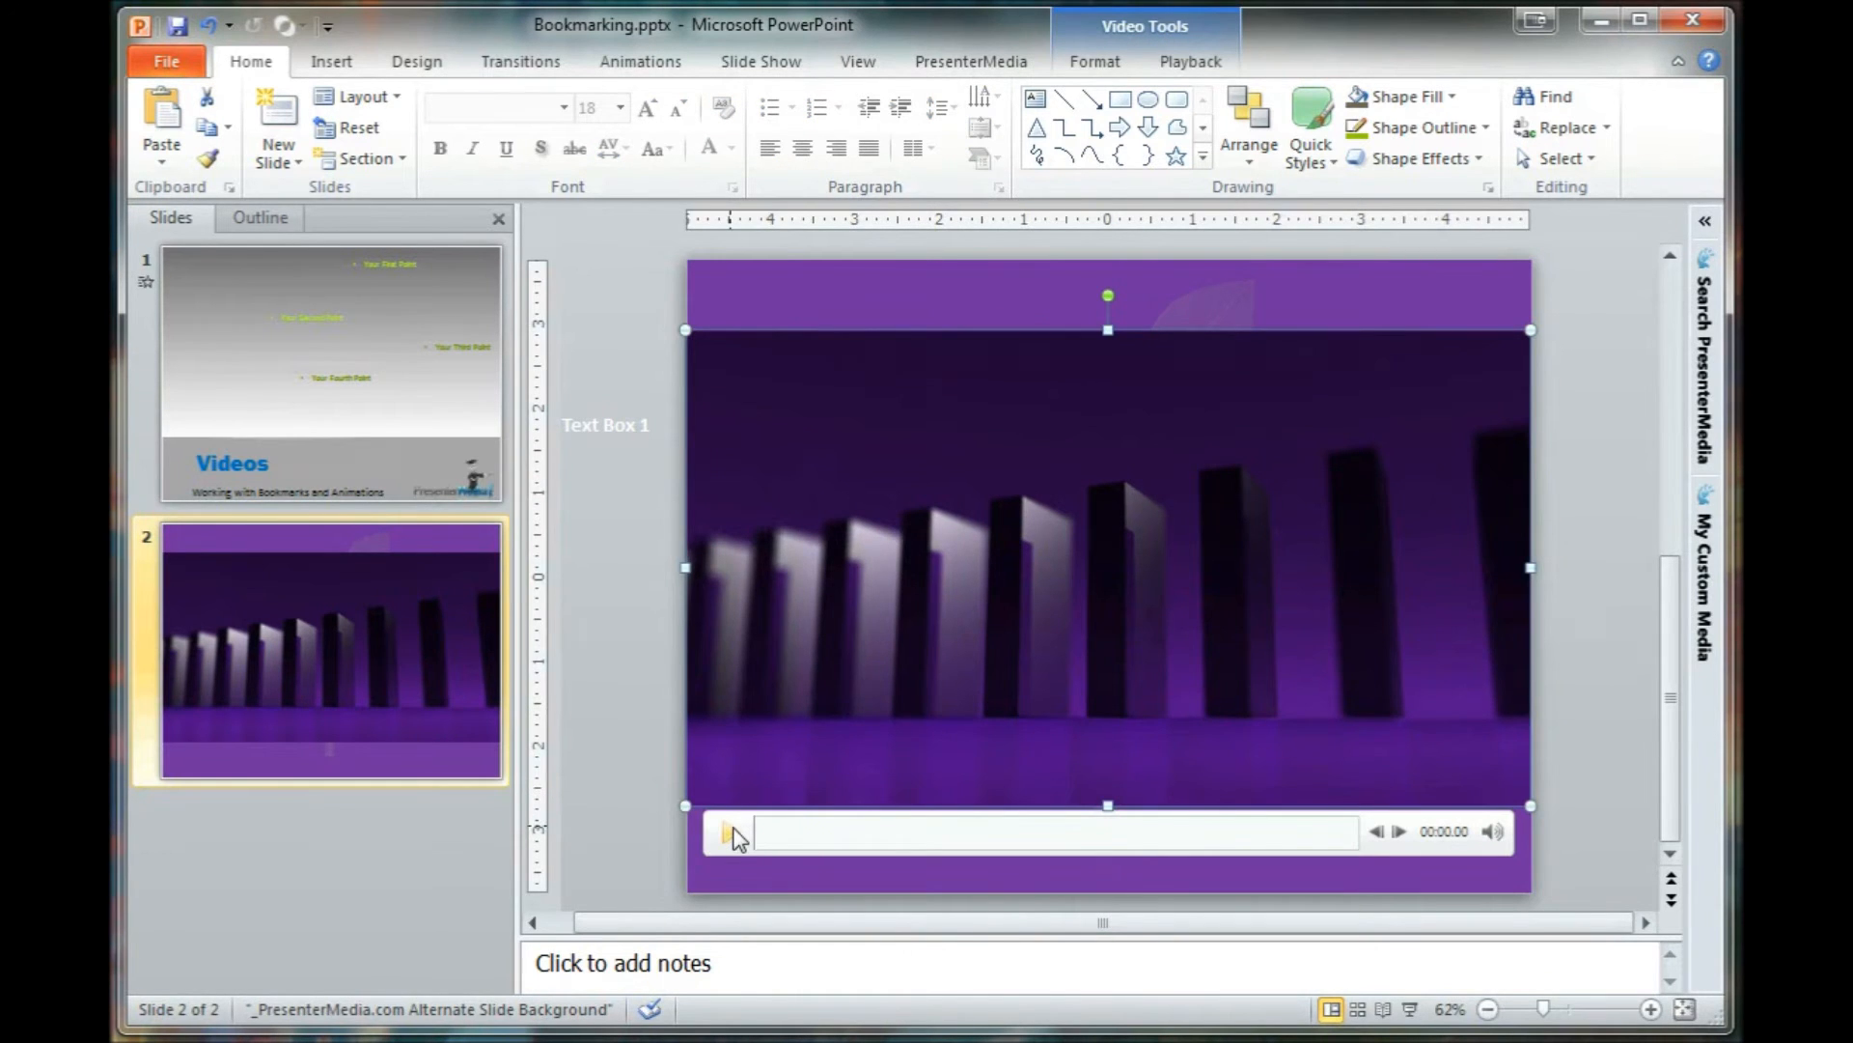
click(728, 831)
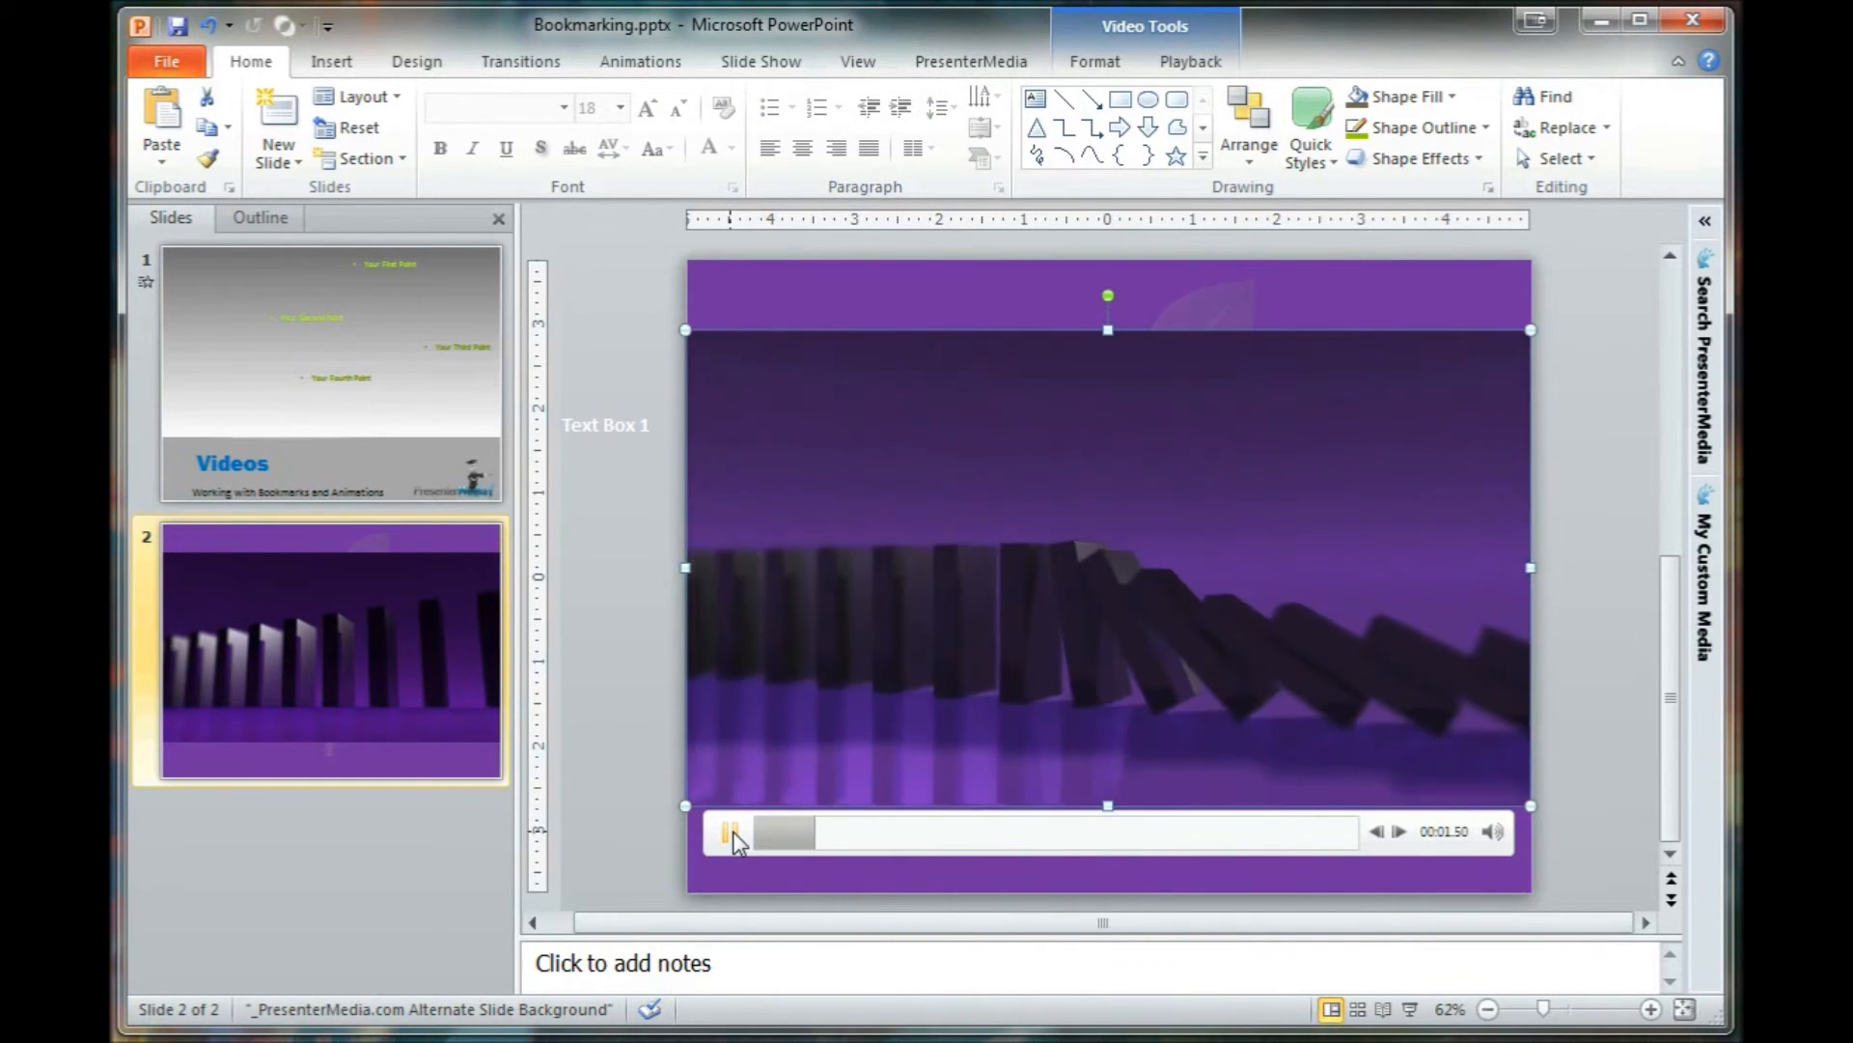
click(729, 830)
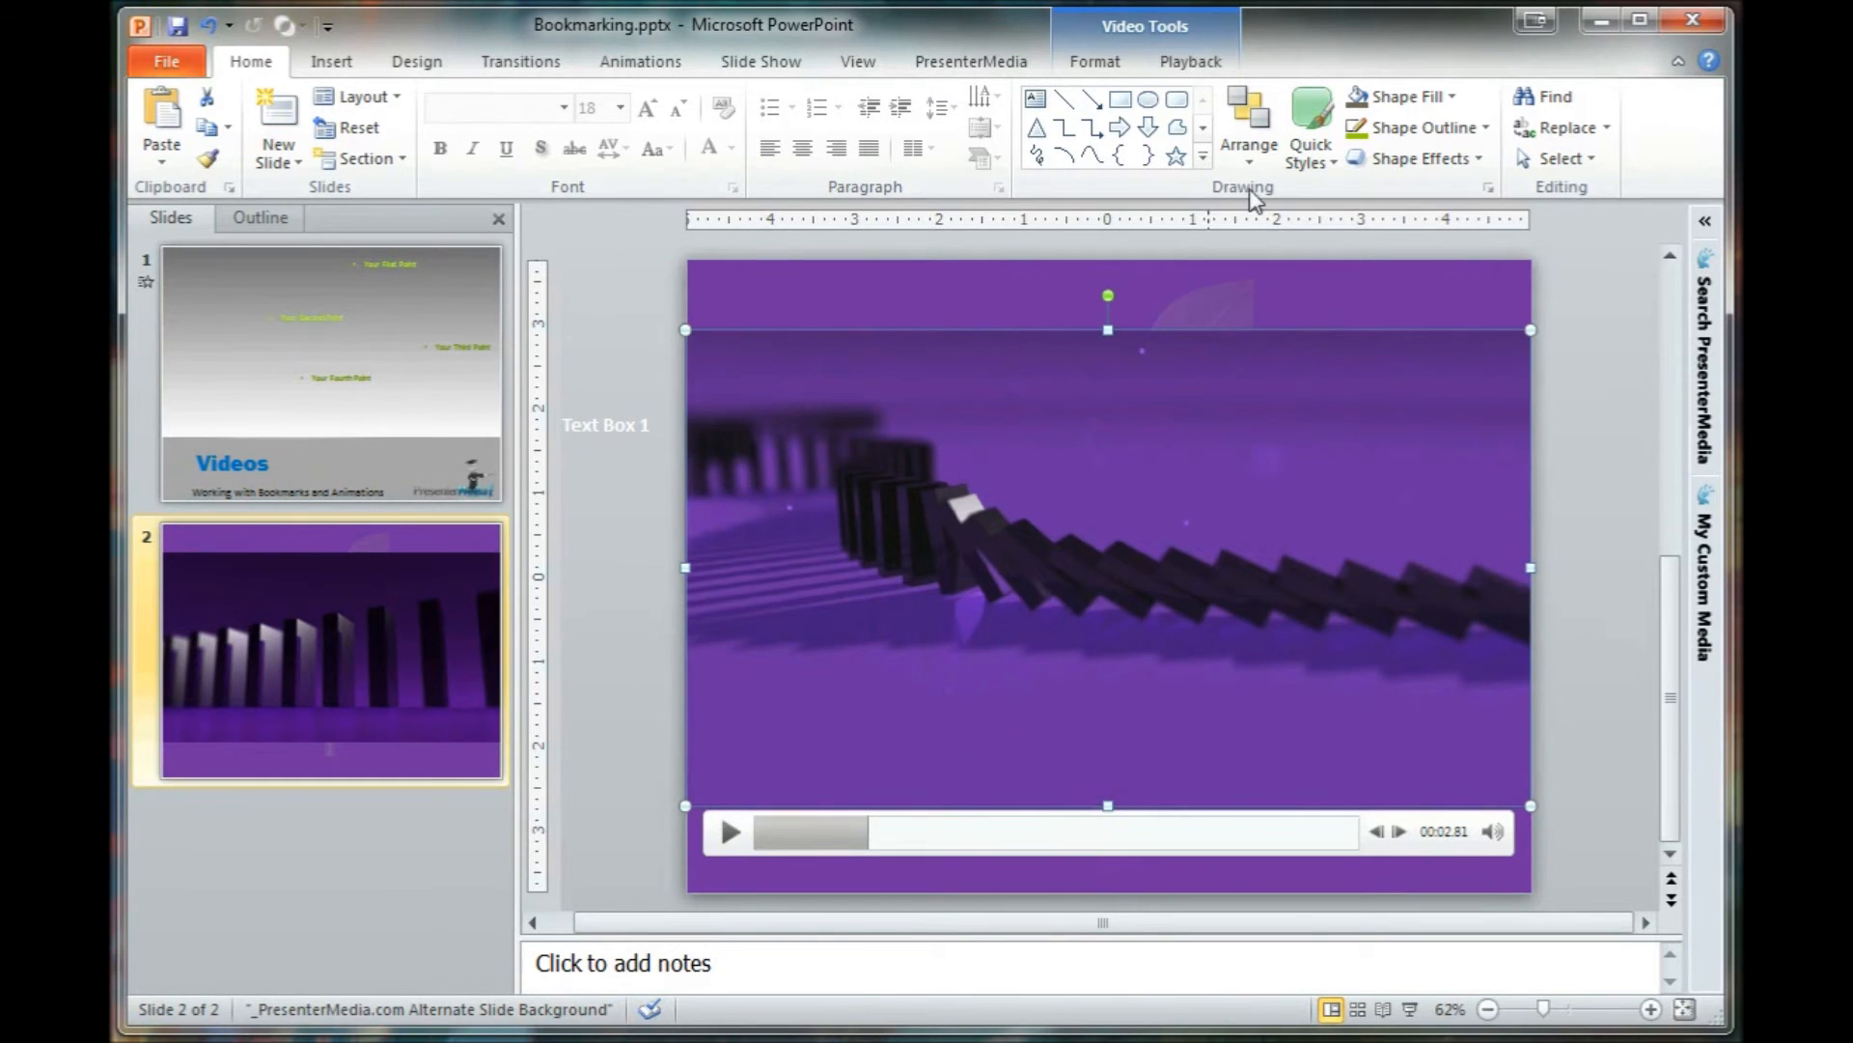
click(1189, 61)
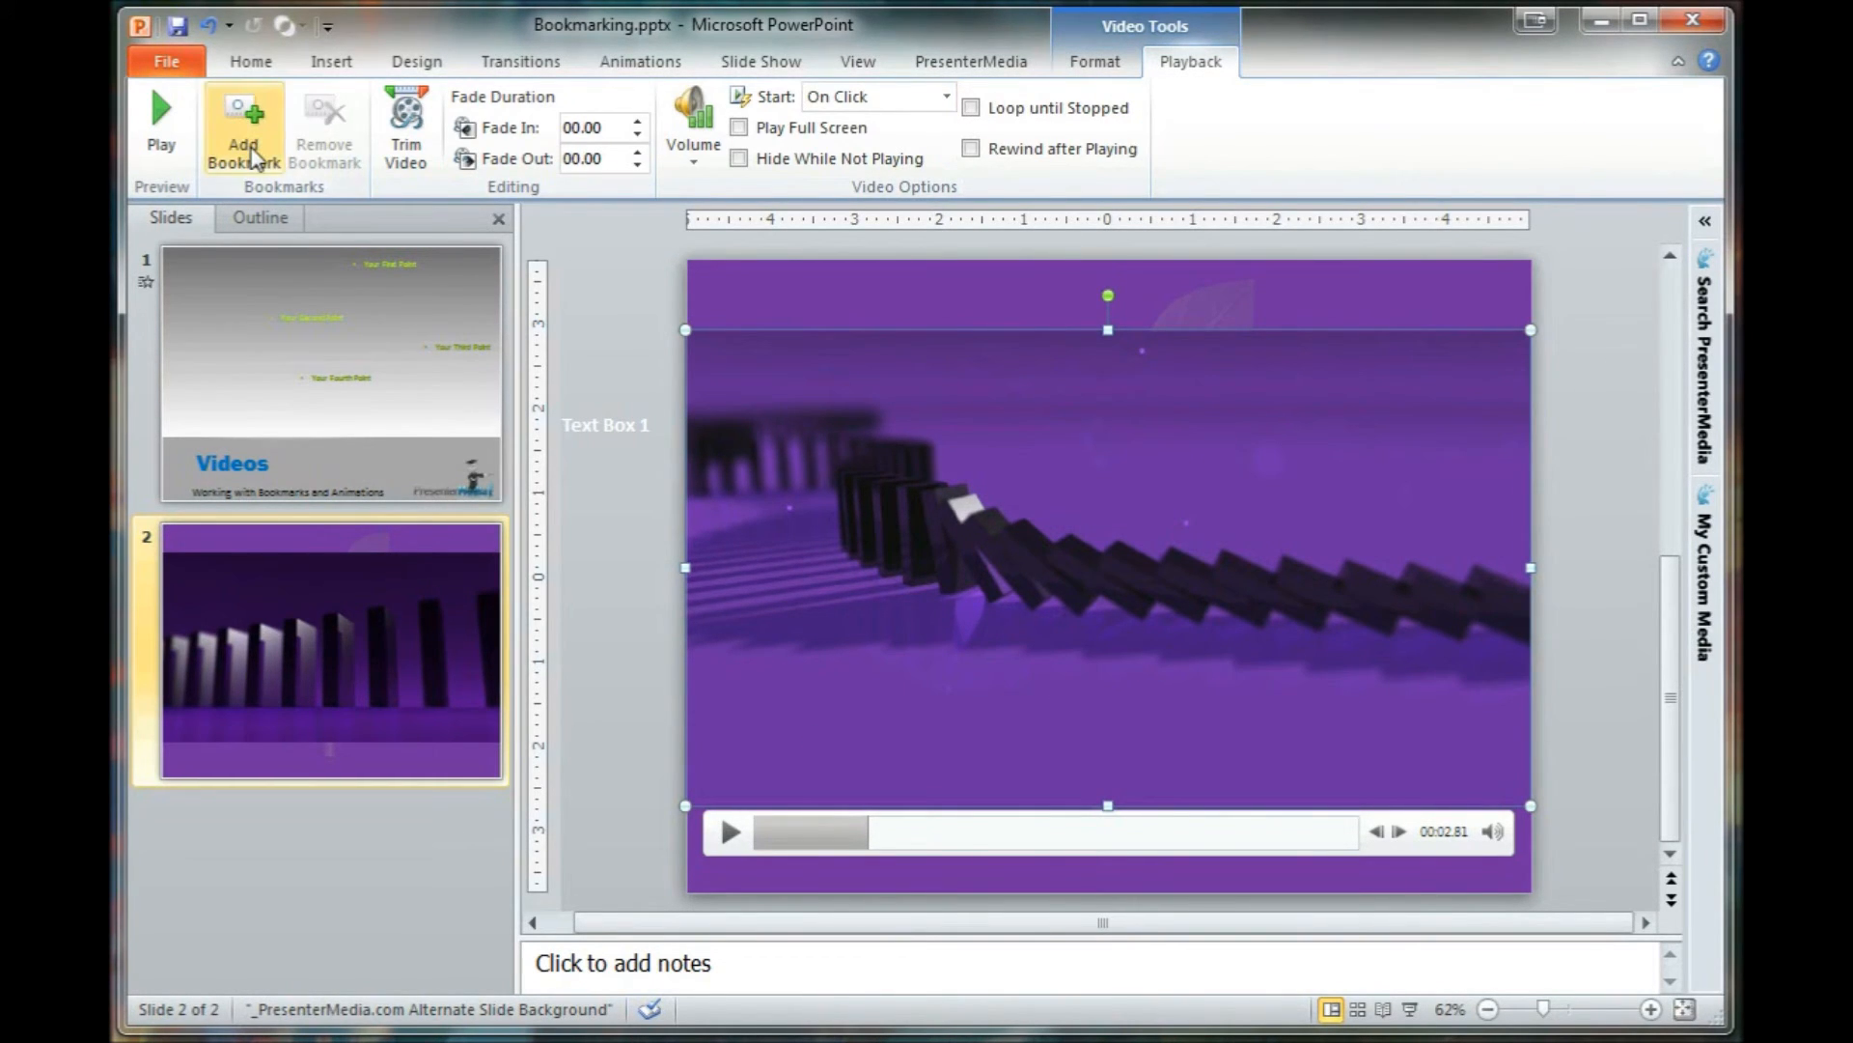
click(243, 129)
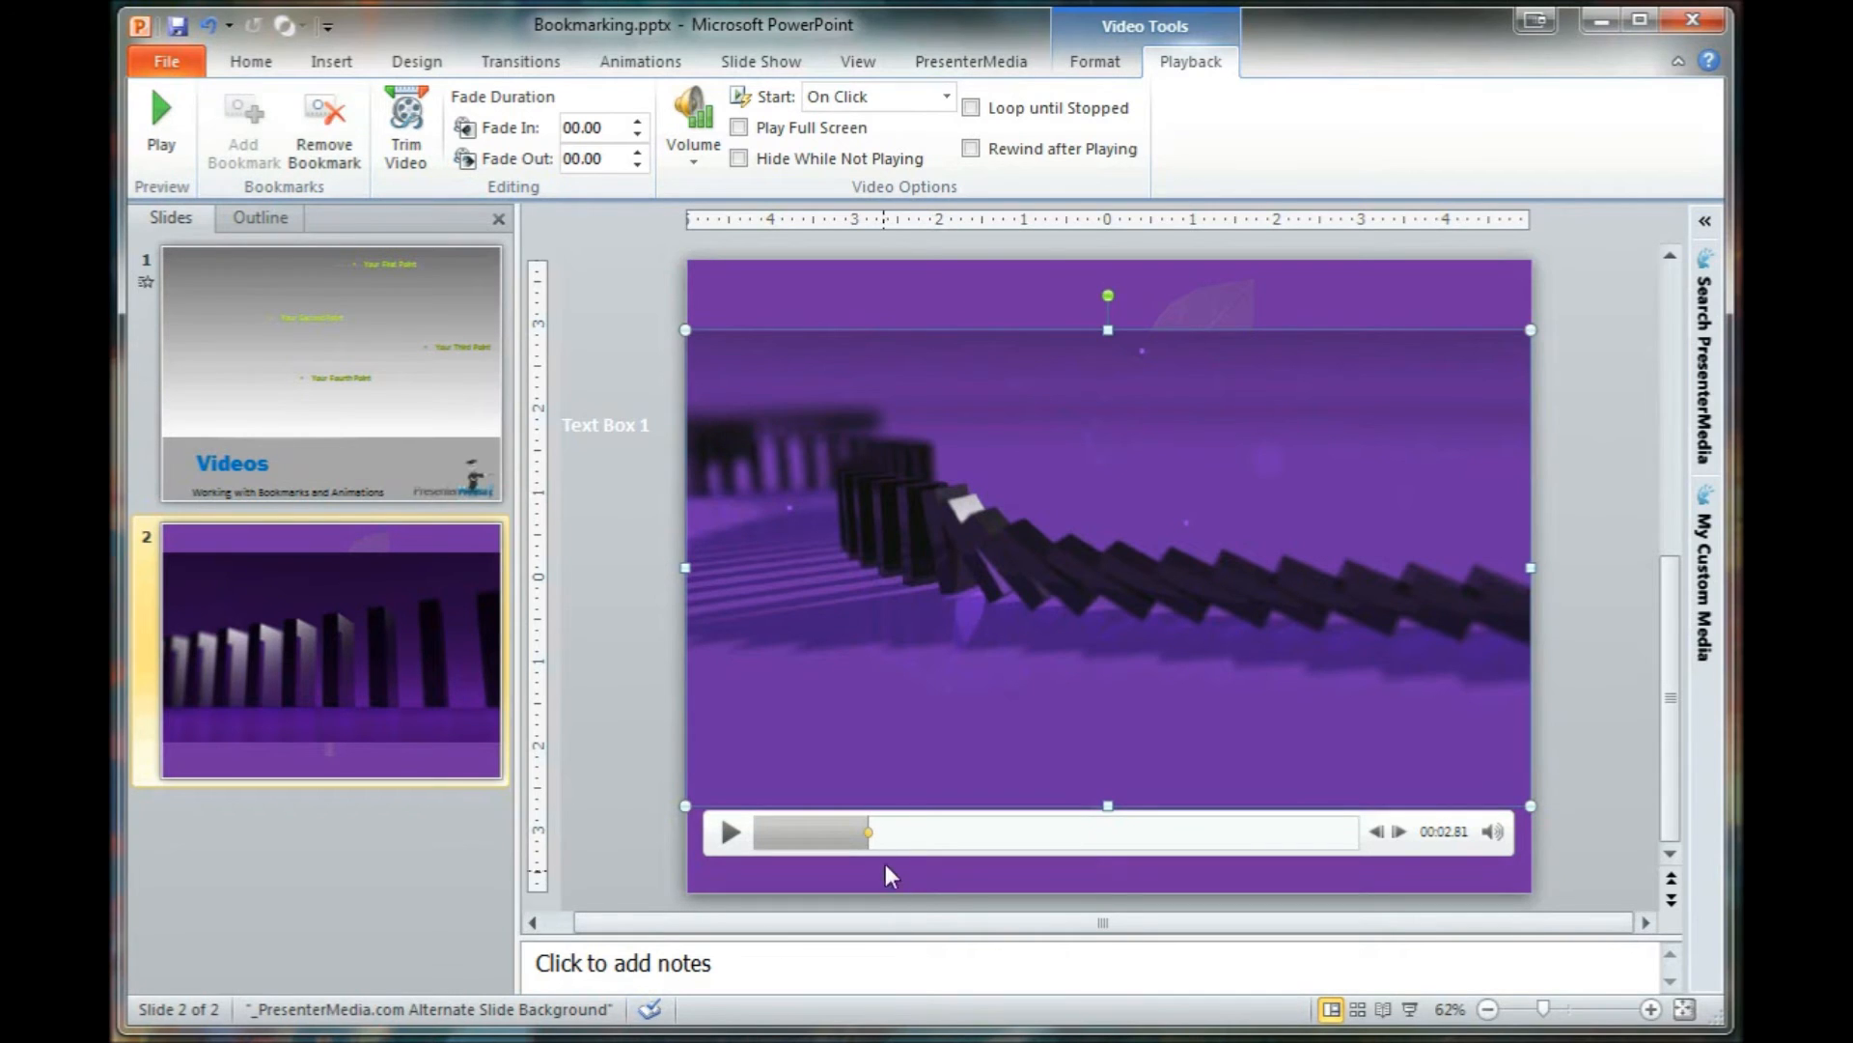
mouse_move(870, 842)
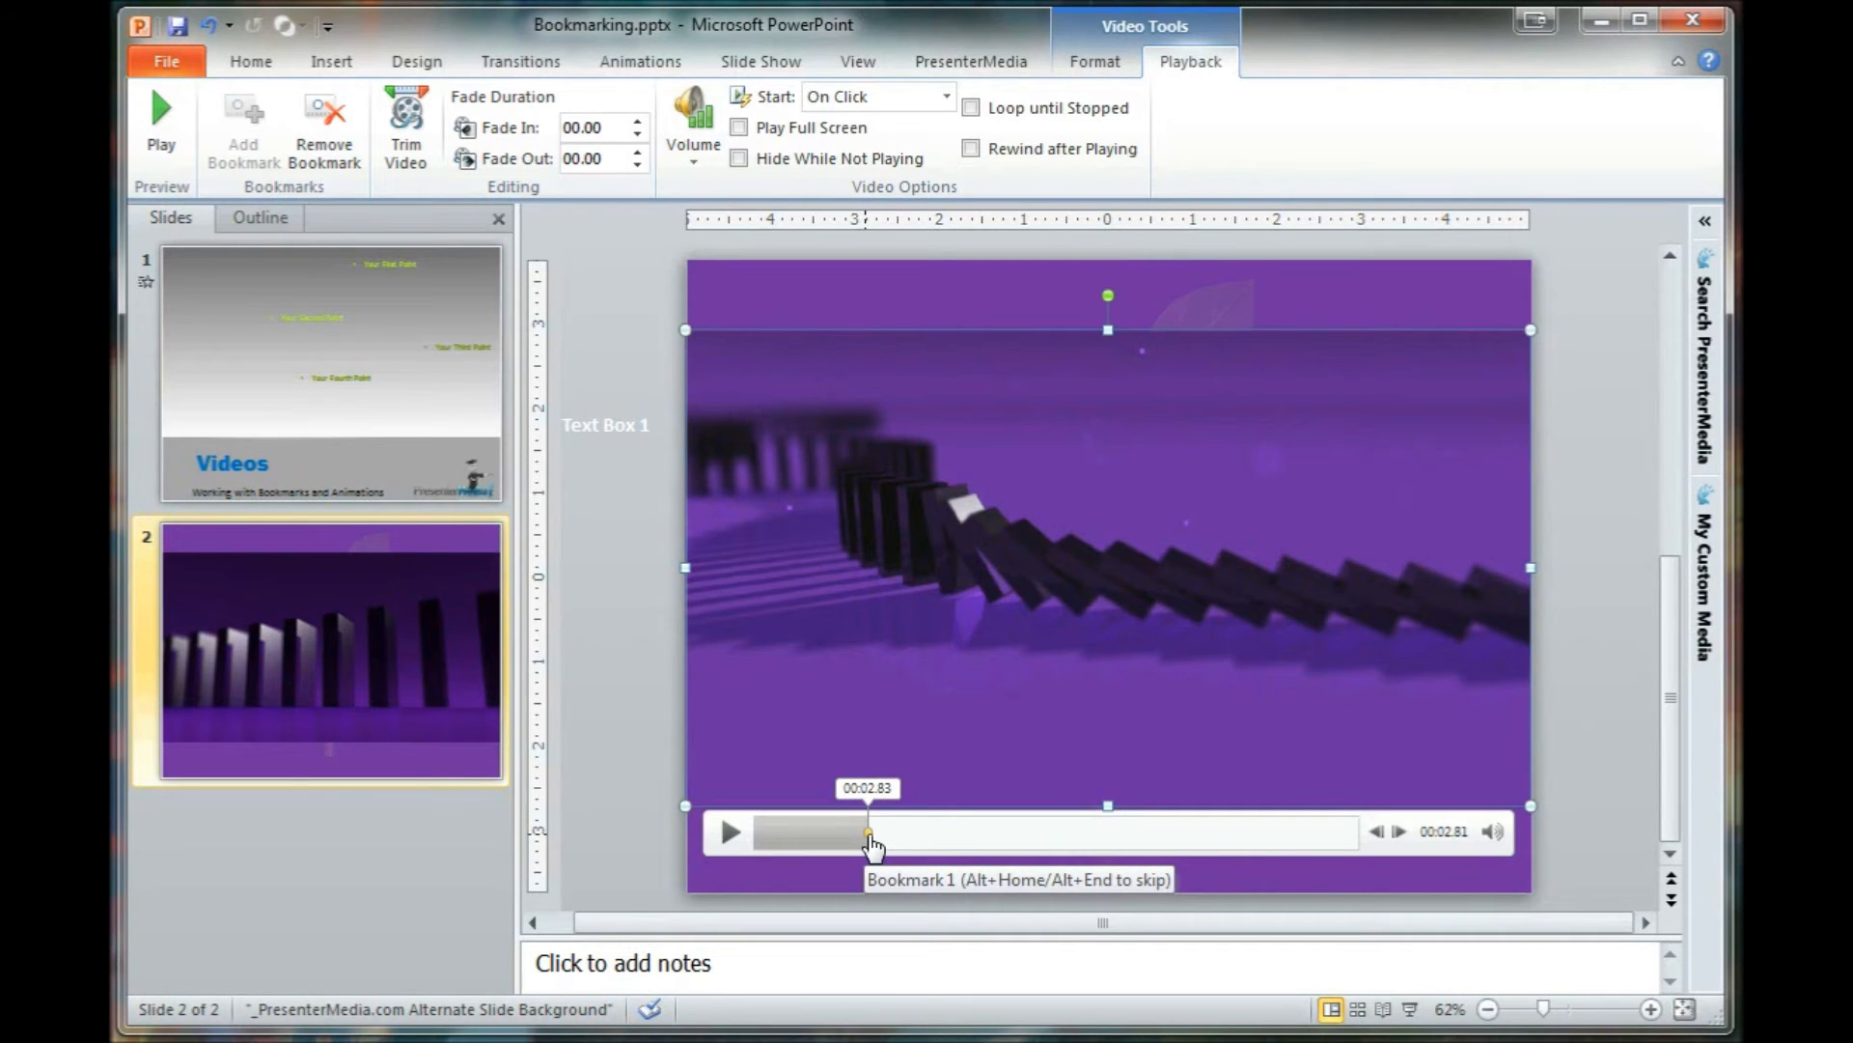
mouse_move(1359, 444)
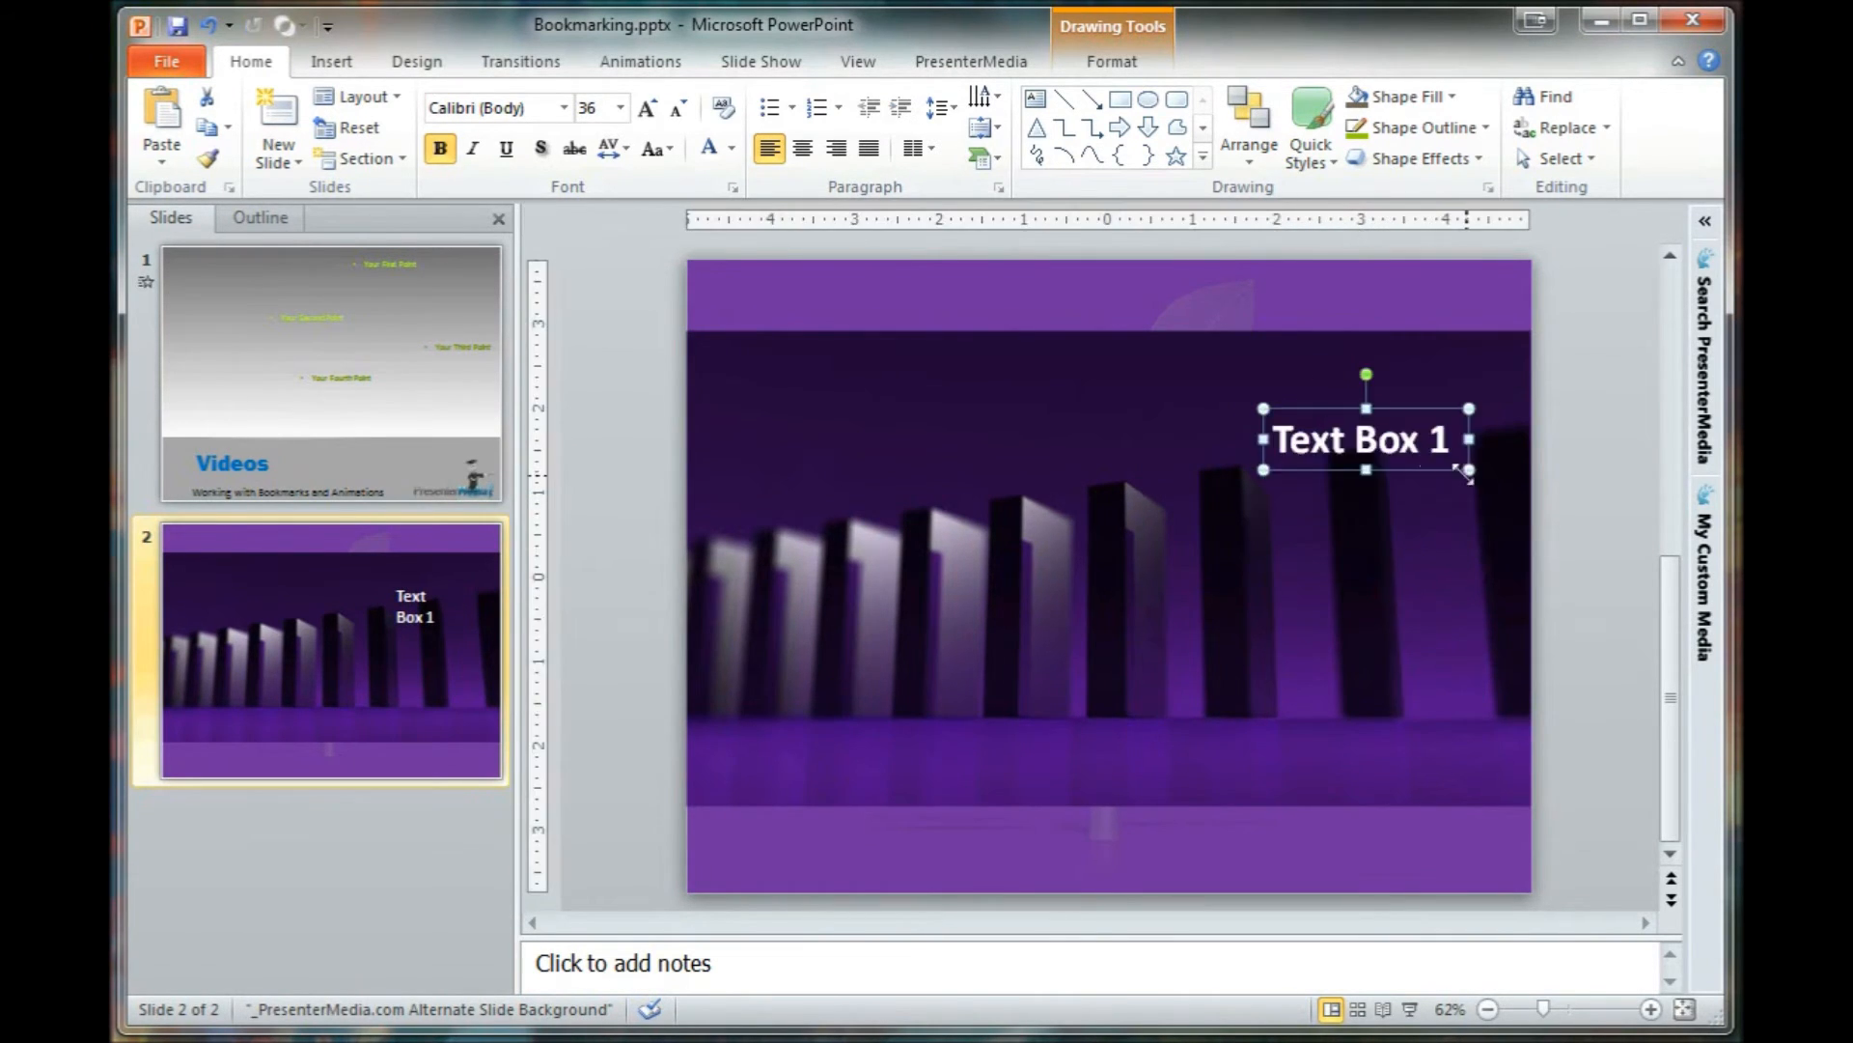
Step: Position Text Box 1 over the upper right of the domino video
drag(1359, 440, 1318, 441)
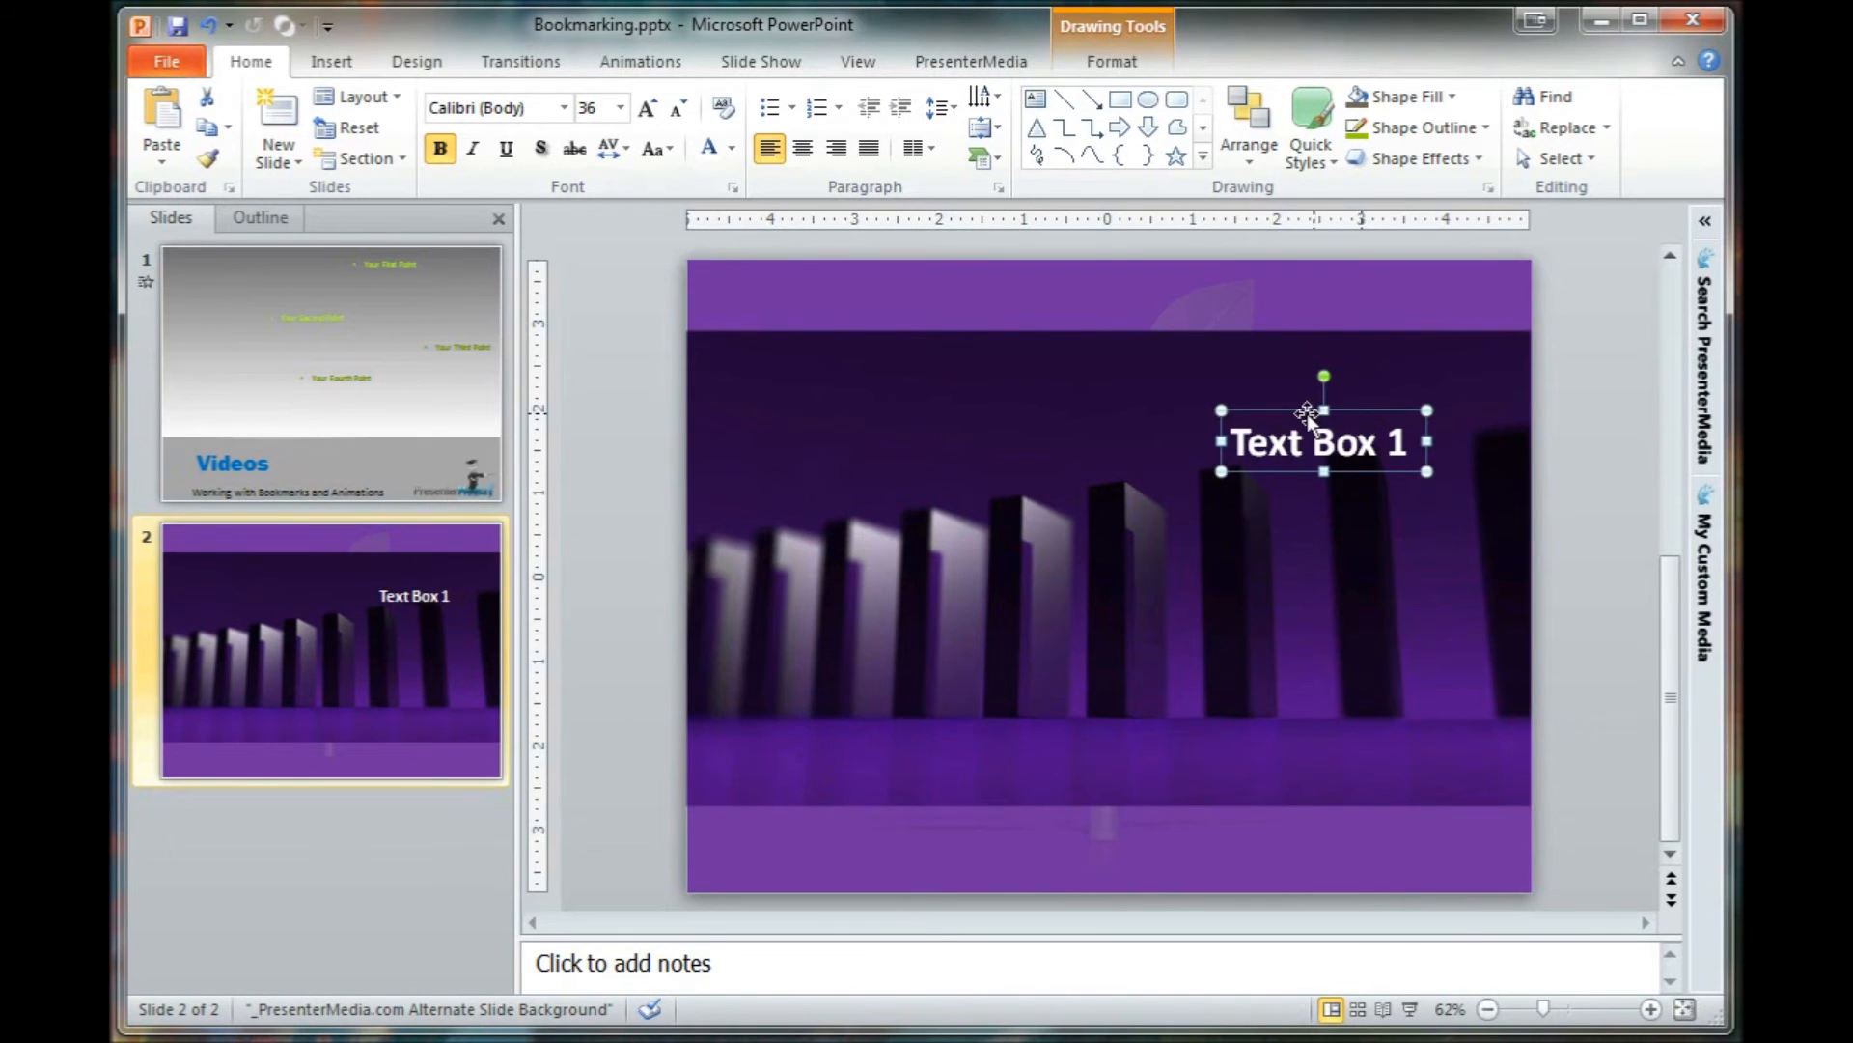
click(641, 62)
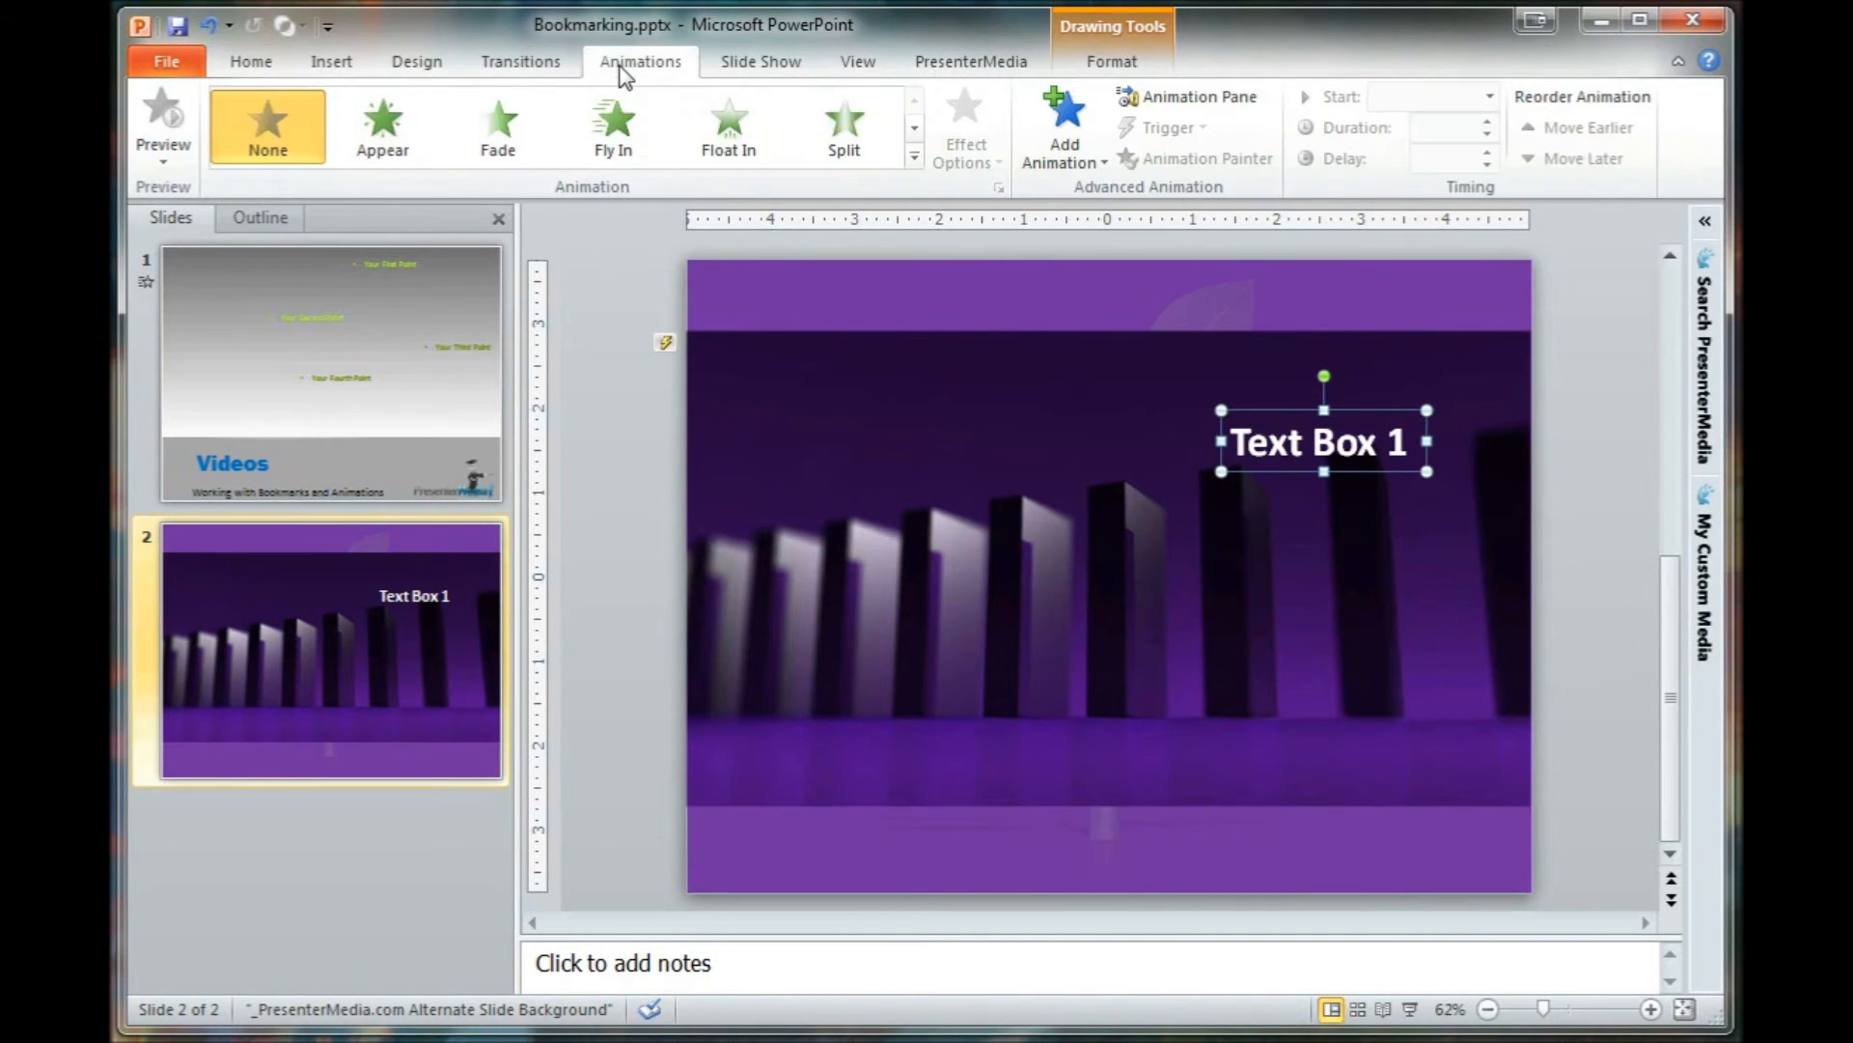
Step: Give Text Box 1 a Fade entrance triggered on the video's Bookmark 1
click(497, 124)
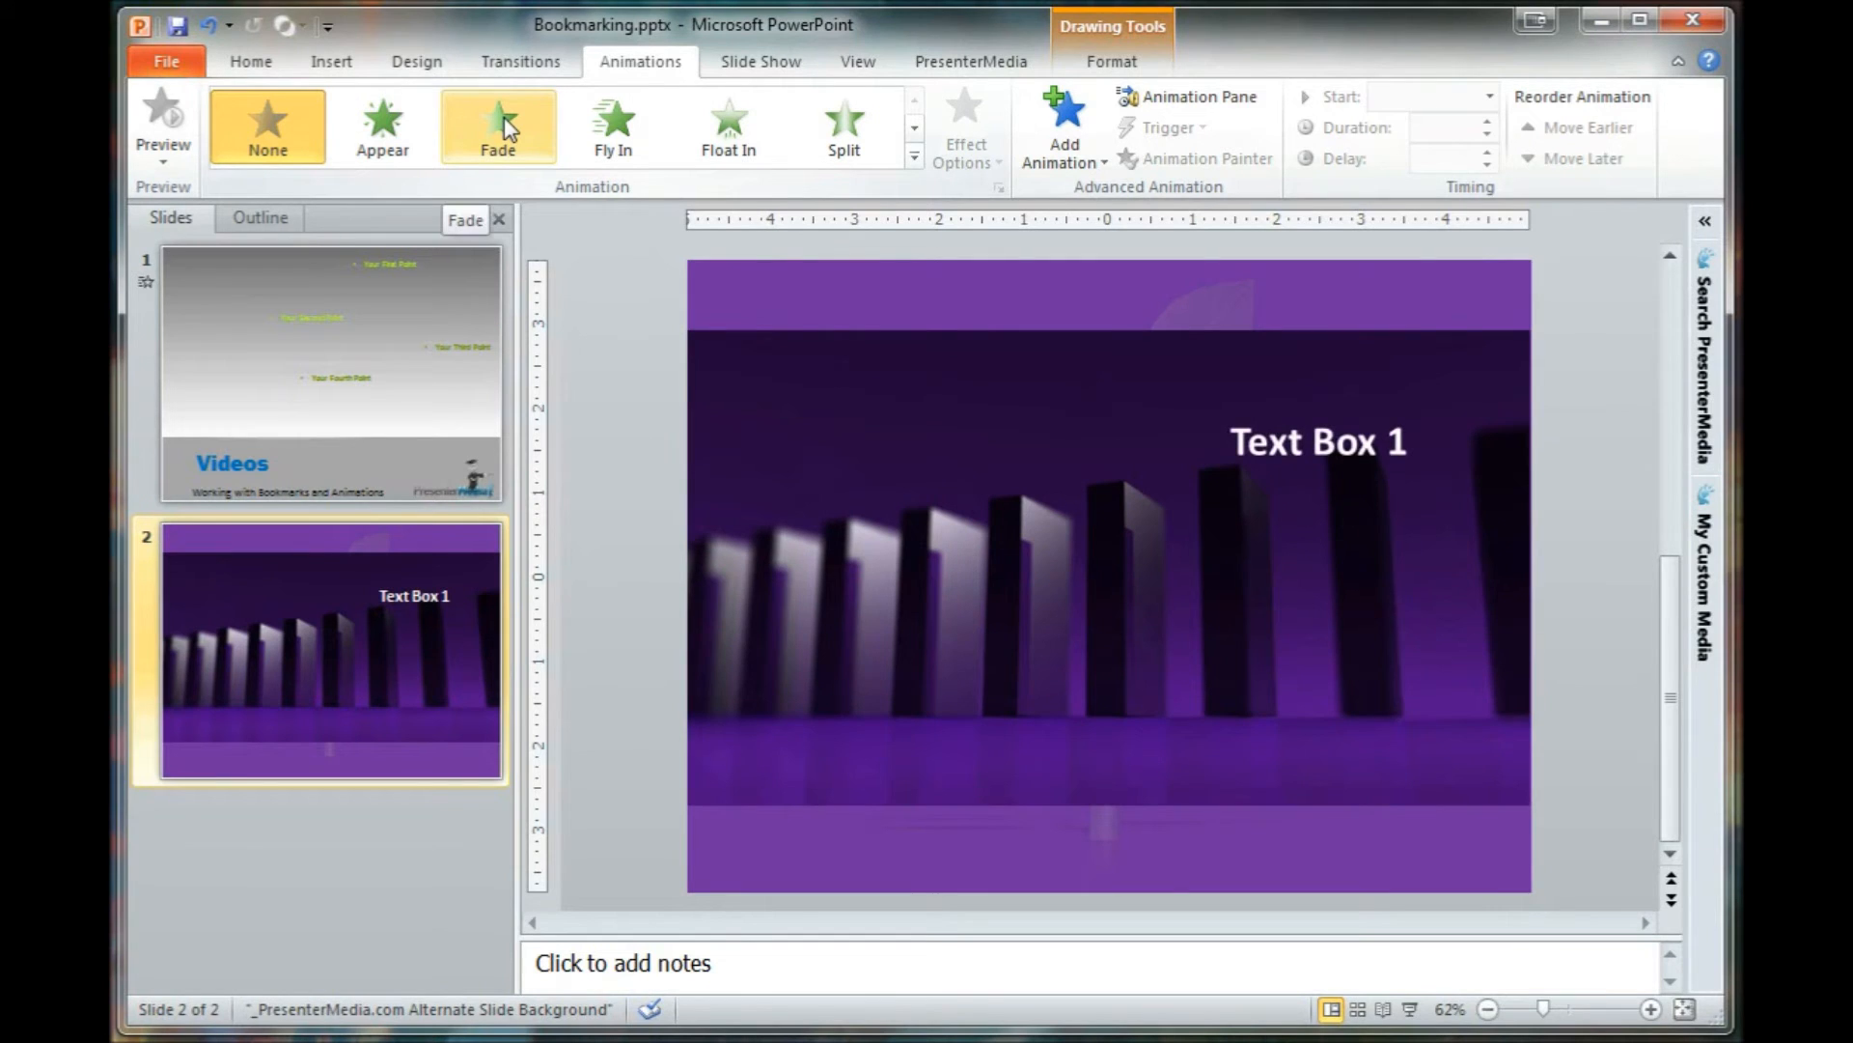
click(498, 128)
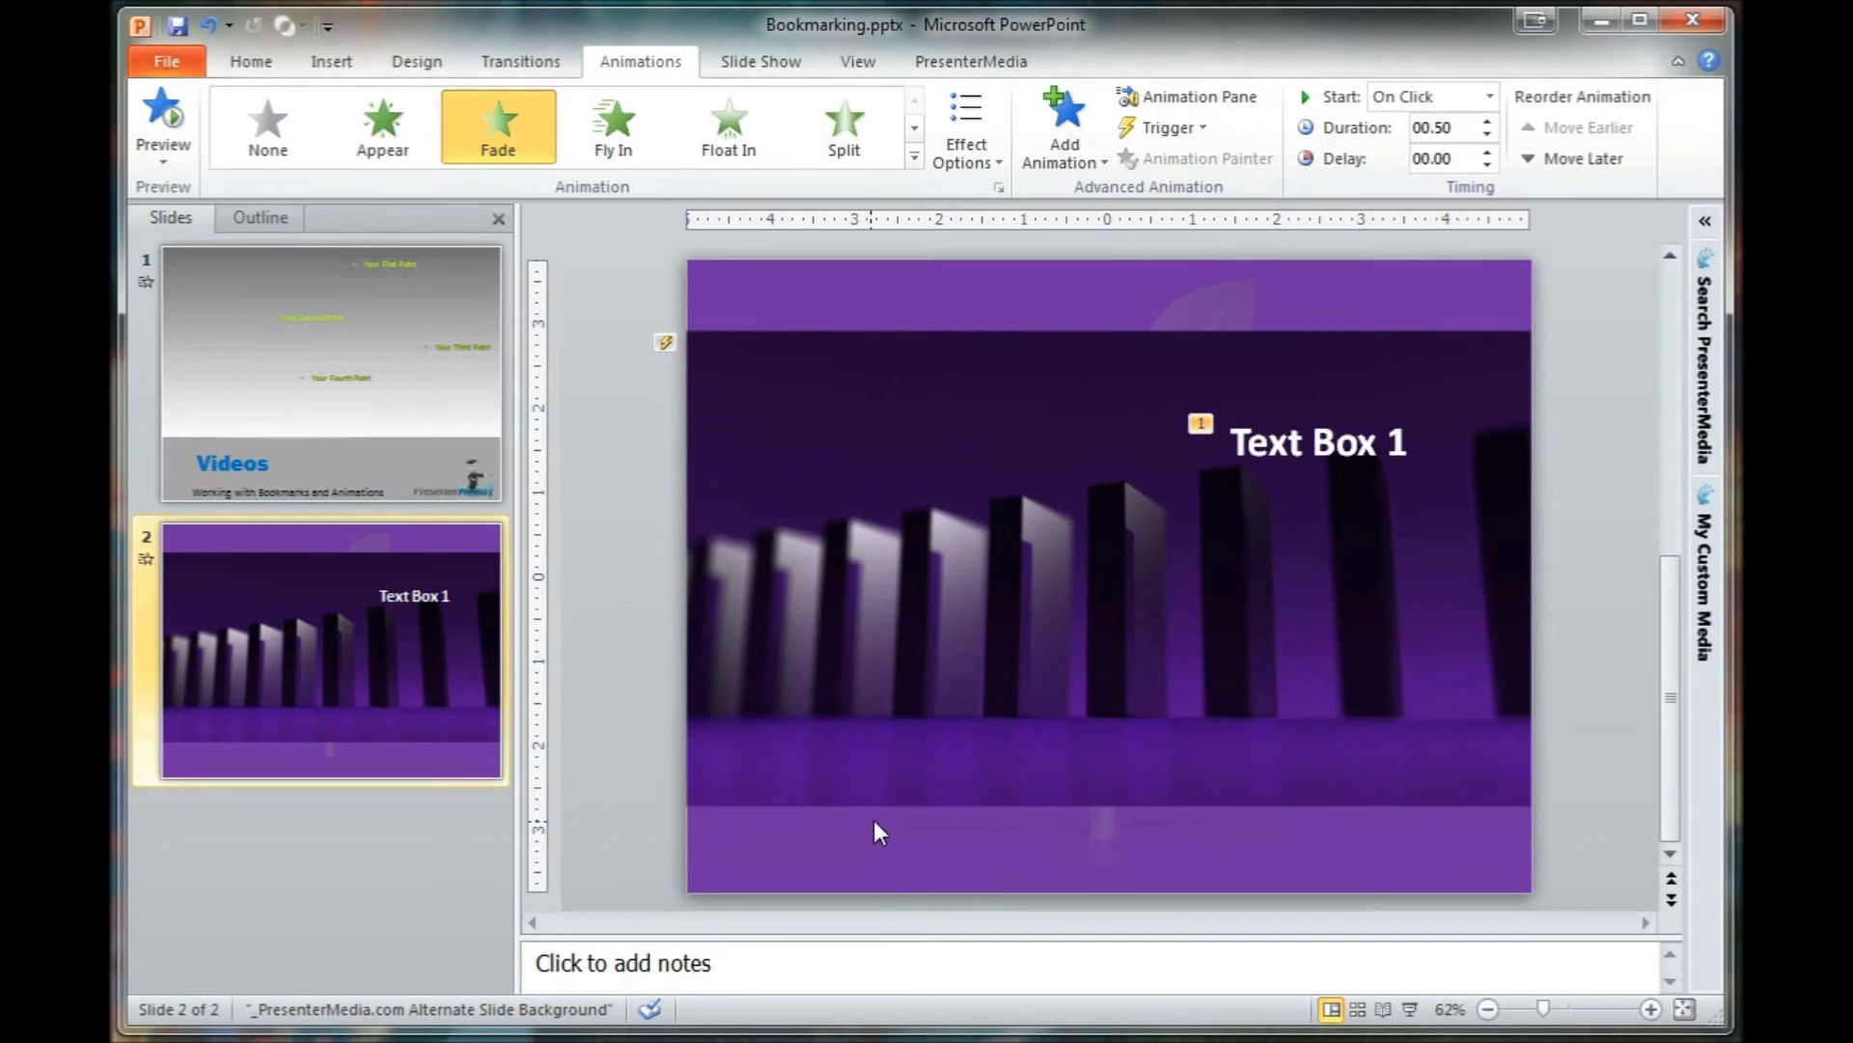
click(1315, 442)
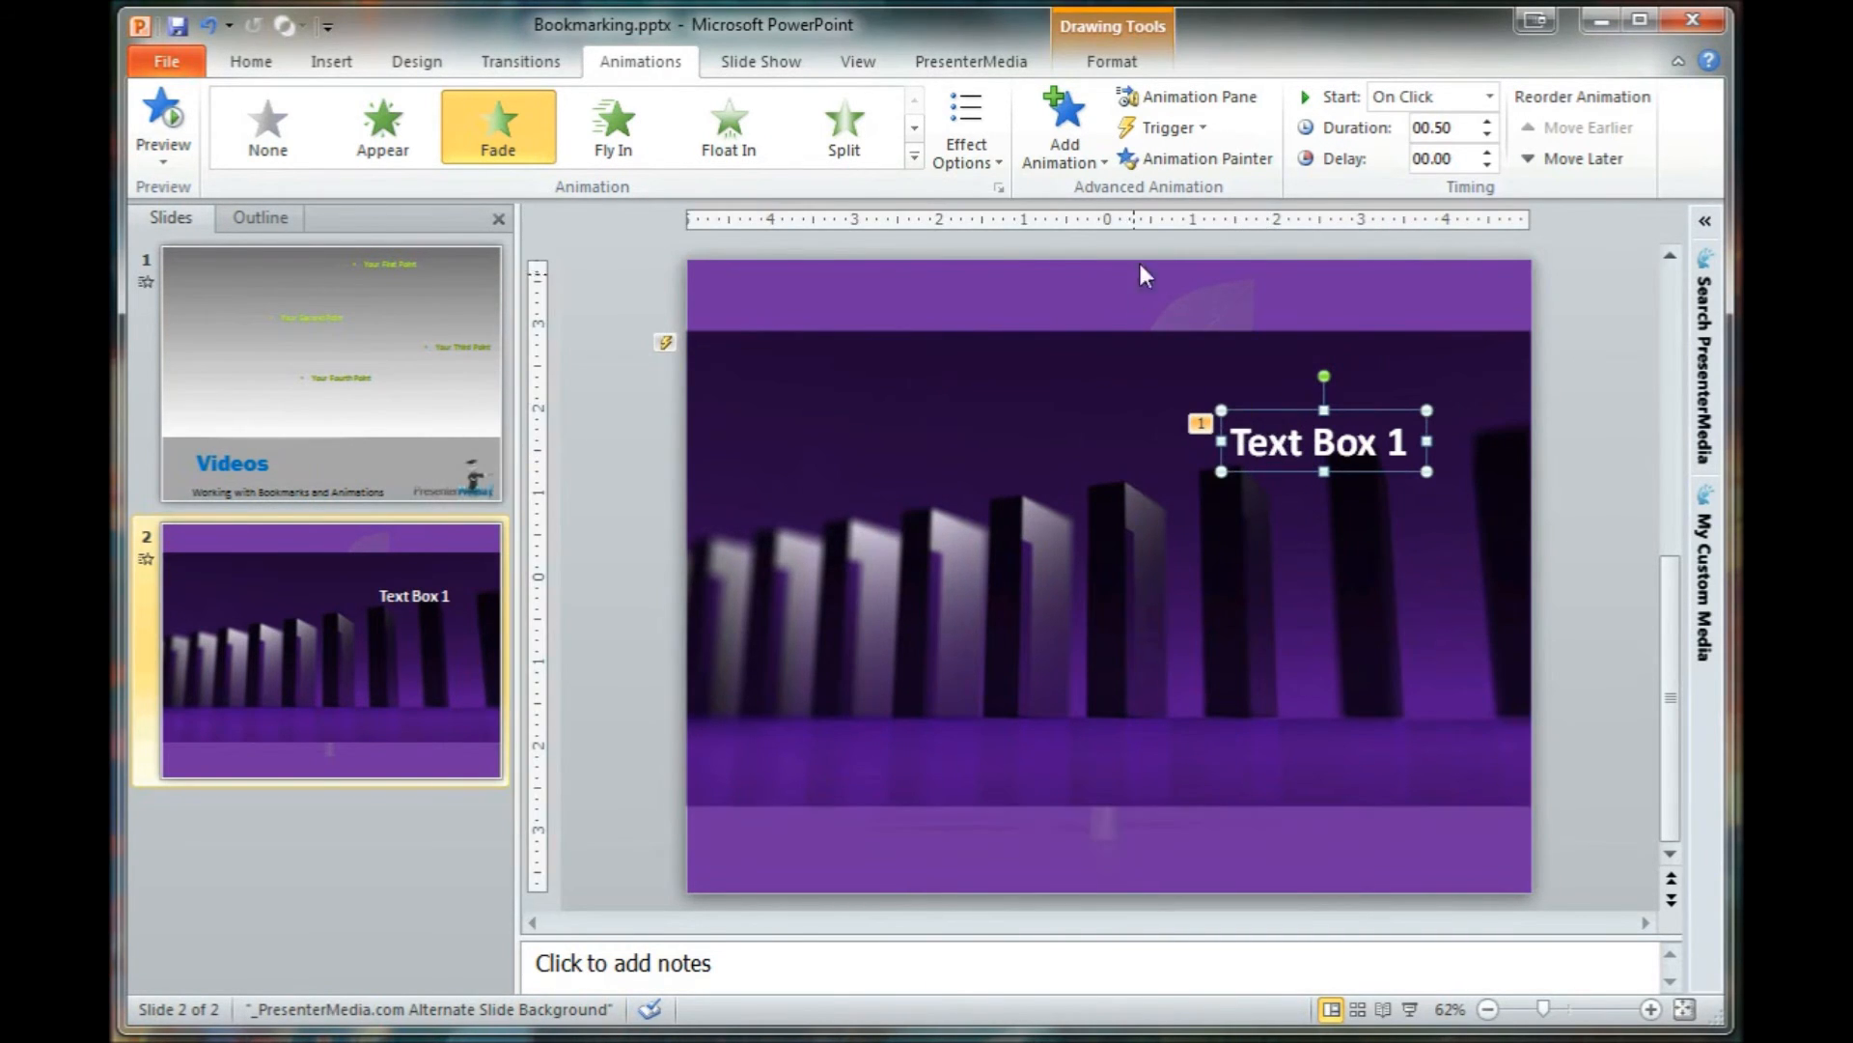
mouse_move(1165, 128)
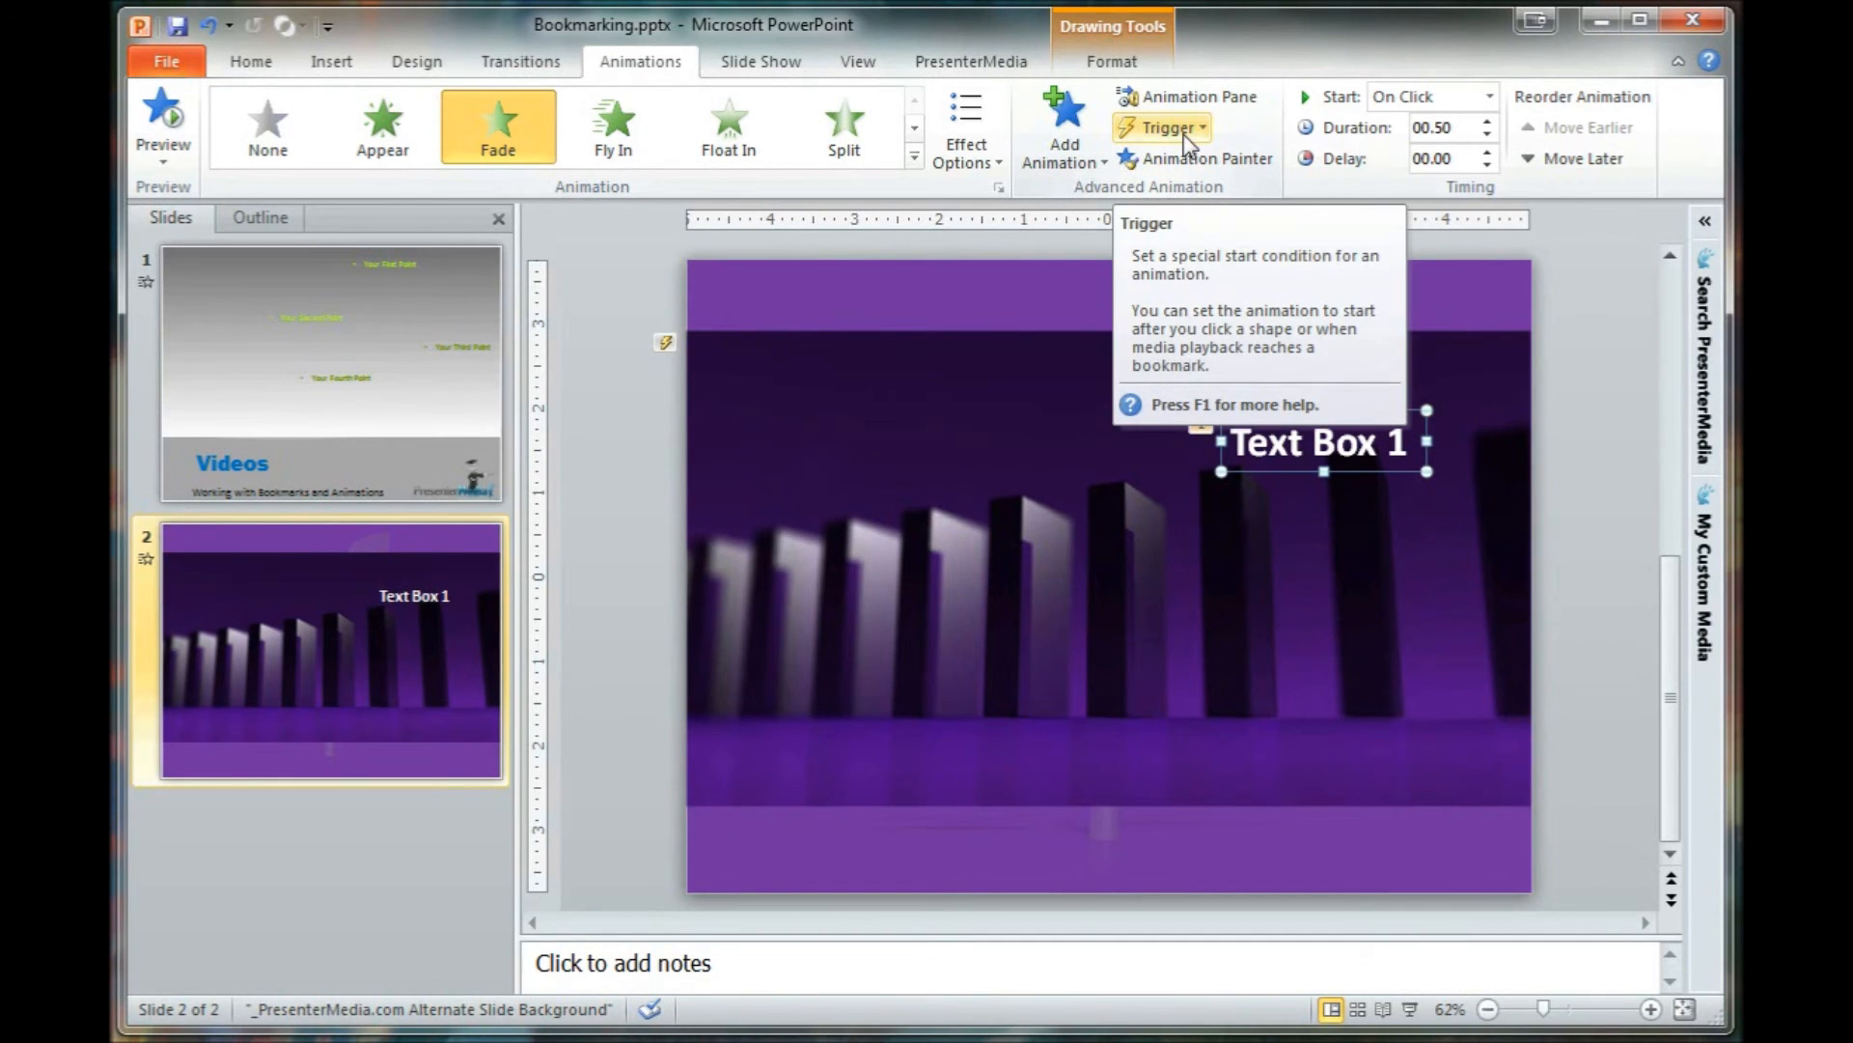
click(1162, 127)
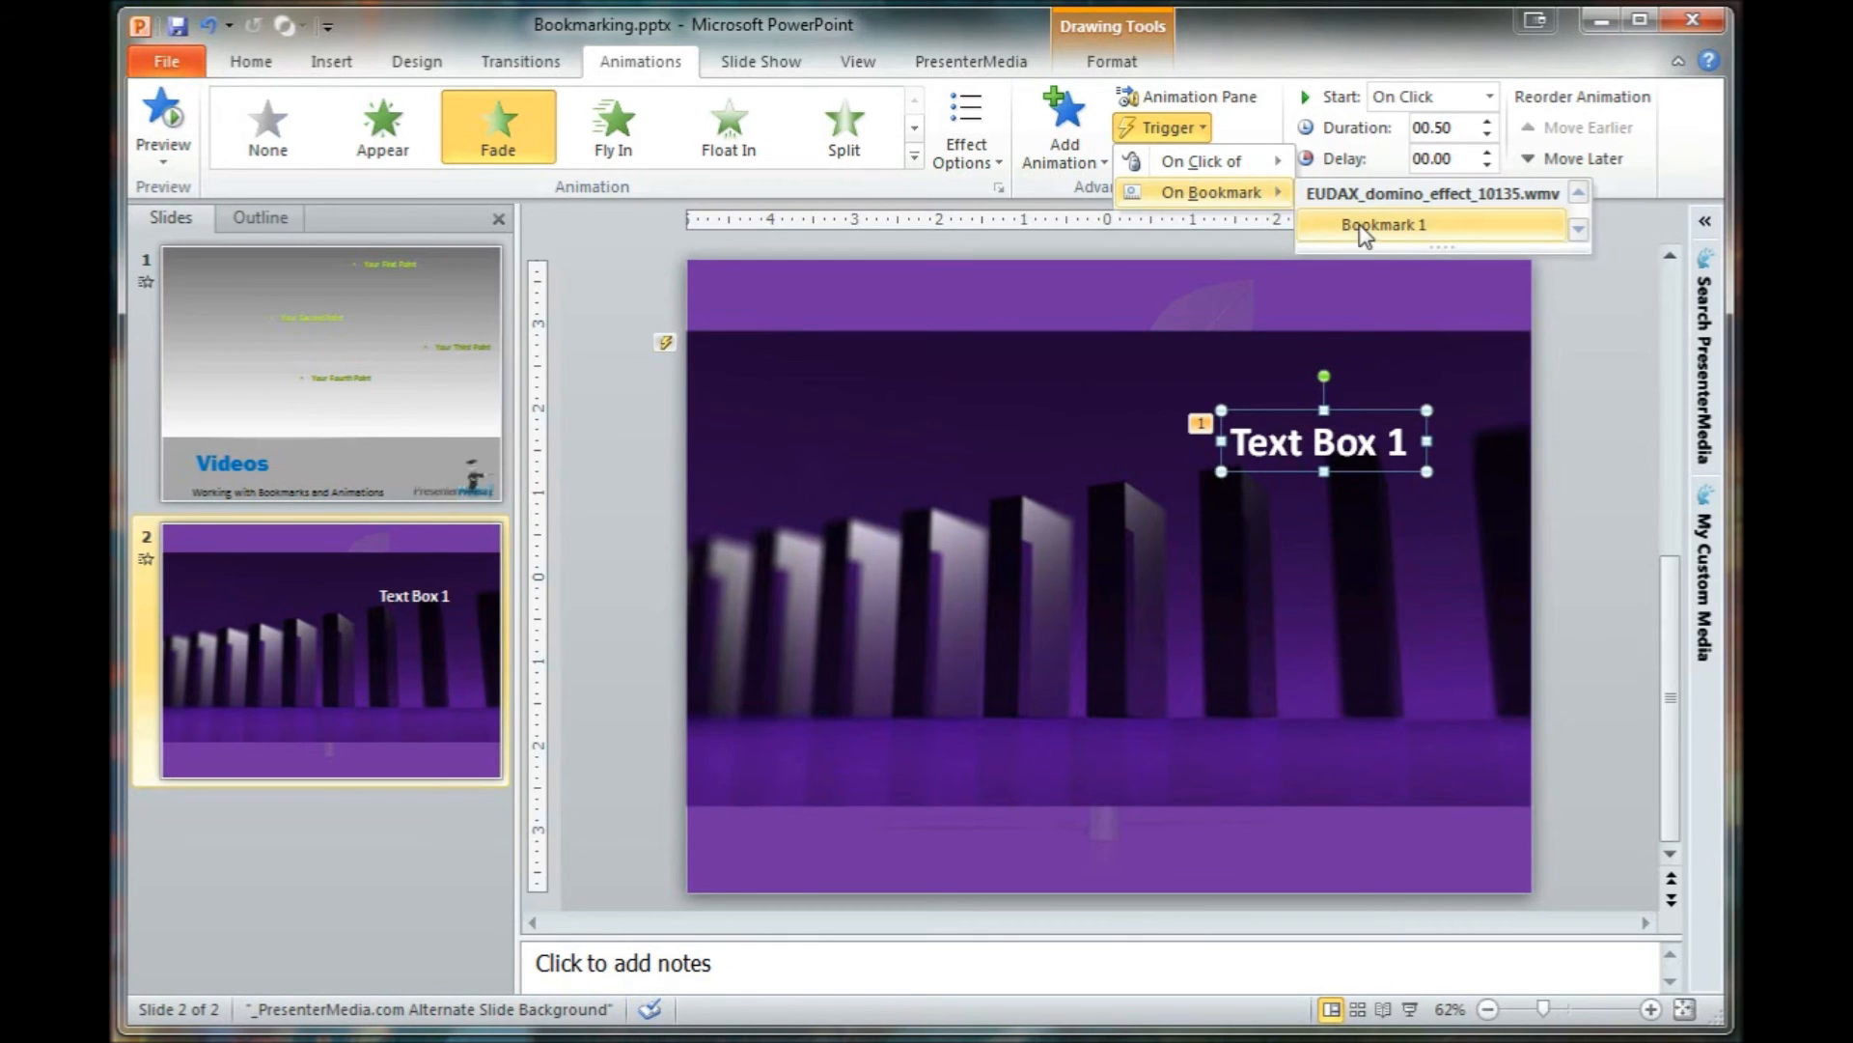
click(1382, 224)
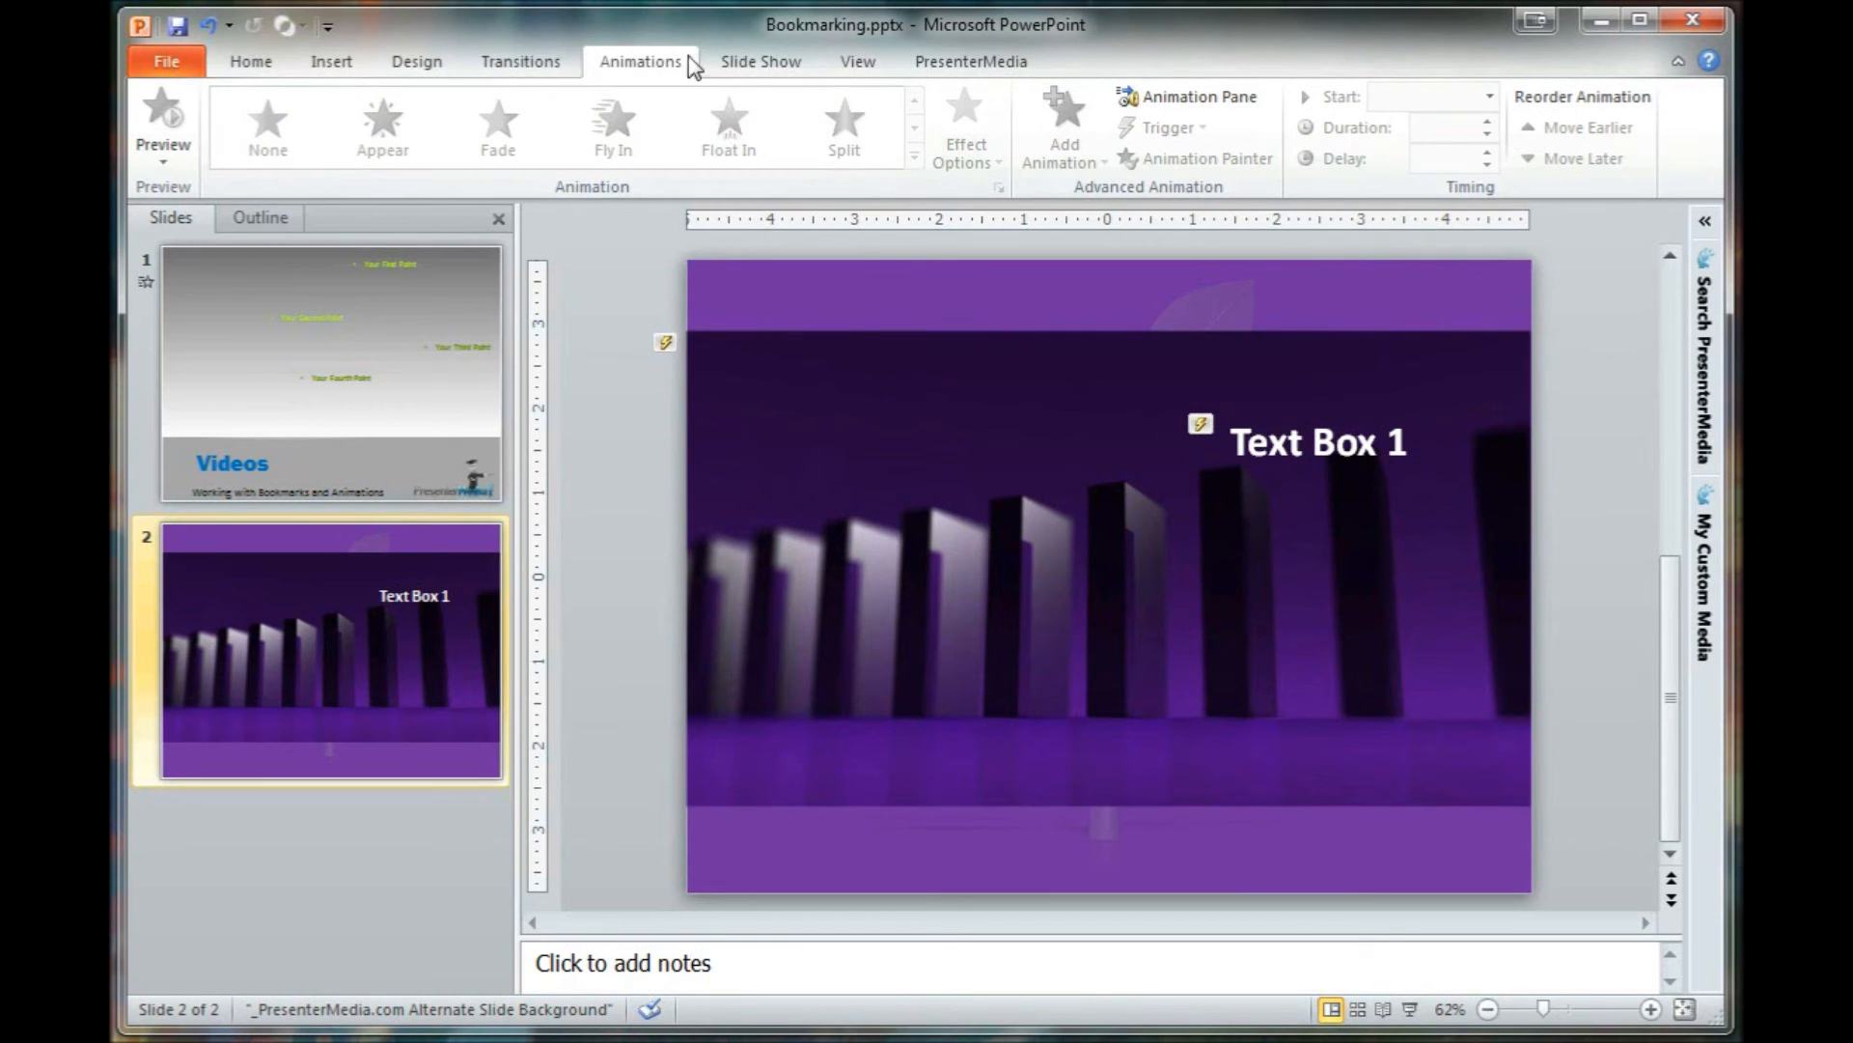
Step: Play the domino video, pause it around 00:03.66 and add a second bookmark after Bookmark 1
click(761, 61)
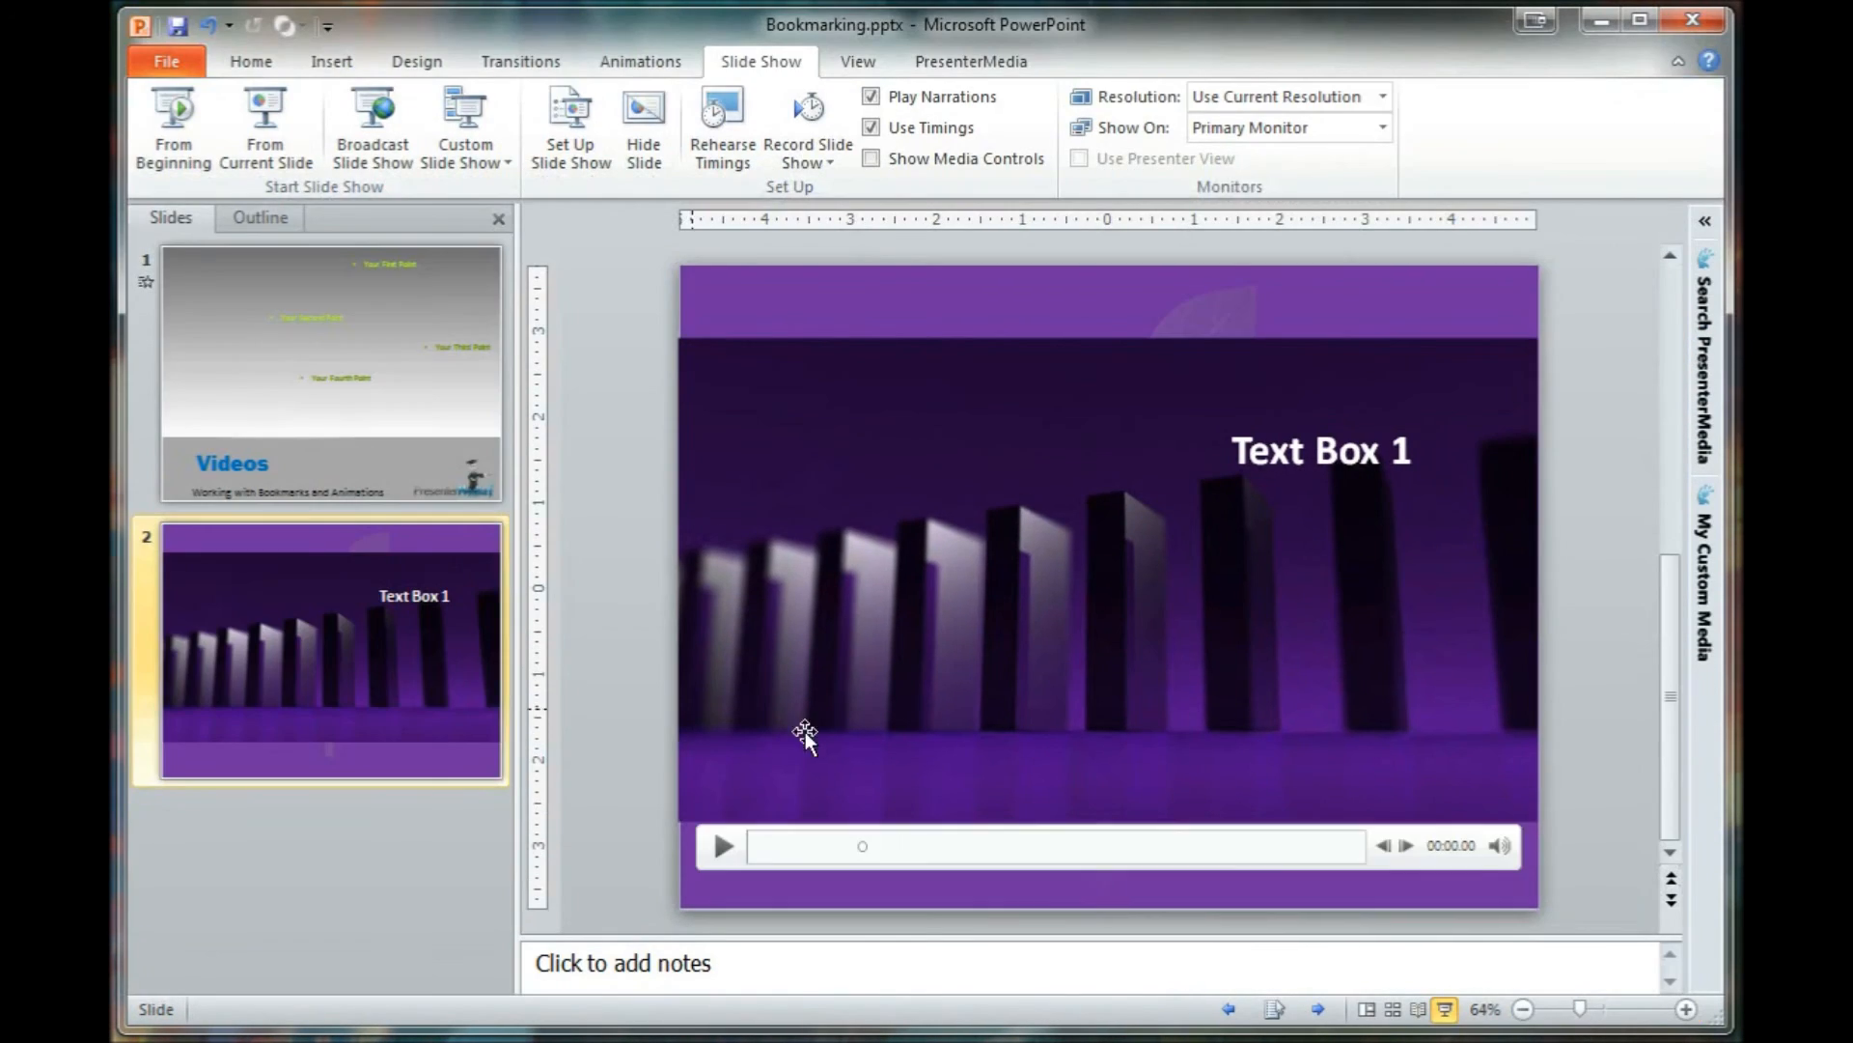
click(722, 846)
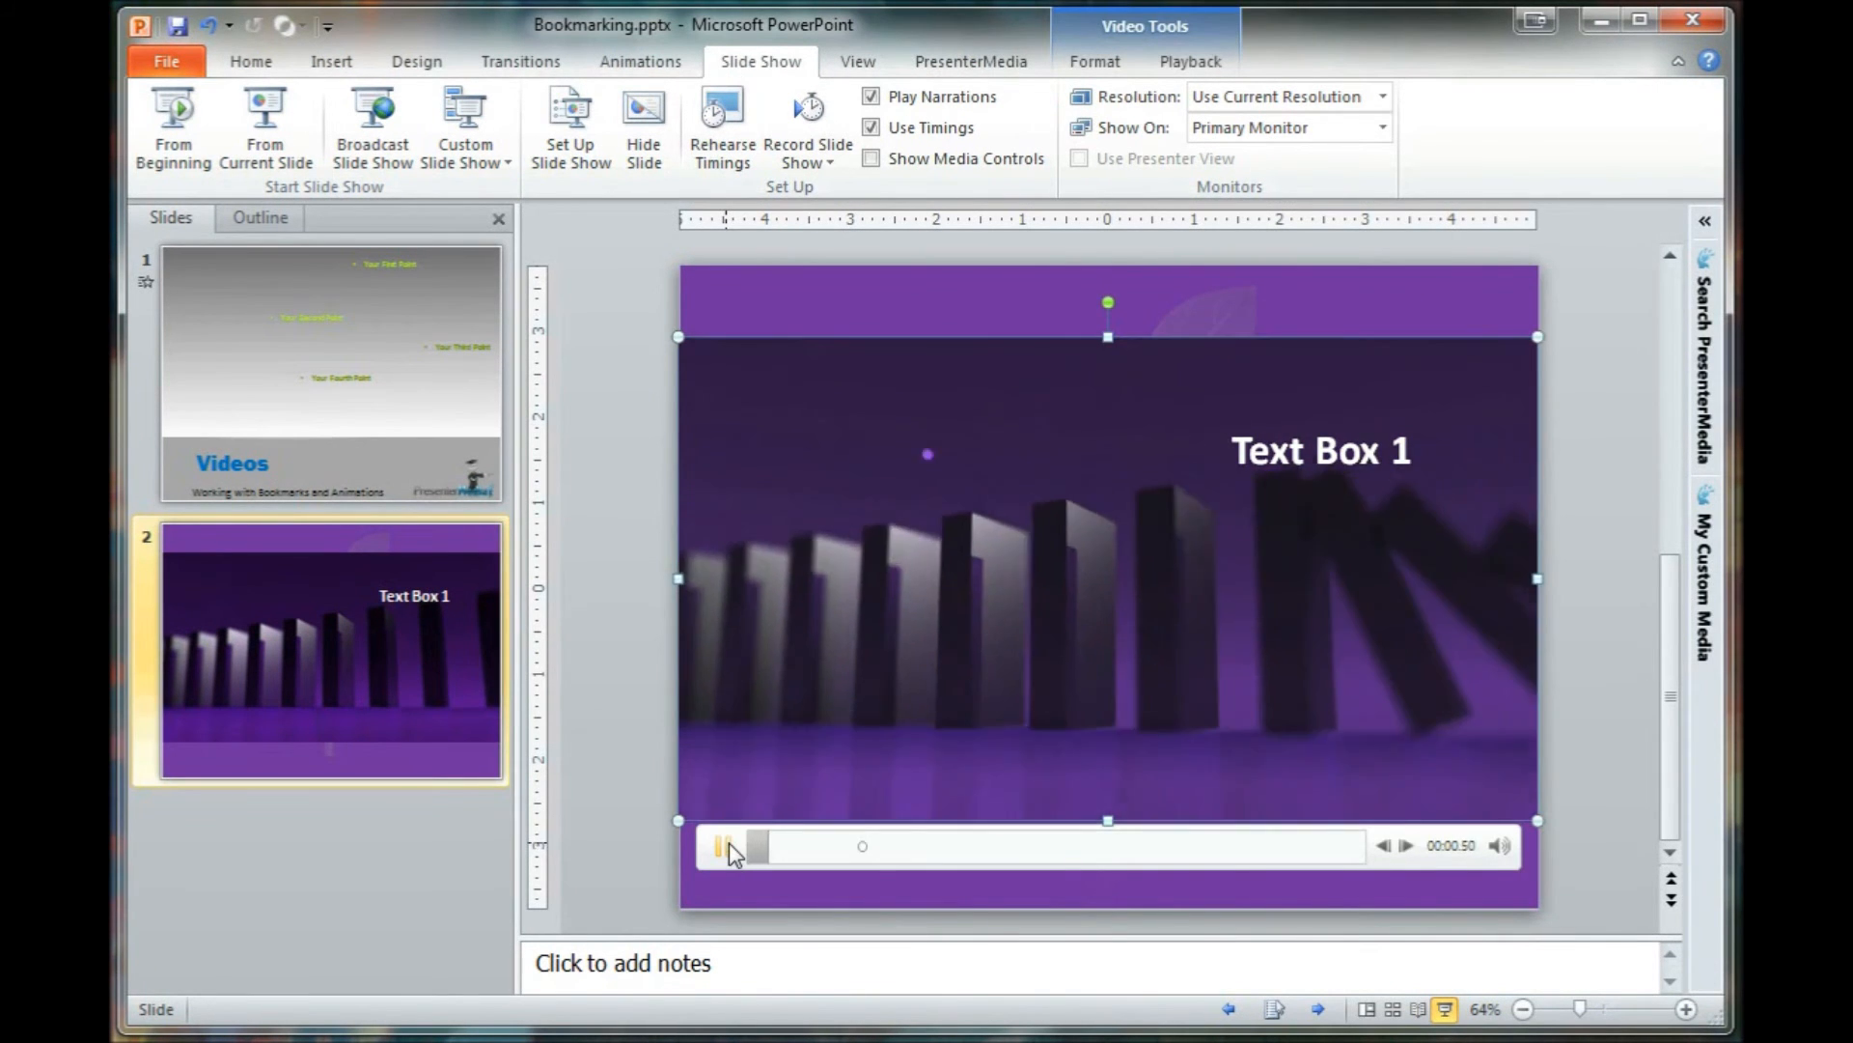
click(720, 846)
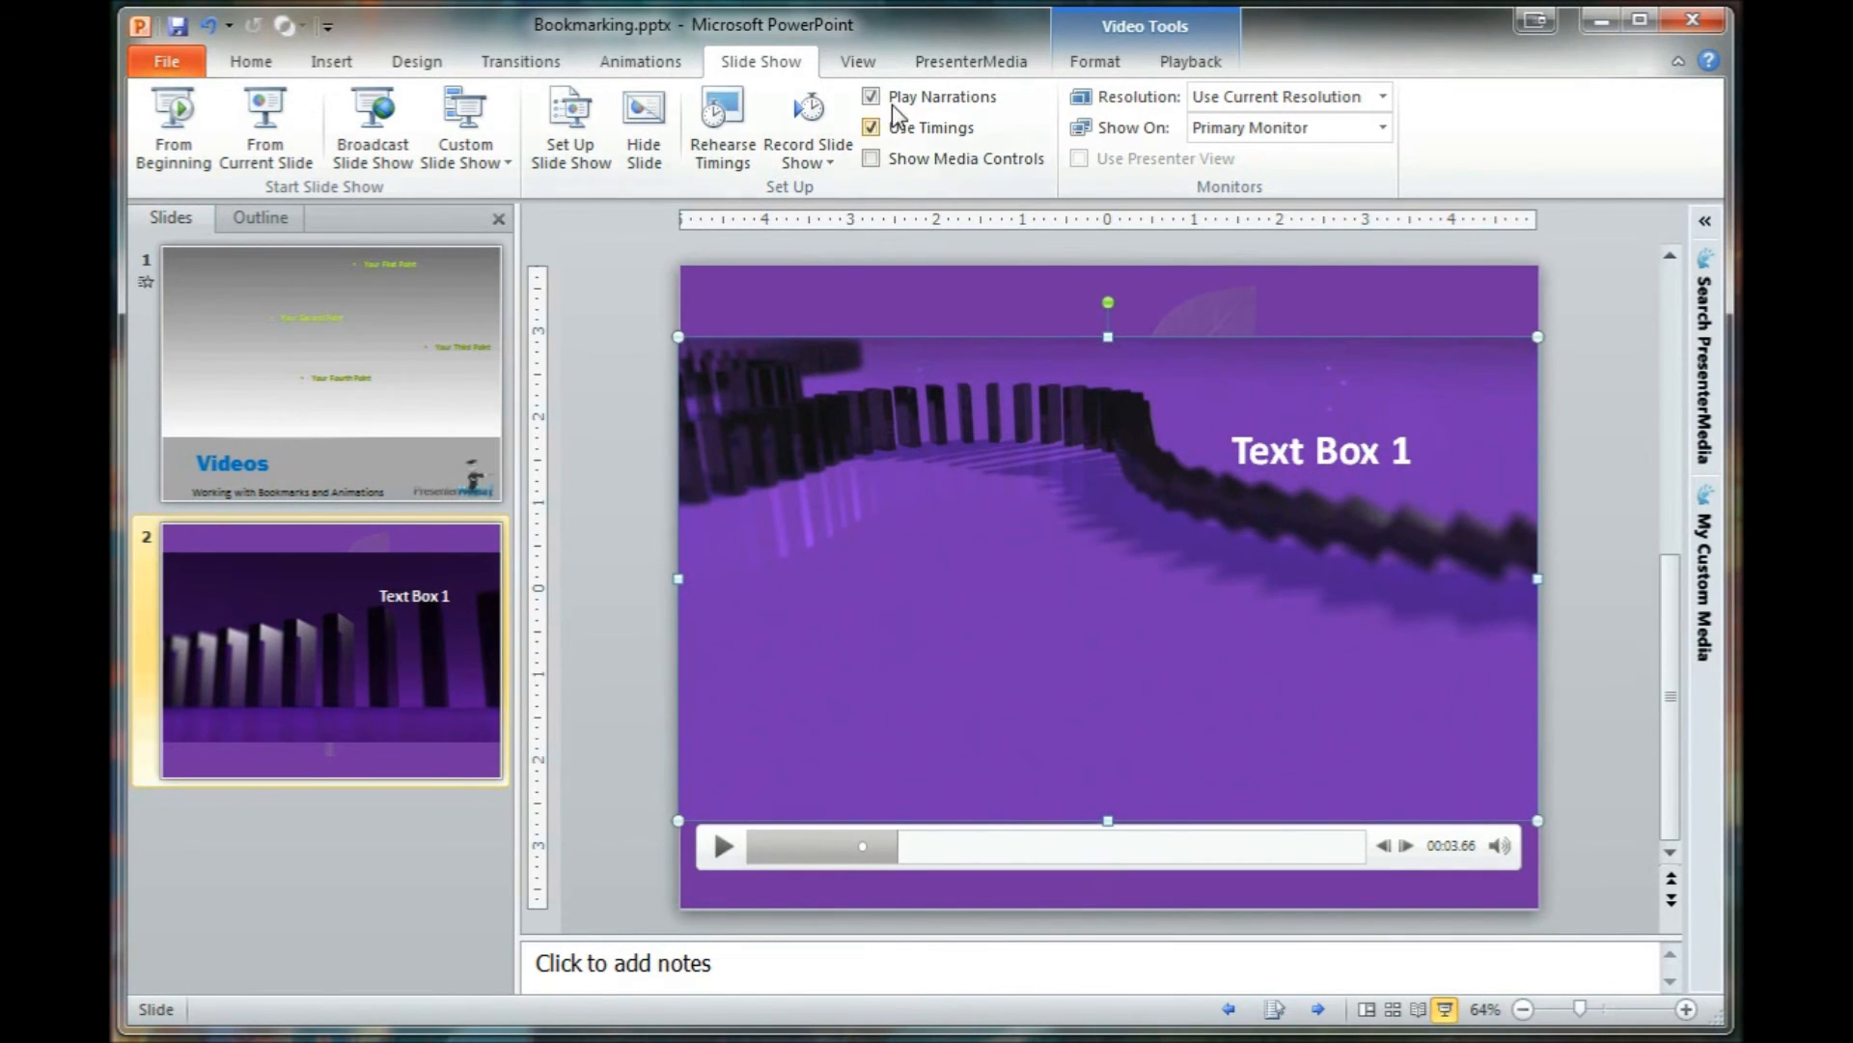
click(1190, 62)
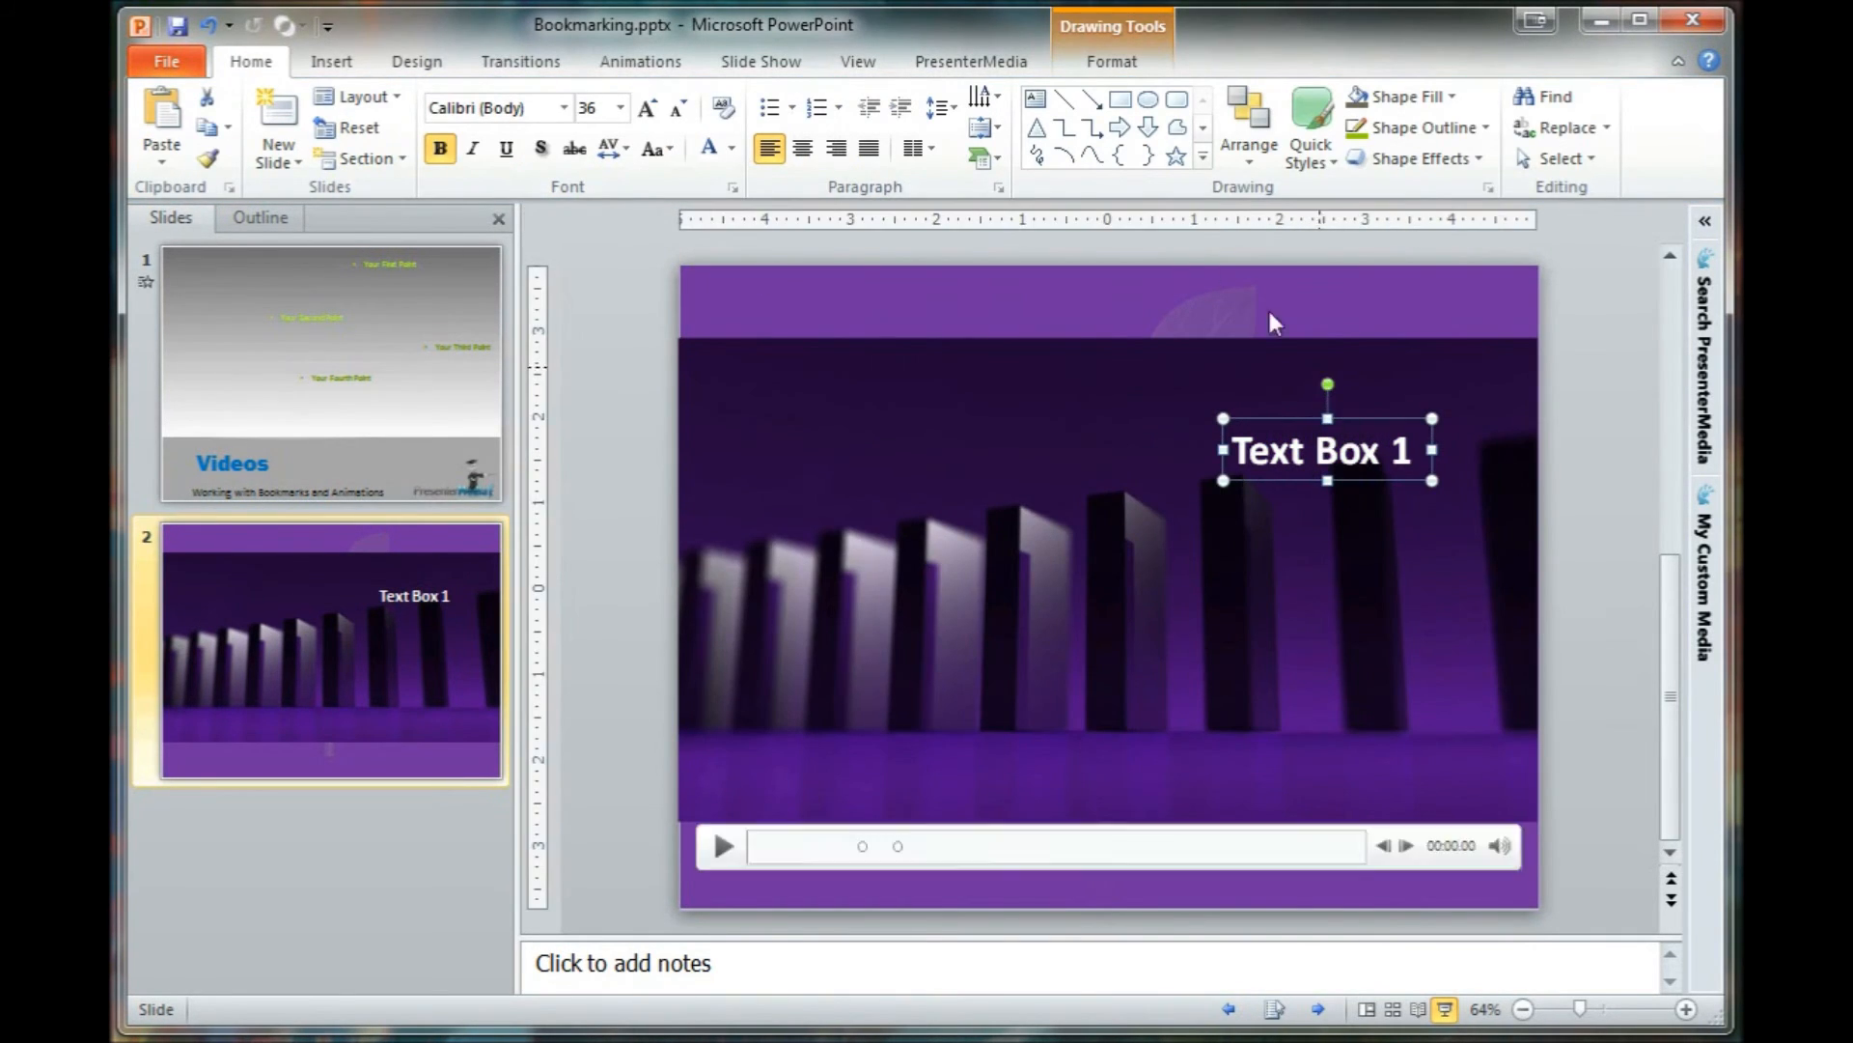
Step: Give Text Box 1 a Fade exit animation triggered on the video's Bookmark 2
click(640, 62)
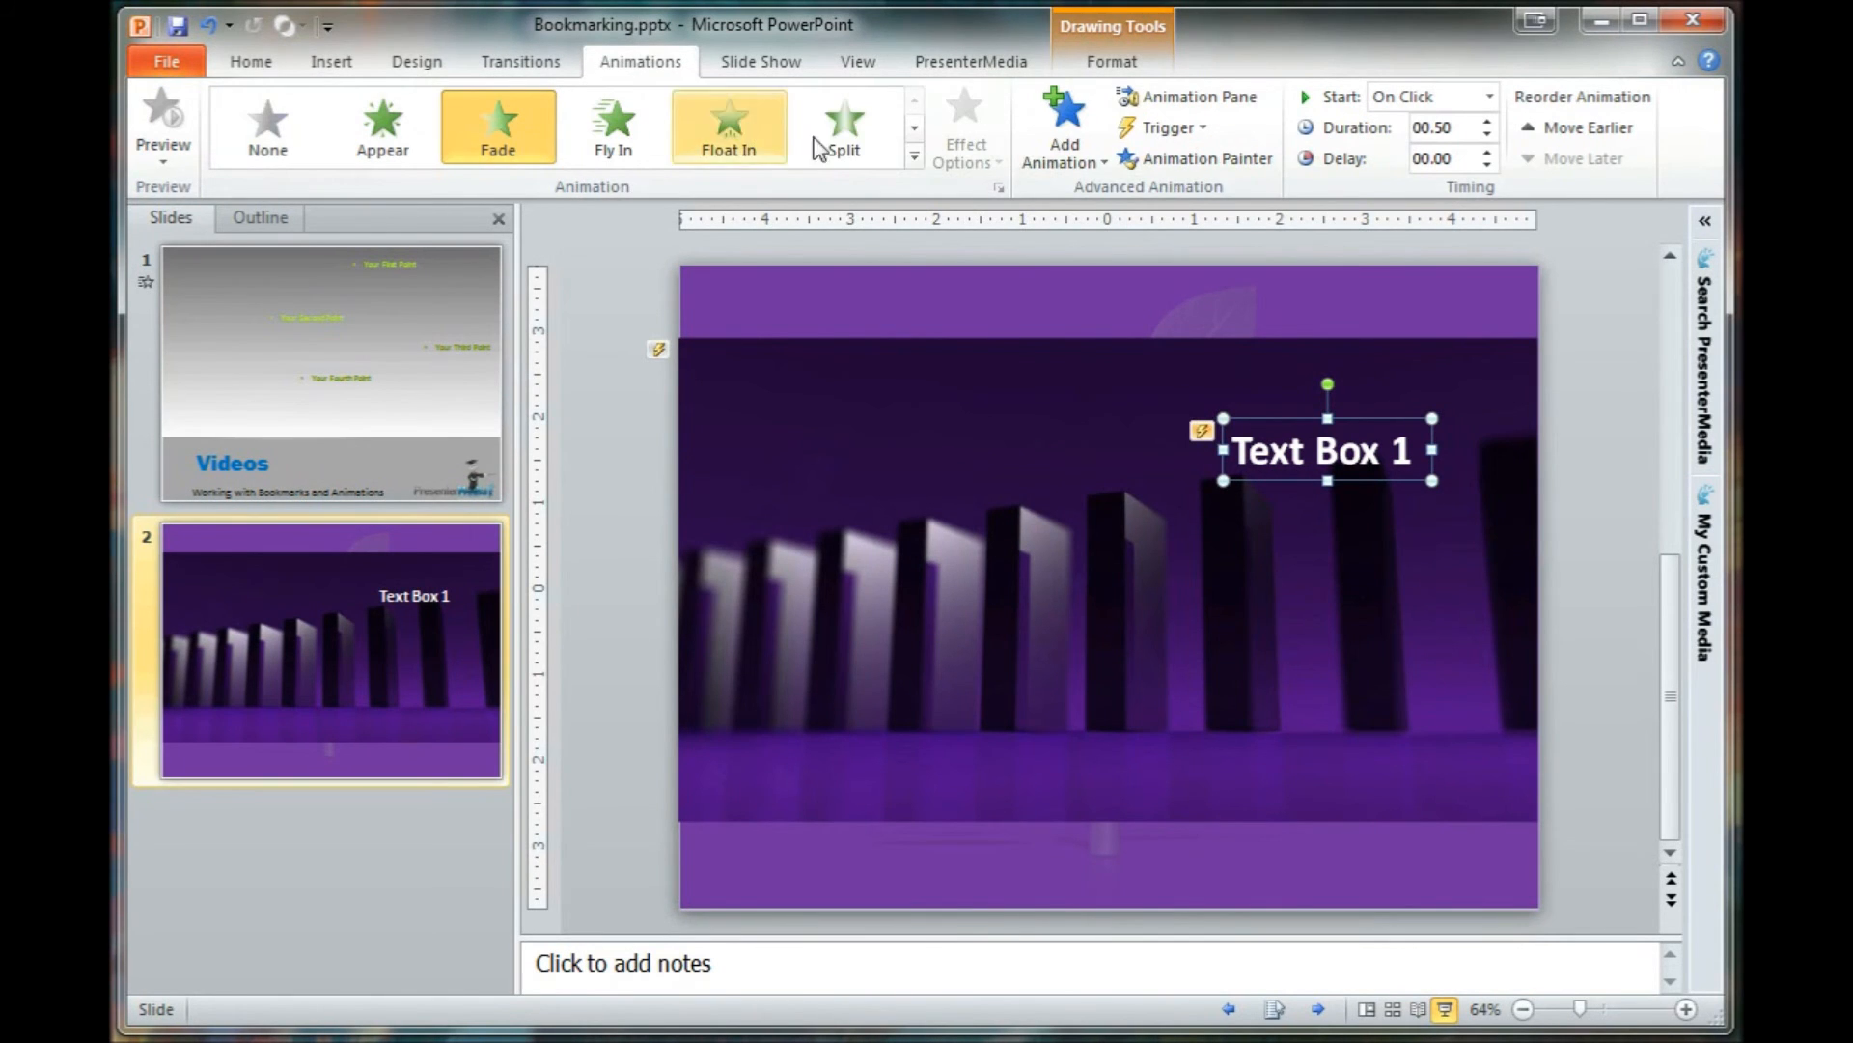
click(1062, 124)
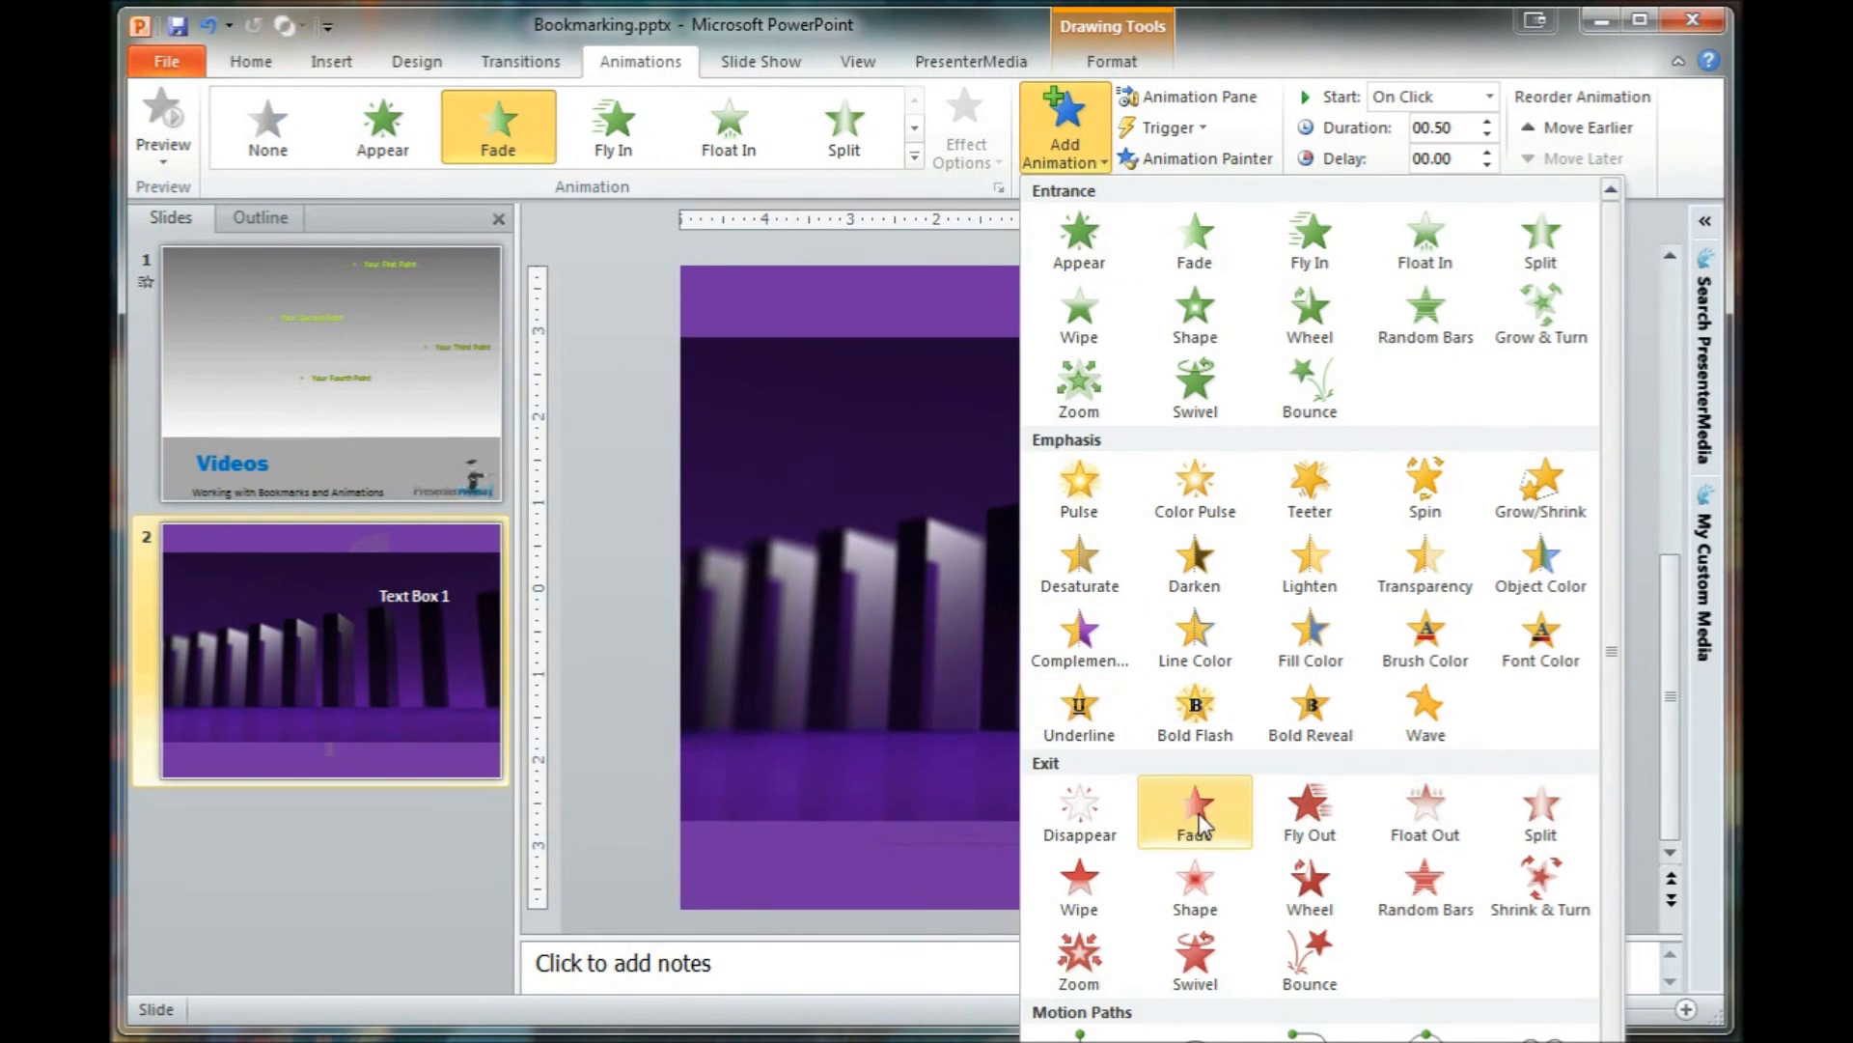
click(1193, 808)
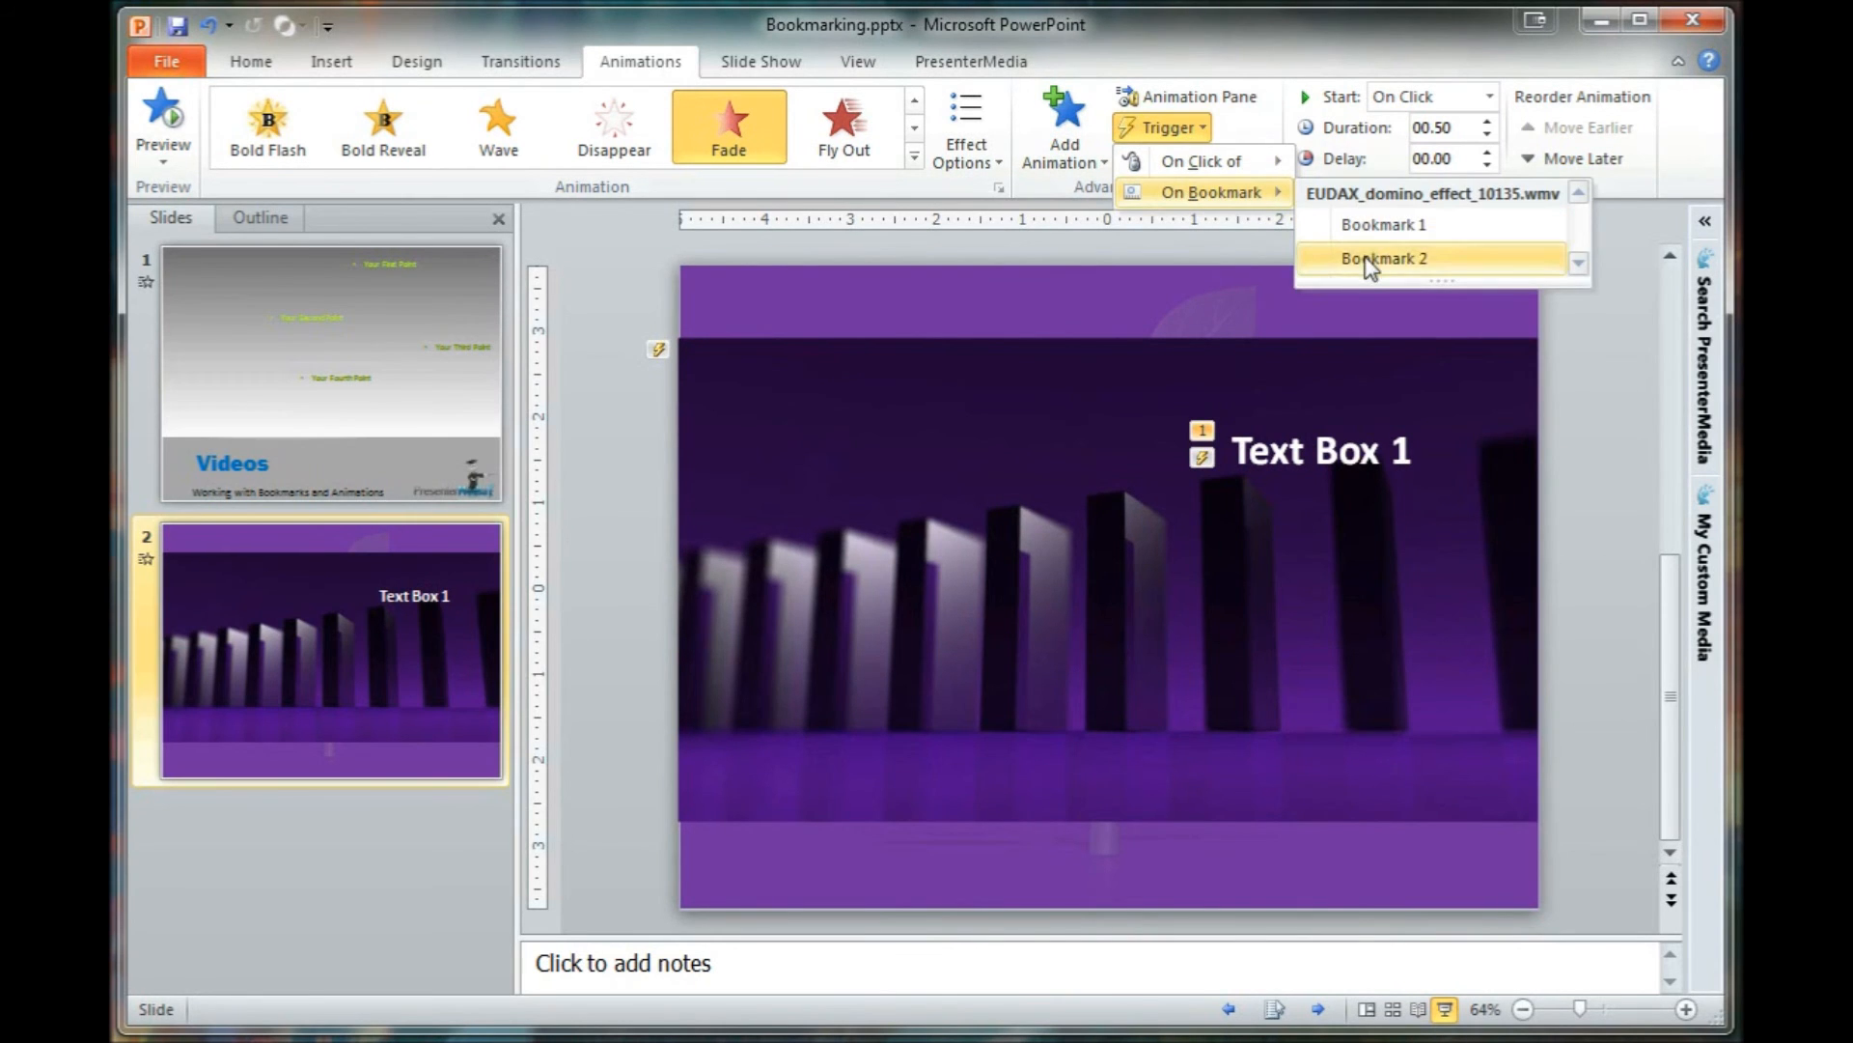
click(1382, 256)
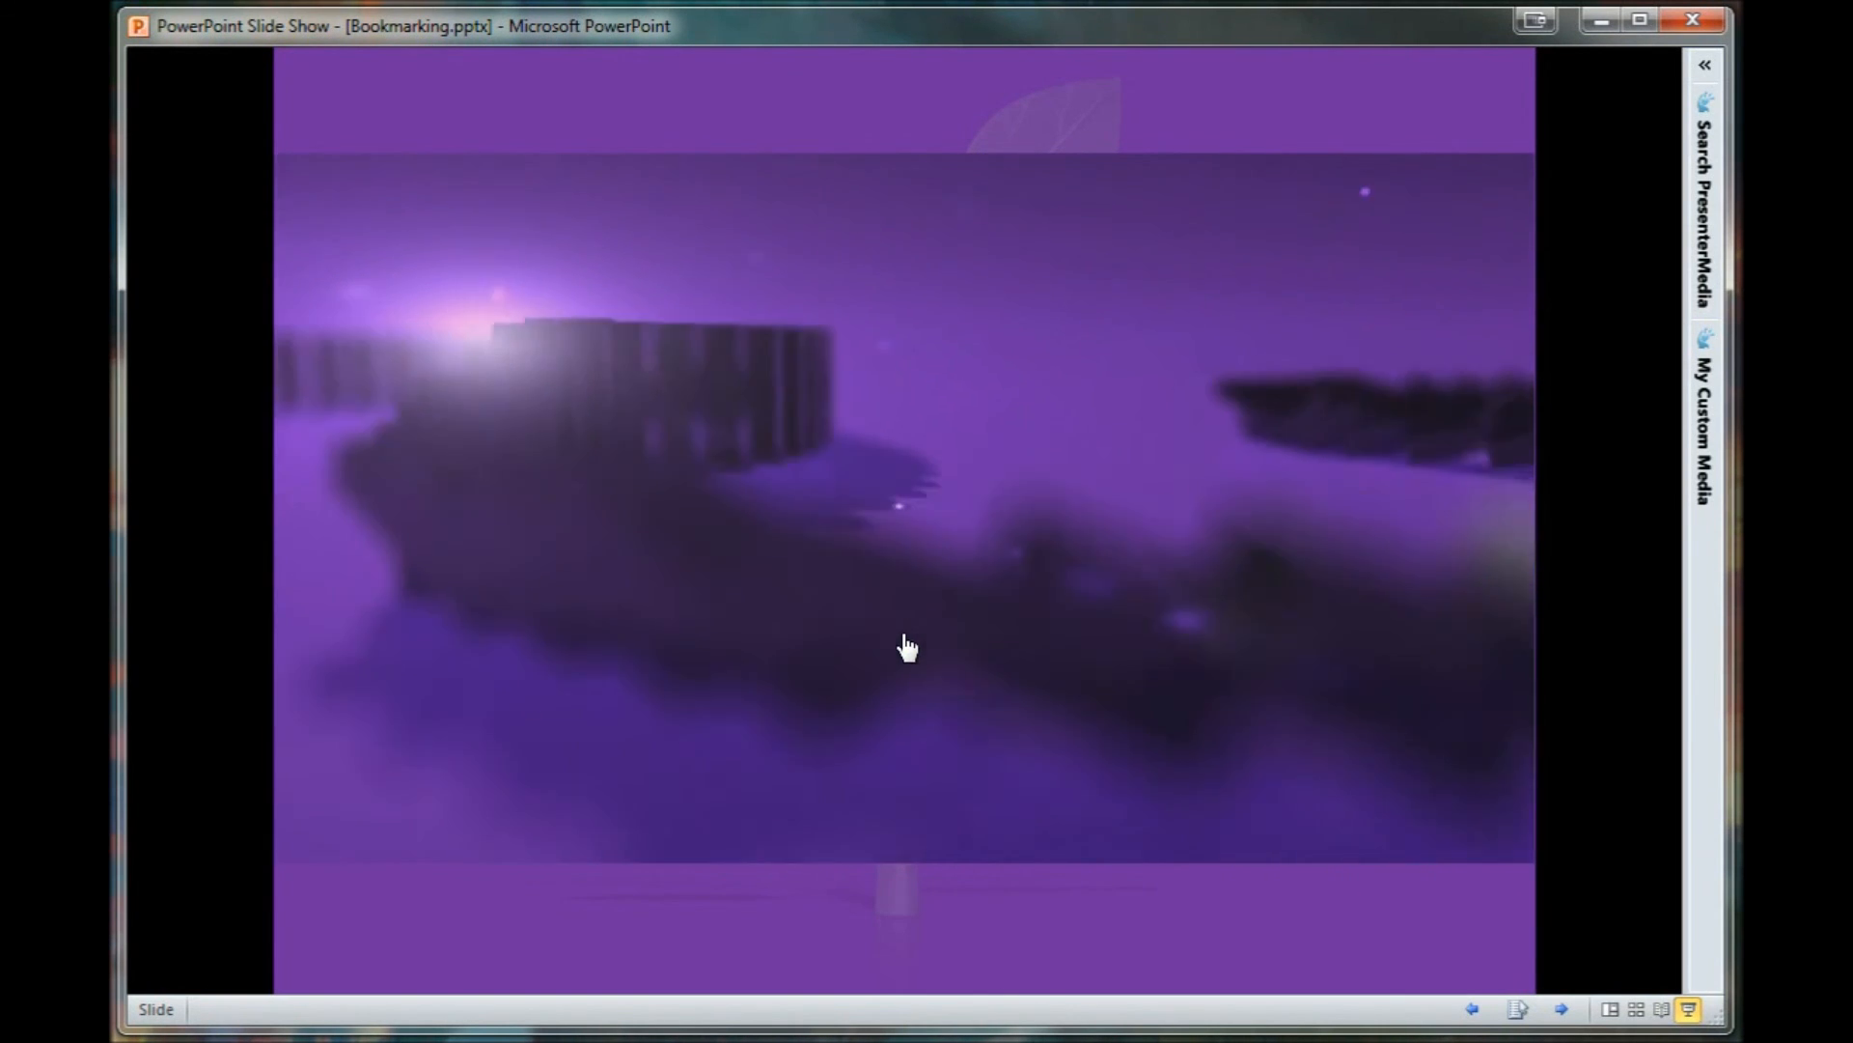
Step: Watch Text Box 1 fade in over the domino video in the slide show, then leave it
key(Escape)
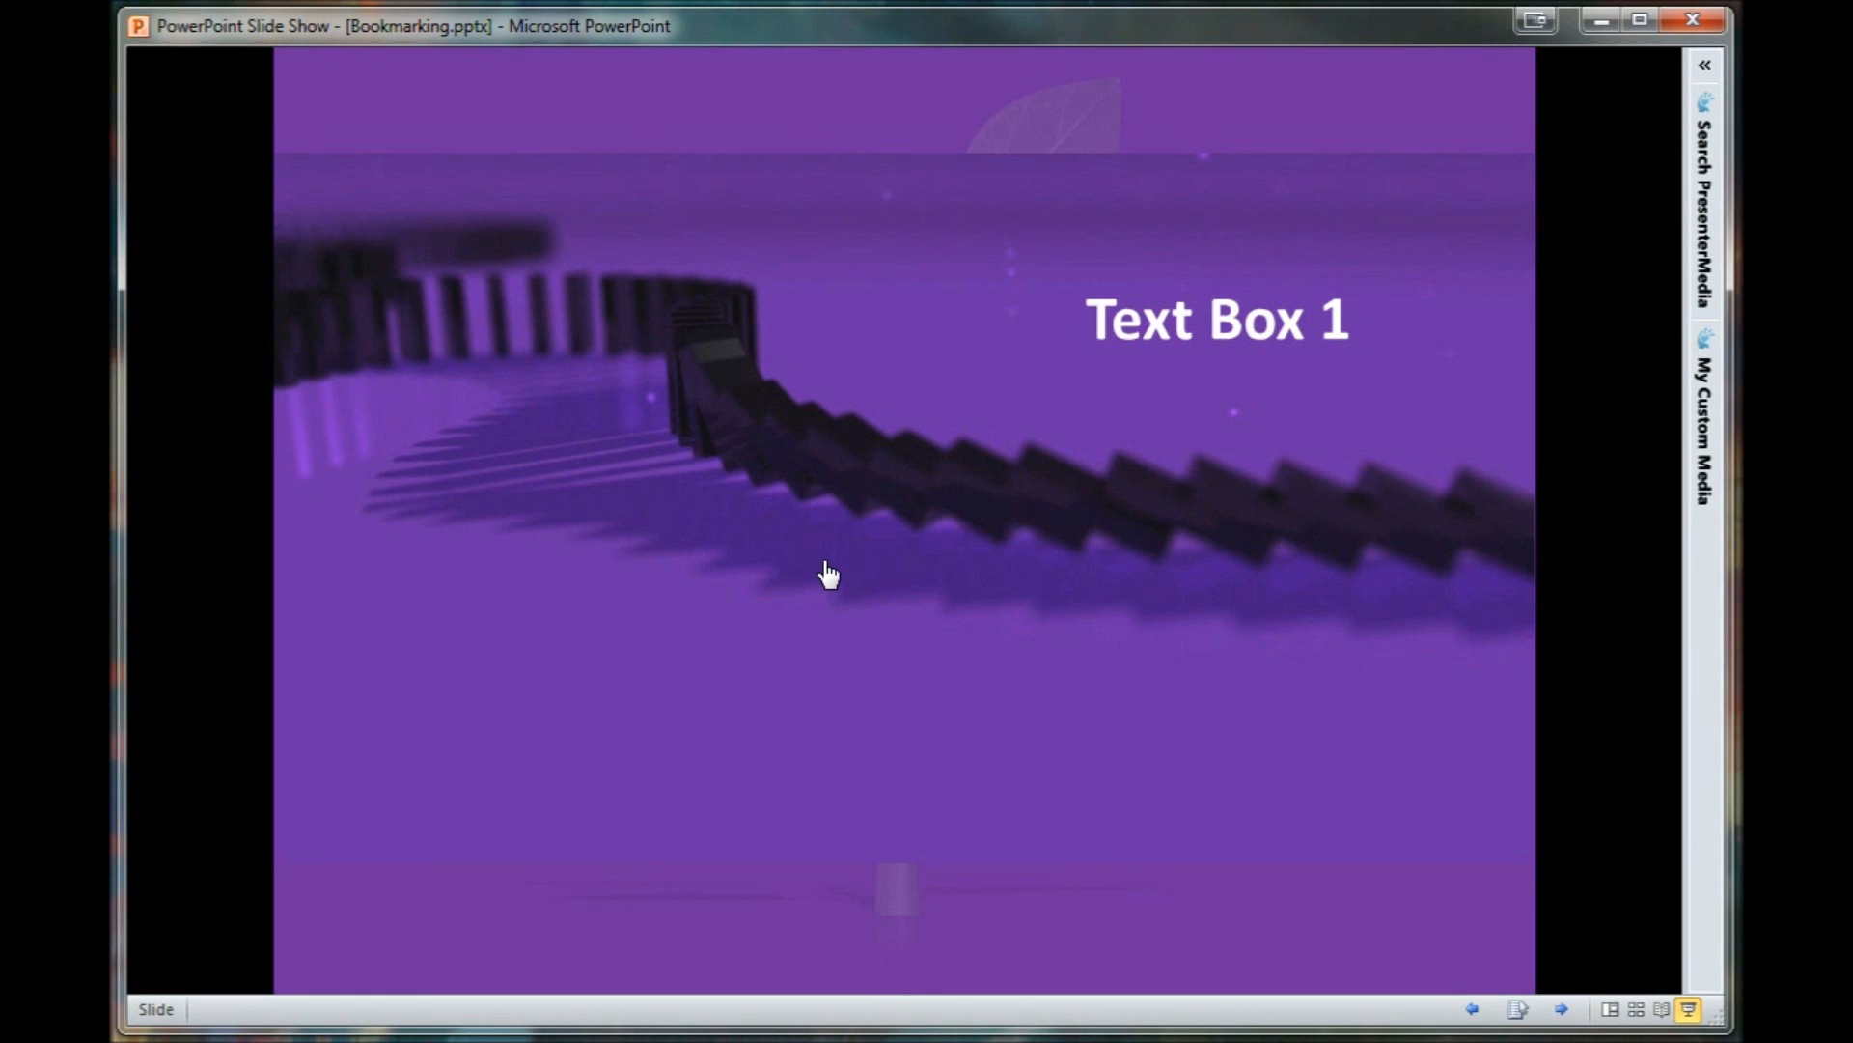
mouse_move(998, 602)
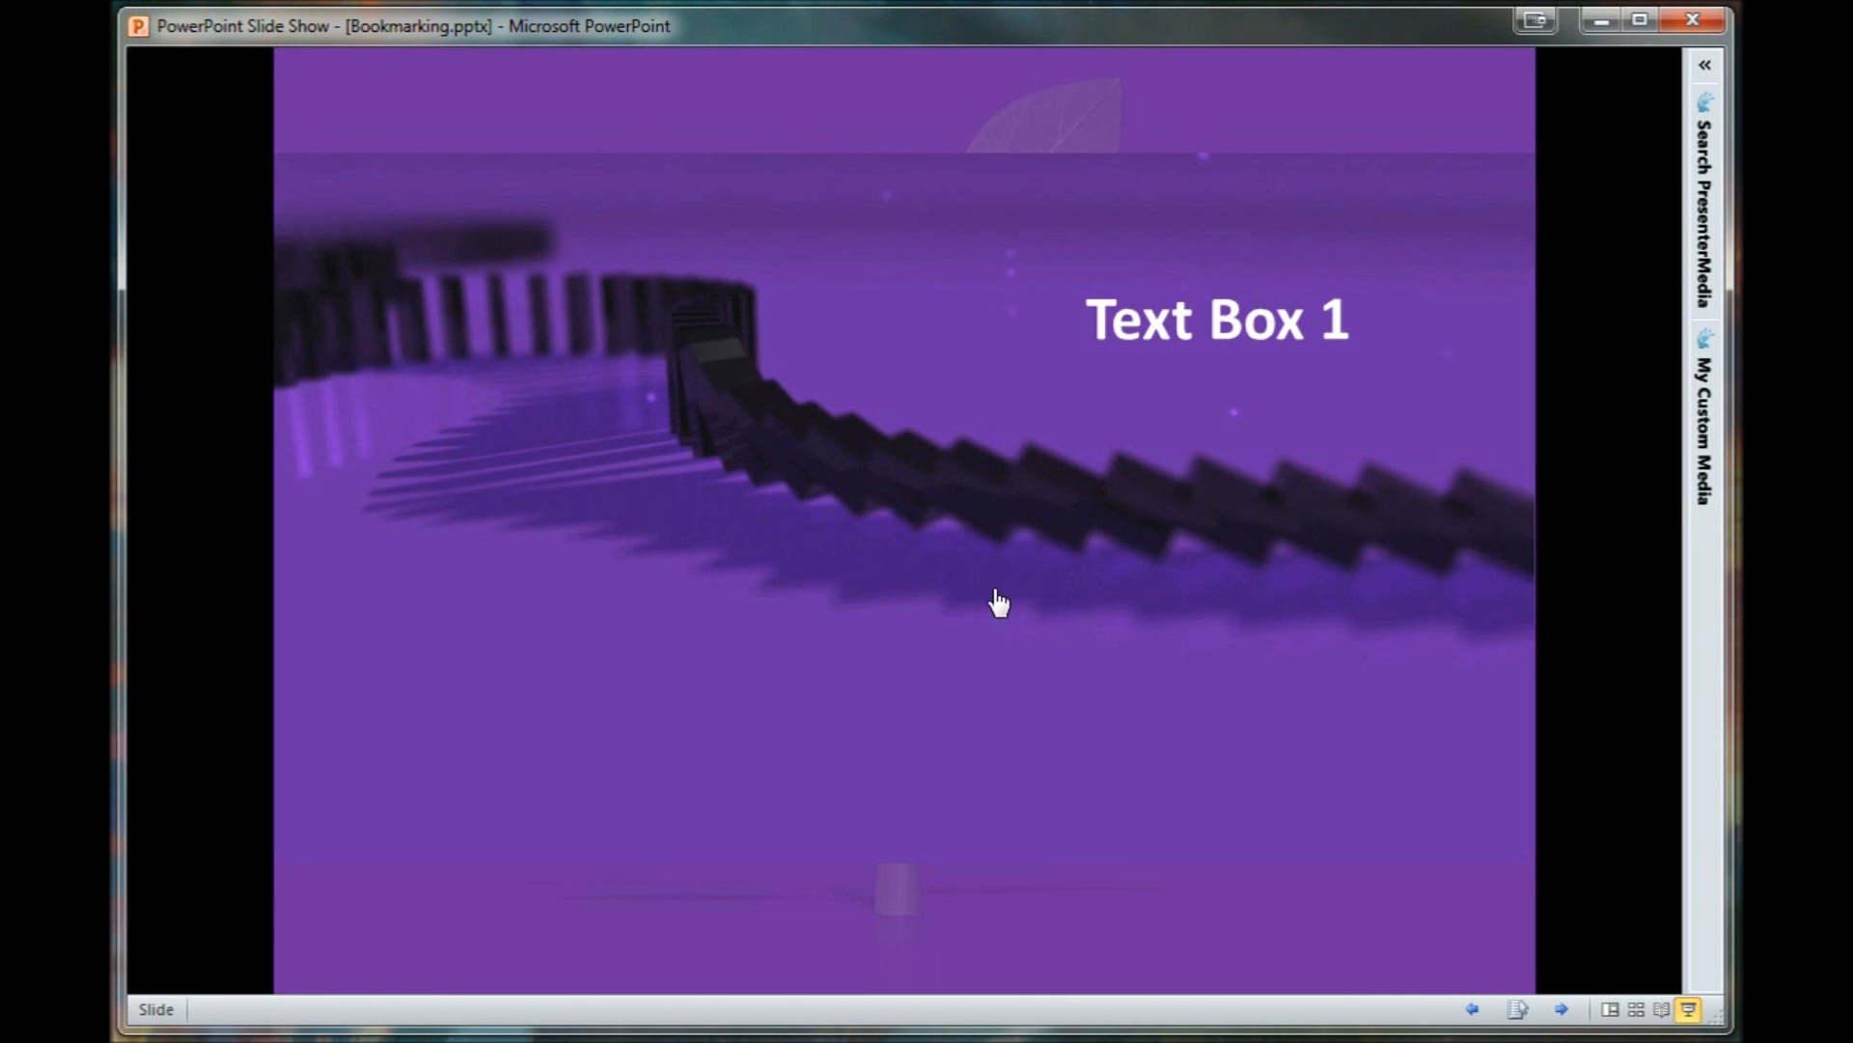